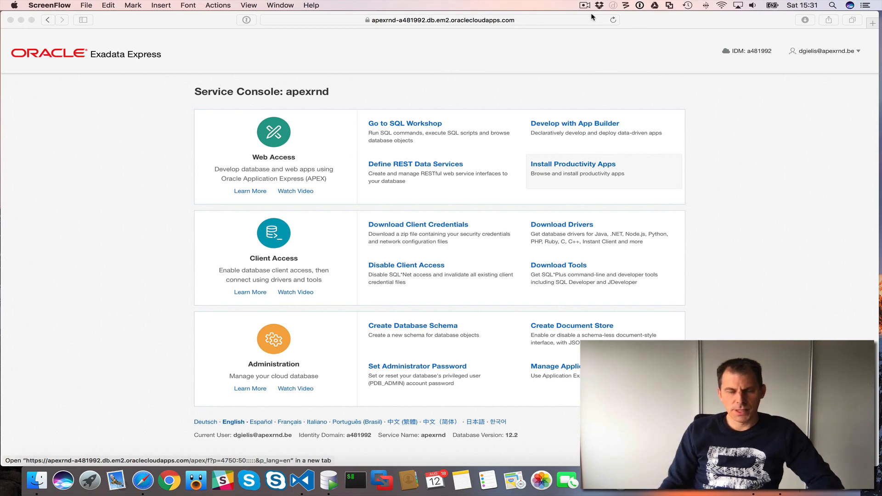
pyautogui.moveTo(599, 120)
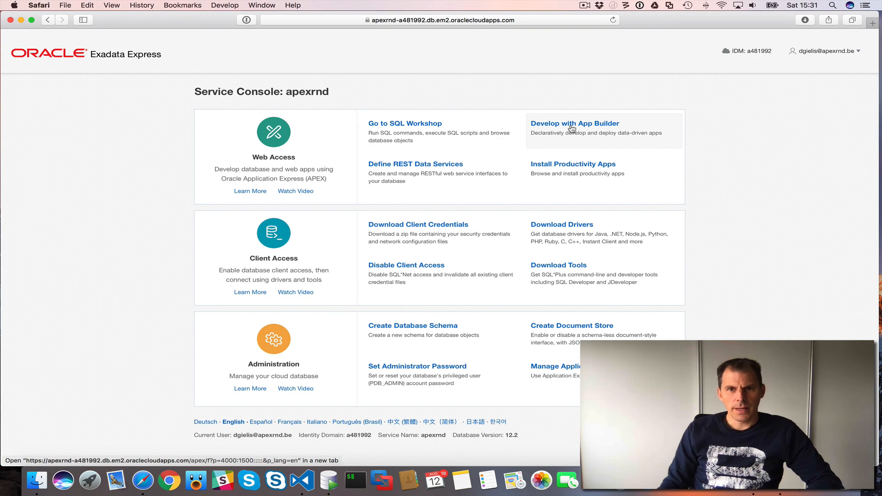
# Step: Launch App Builder in a new tab via 'Develop with App Builder' on the Service Console
pyautogui.click(574, 123)
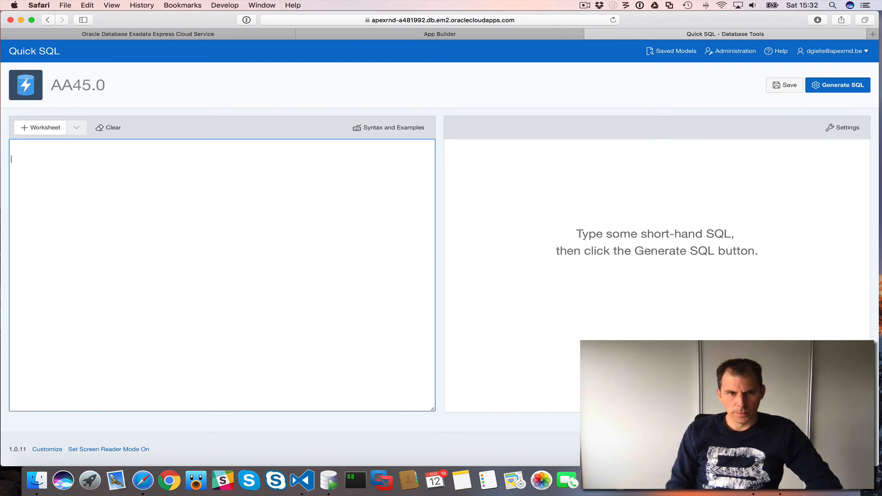
# Step: Enter a 'role' table with a 'name' column and generate its CREATE TABLE ROLE SQL
pyautogui.write('role')
pyautogui.write('name')
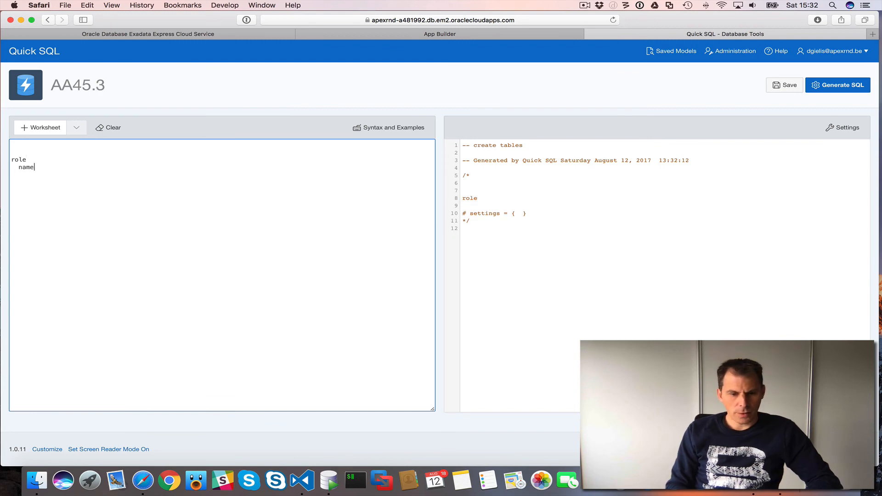
pyautogui.click(837, 85)
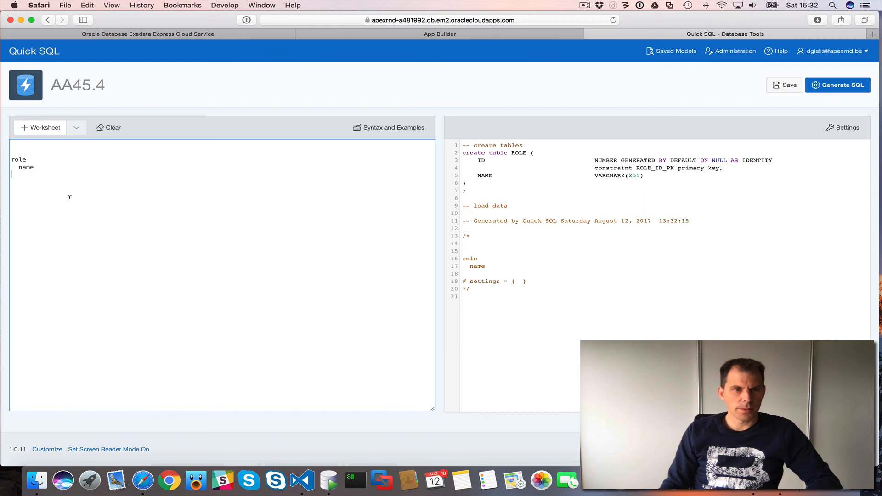
pyautogui.moveTo(25, 143)
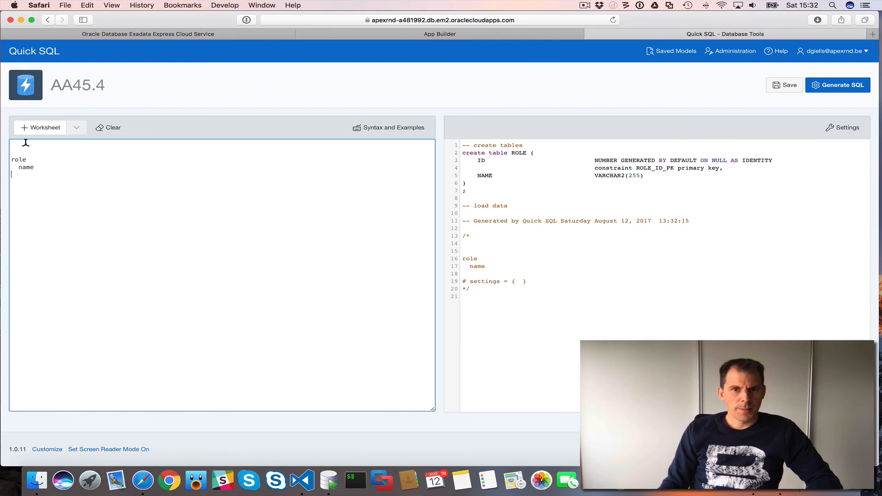
pyautogui.moveTo(140, 204)
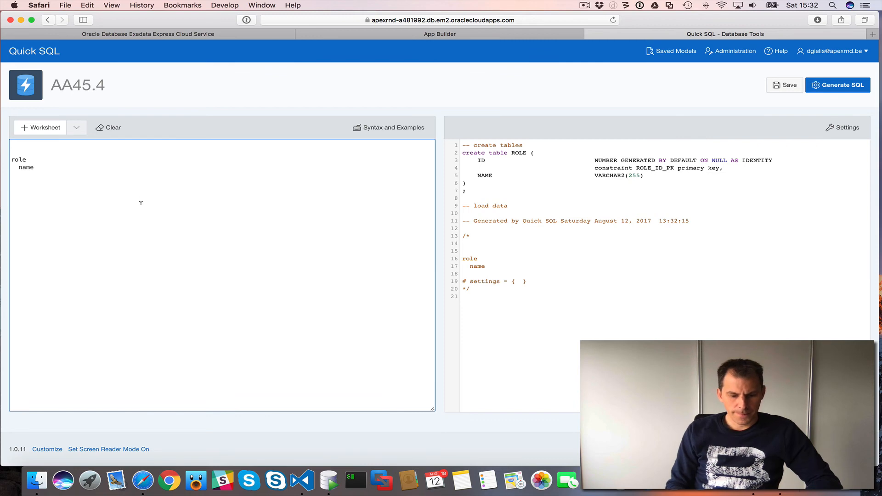
# Step: Add the settings line '#prefix: mtl, auditcols:true, apex: true' and regenerate the SQL
pyautogui.write('#prefix:')
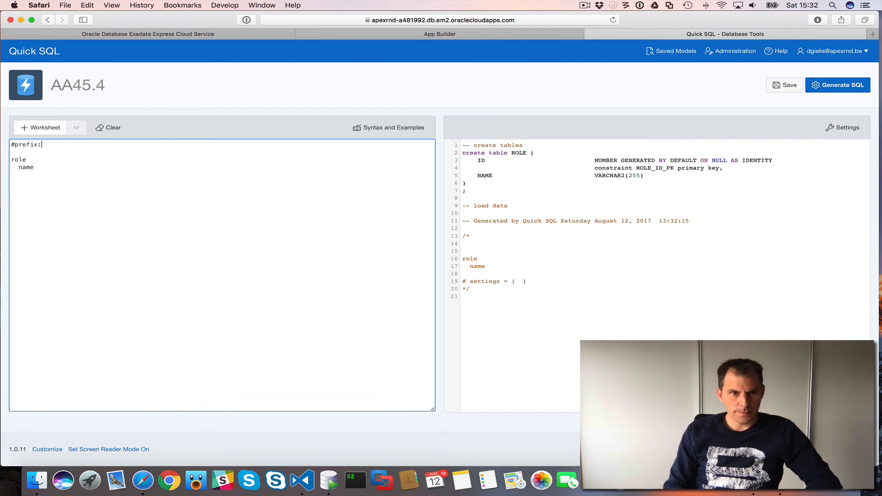
pyautogui.write('mtl')
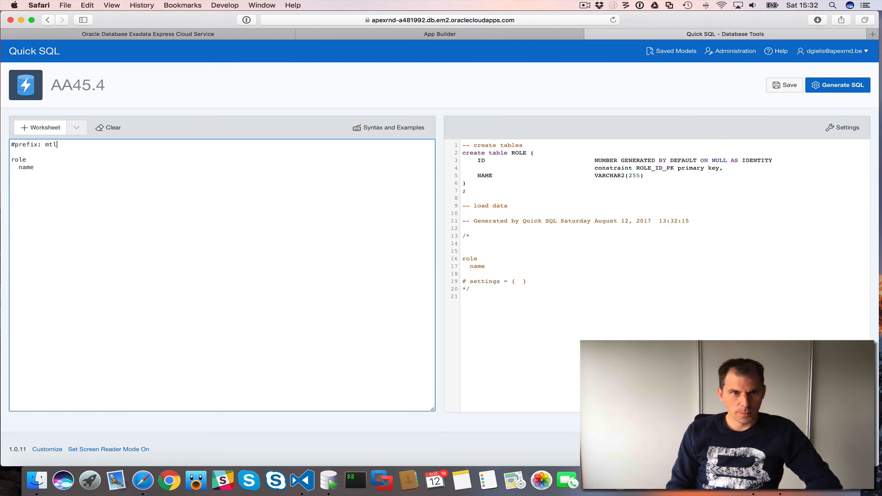
pyautogui.write(',')
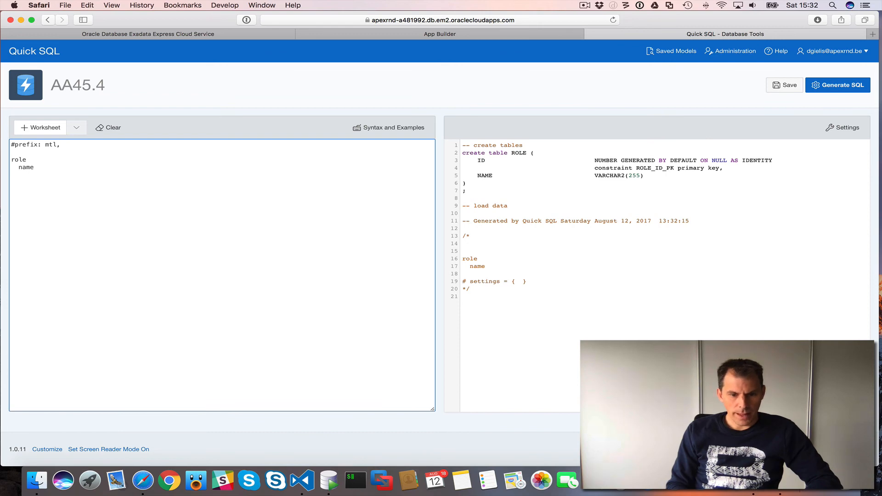
pyautogui.write('auditc')
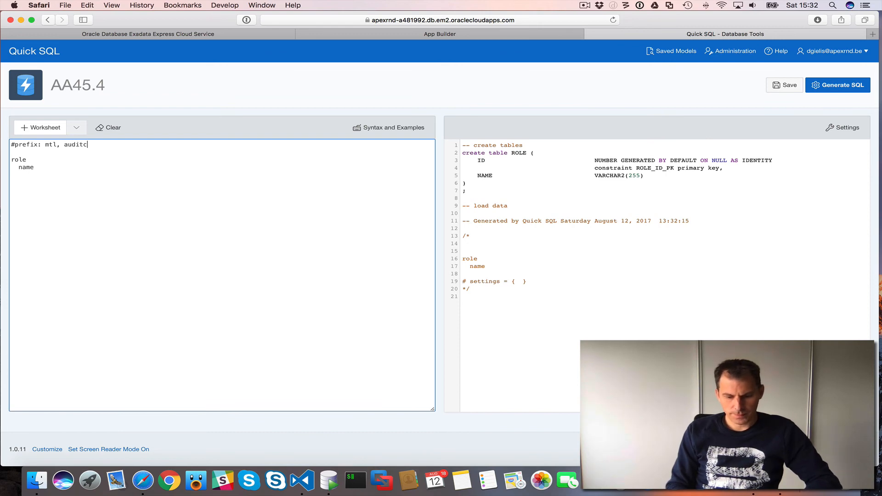
pyautogui.write('ols:true')
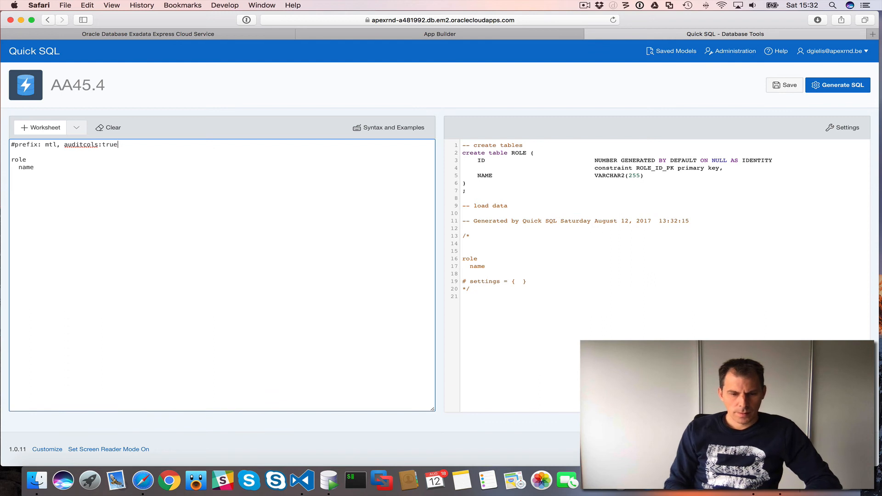
pyautogui.write(', apex')
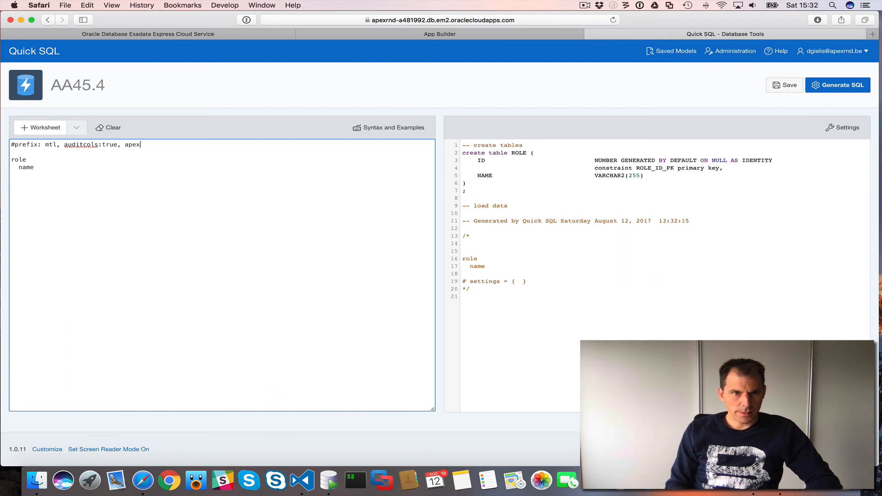
pyautogui.write(': true')
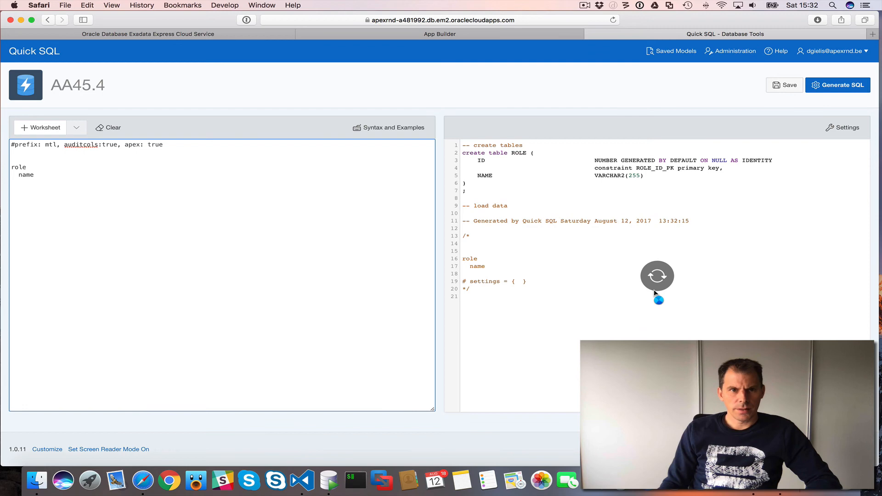
pyautogui.click(838, 85)
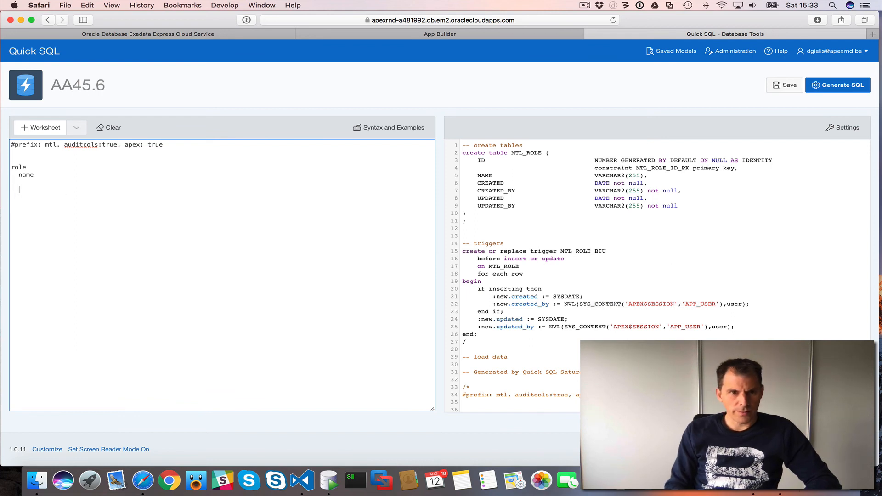
# Step: Nest a 'user' table under role with email, password and verification_code, then regenerate
pyautogui.write('user')
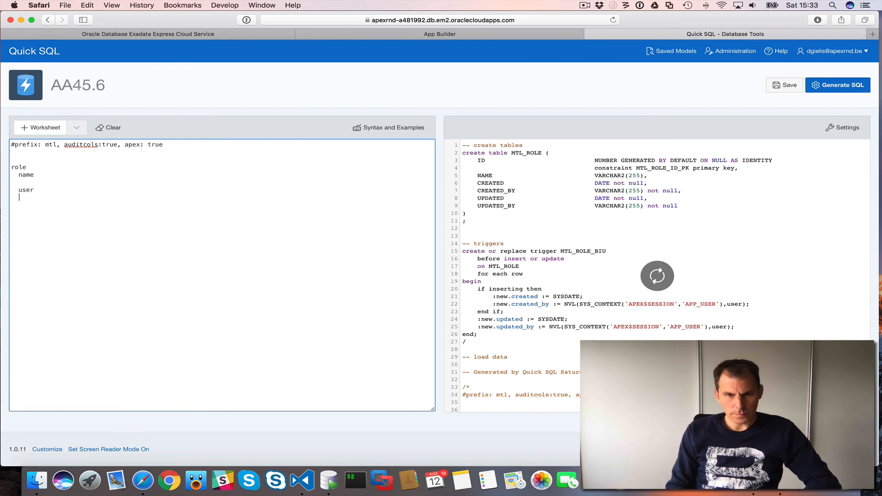
pyautogui.write('email')
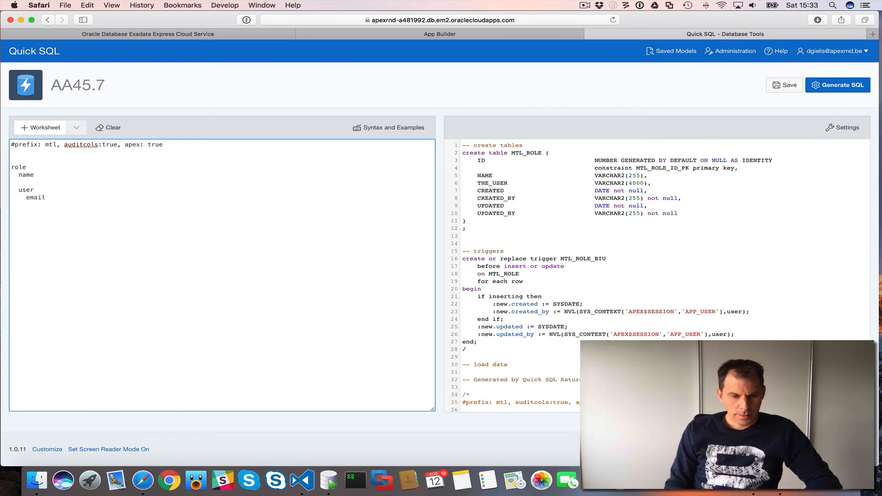
pyautogui.write('pas')
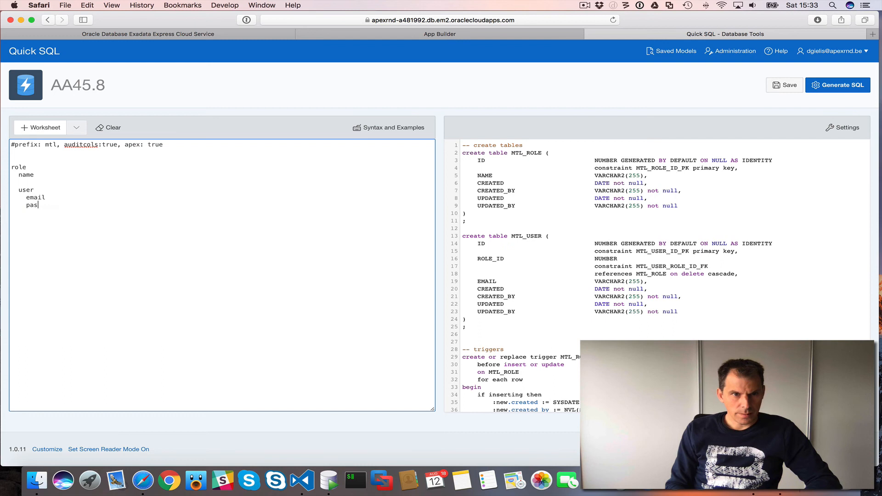
pyautogui.write('sword')
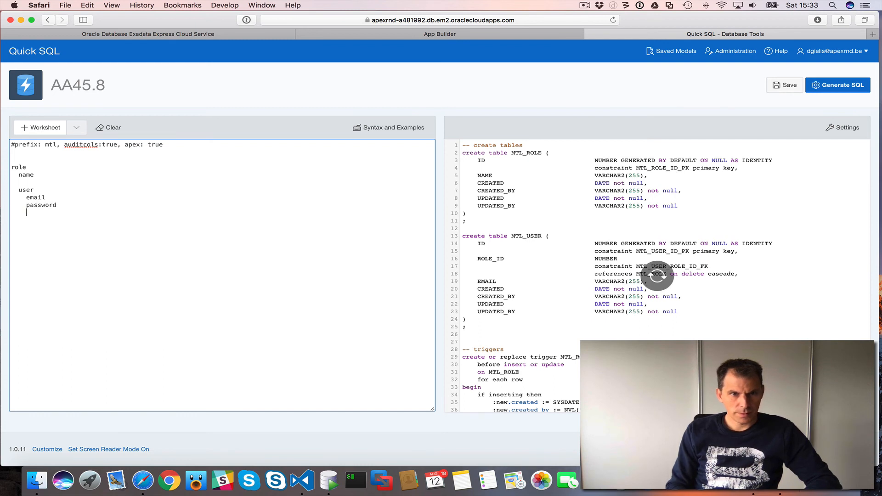
pyautogui.write('verification_code')
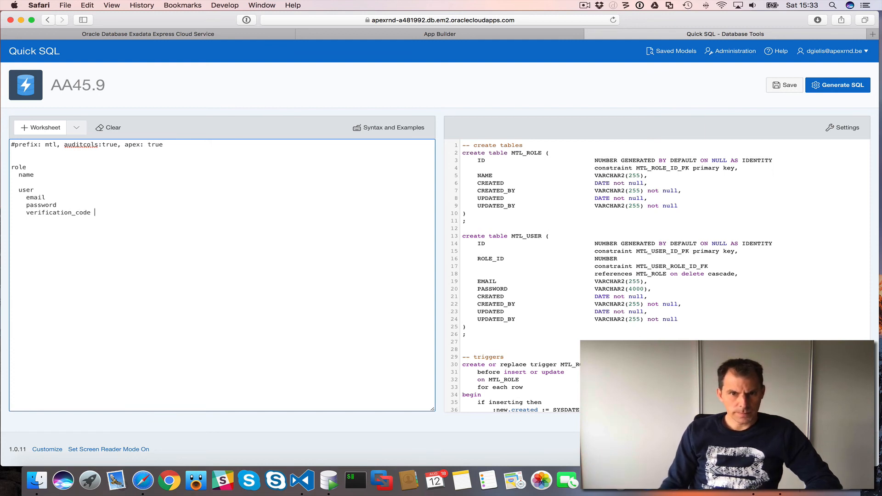
pyautogui.press('Return')
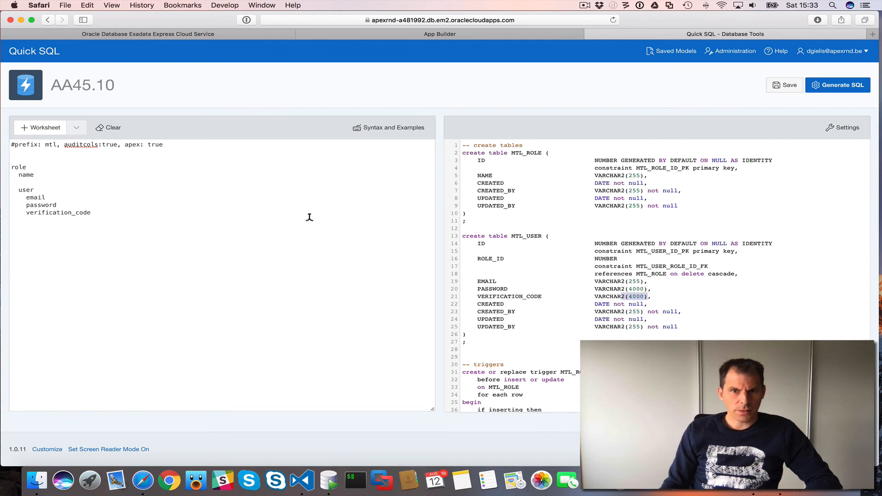
# Step: Give password and verification_code 'vc(255)', give email '/nn /lower /unique', and regenerate
pyautogui.click(97, 213)
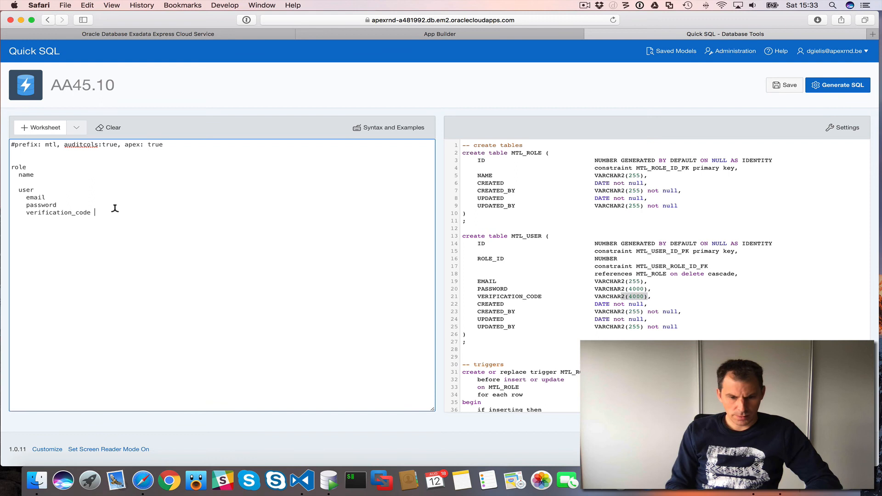
pyautogui.write('vc(255')
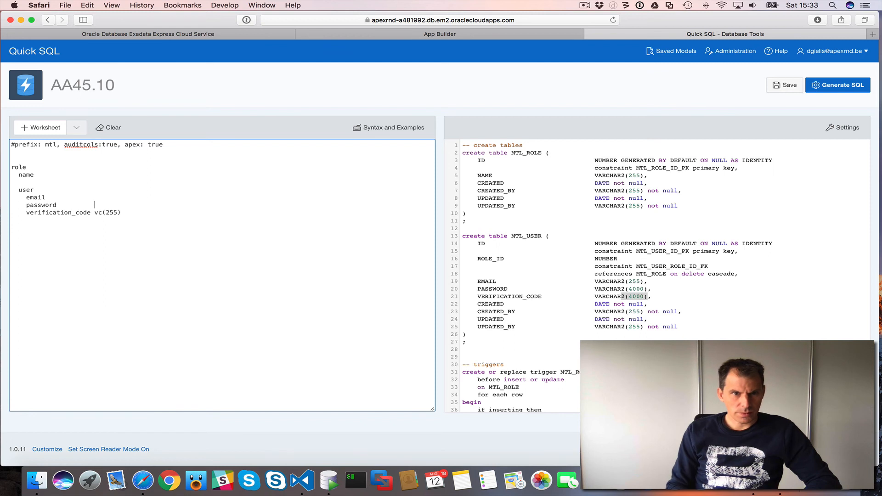
pyautogui.write('vc(255)')
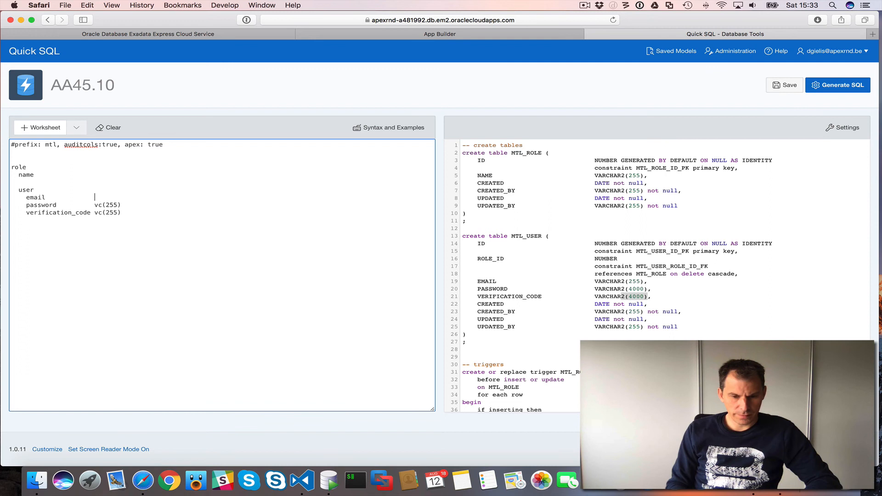
pyautogui.write('/')
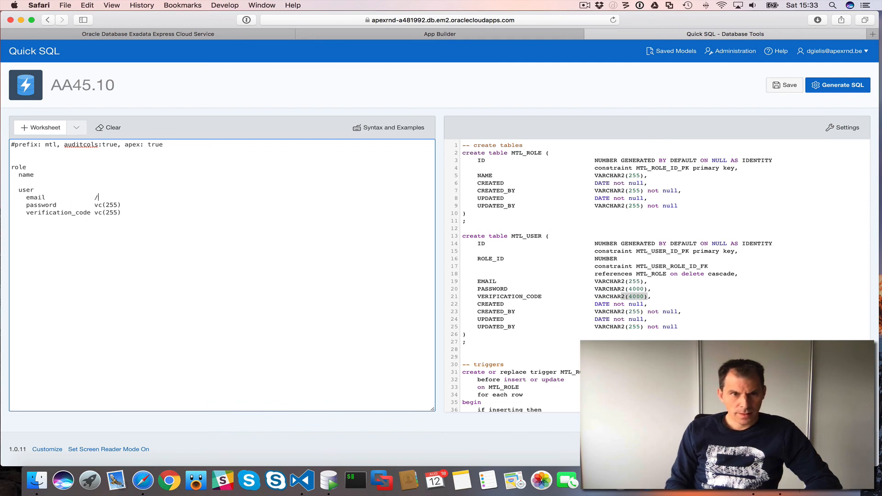
pyautogui.write('nn')
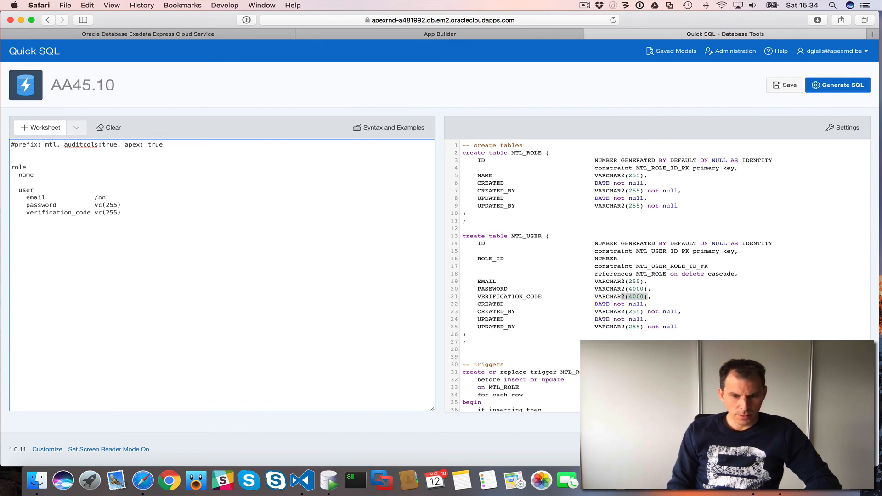
pyautogui.write('/lower /')
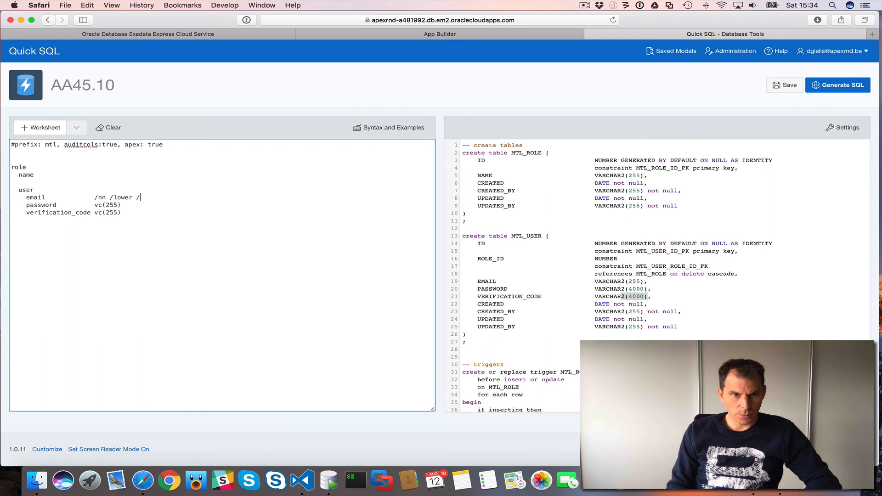
pyautogui.write('unique')
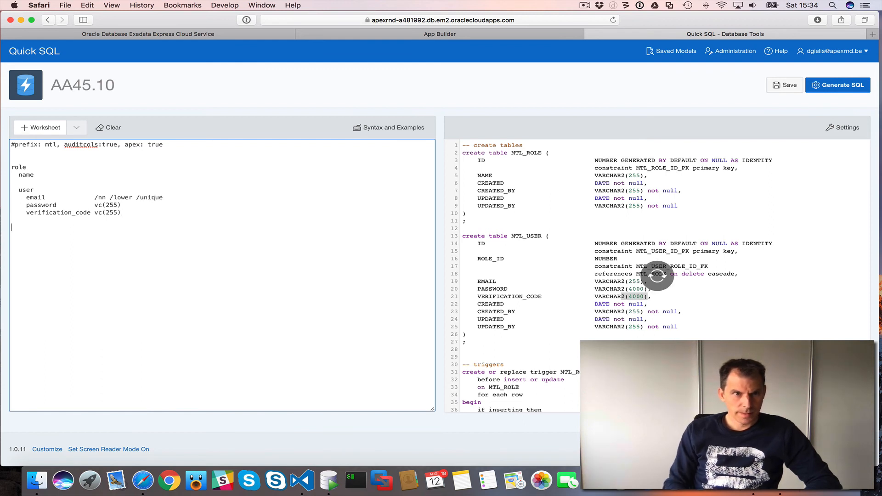
pyautogui.click(838, 85)
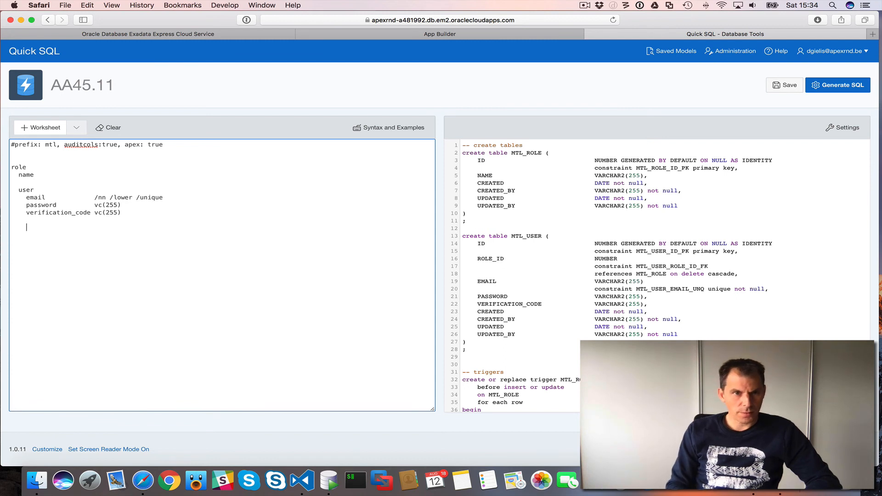
# Step: Add a 'player' table with name, image and 'active vc(1)' columns, then regenerate
pyautogui.write('player')
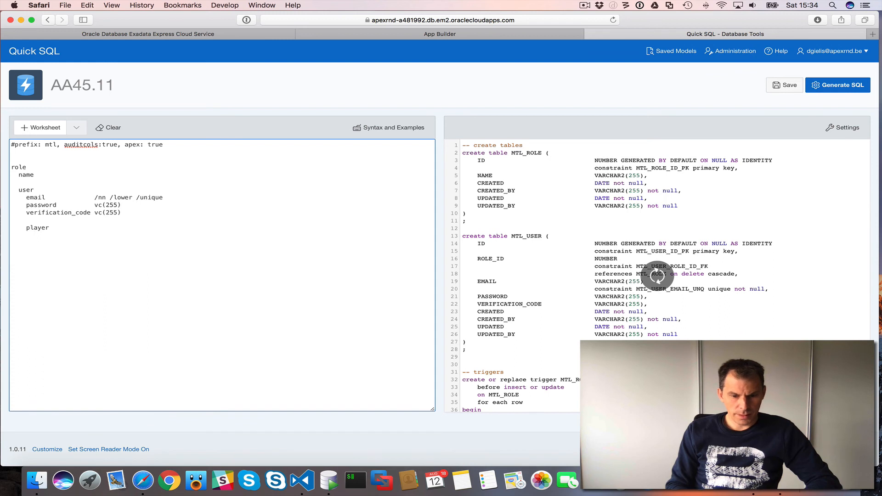
pyautogui.write('name')
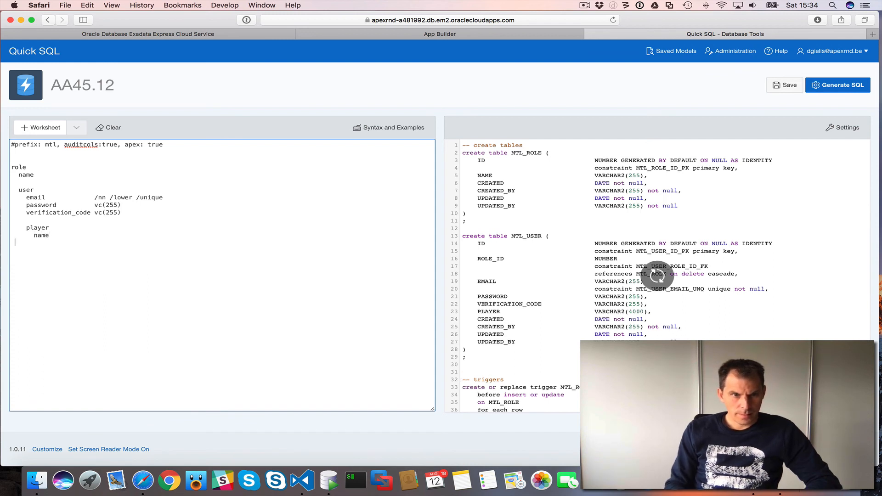
pyautogui.write('image')
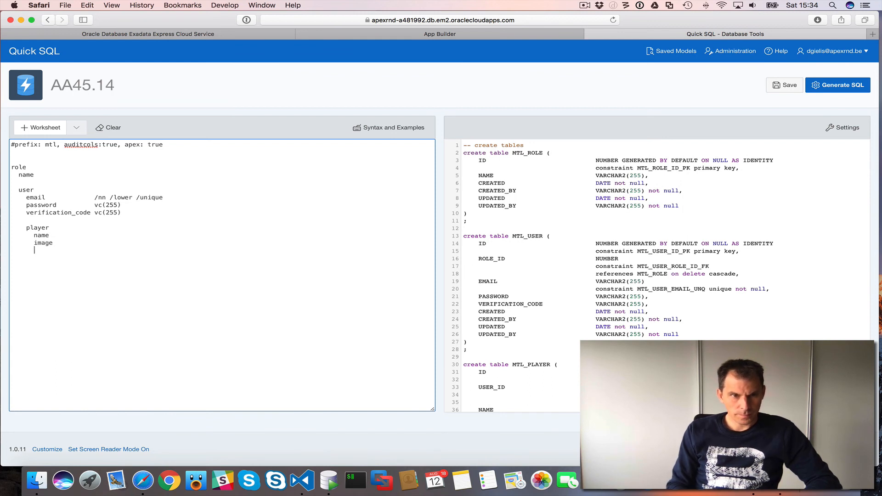
pyautogui.write('acti')
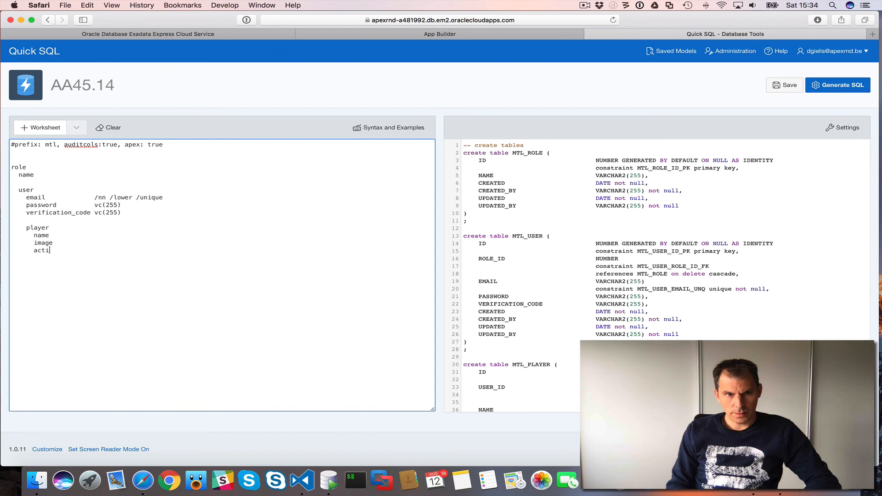
pyautogui.write('ve')
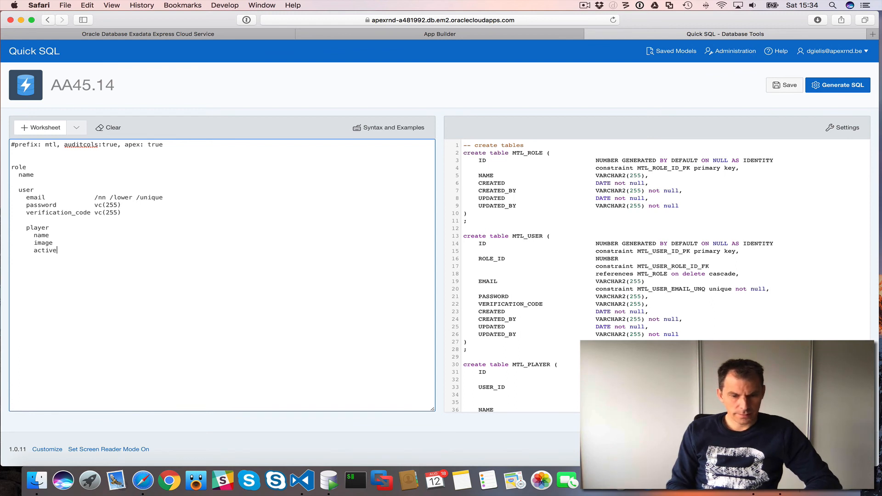
pyautogui.write('vc')
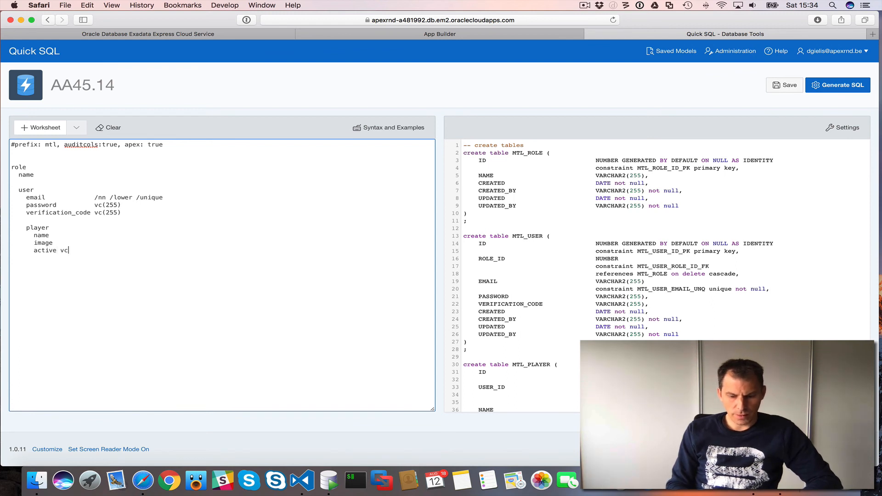
pyautogui.write('(1)')
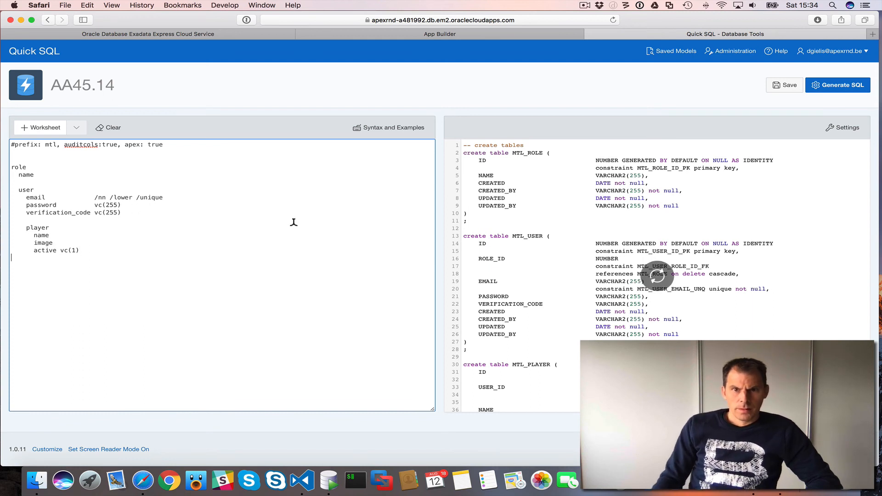
pyautogui.moveTo(574, 357)
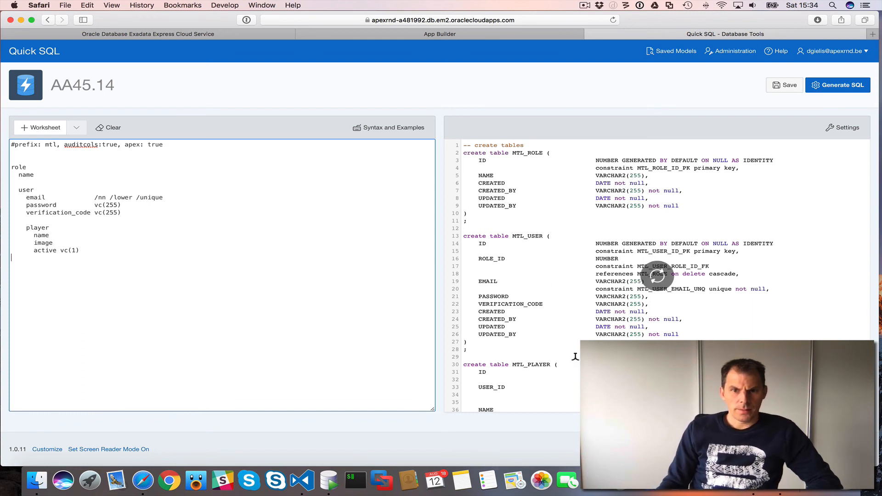
pyautogui.click(837, 85)
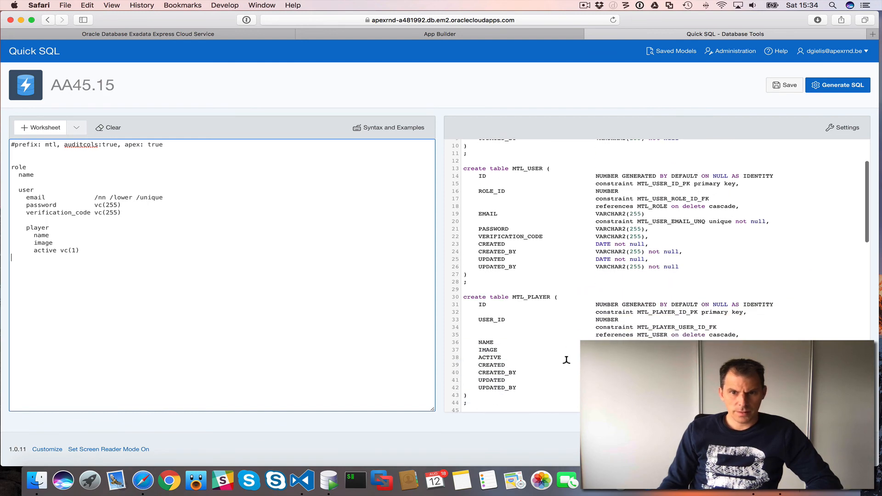
# Step: Make image 'file', name '/nn', and active '/cc Y,N /default Y', then regenerate
pyautogui.scroll(-3)
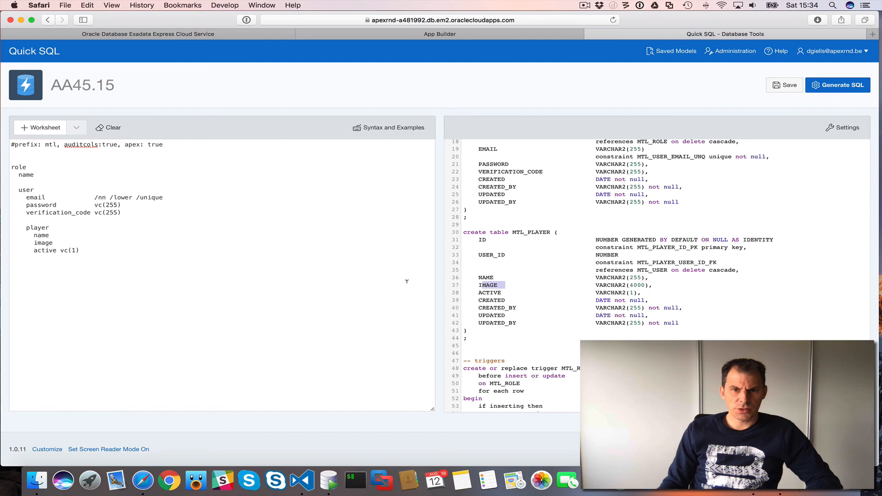
pyautogui.click(54, 243)
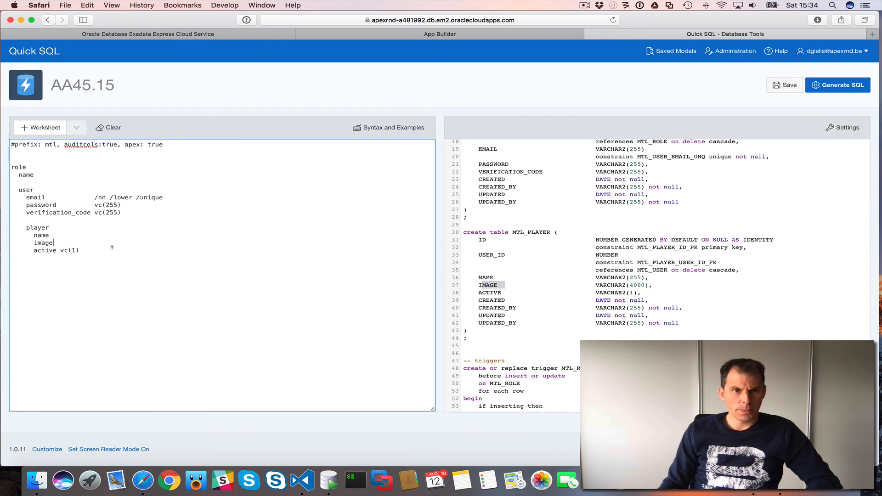
pyautogui.write('file')
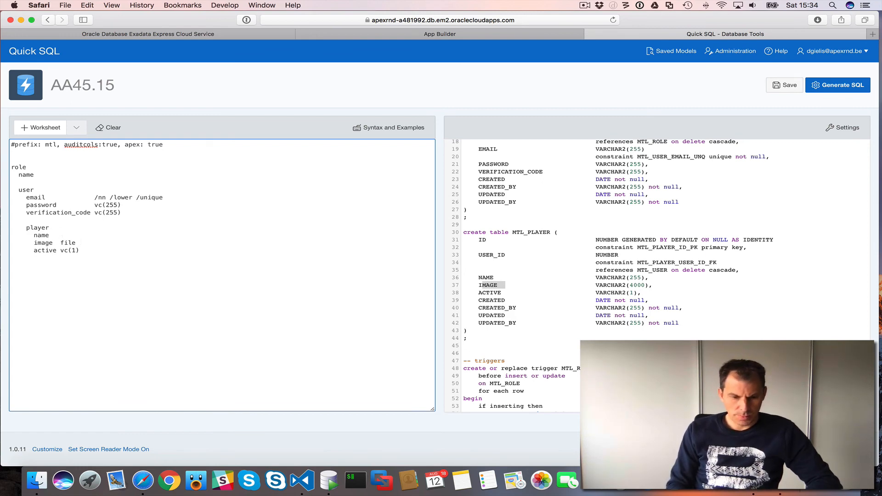
pyautogui.write('/nn')
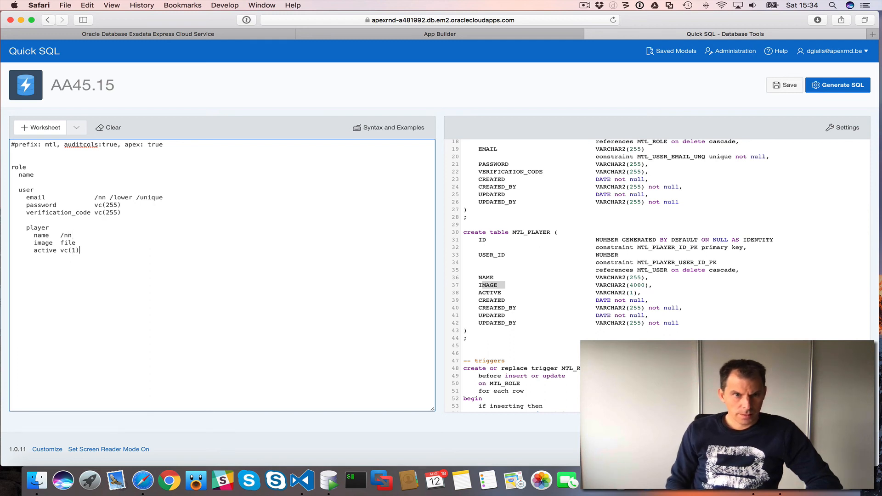
pyautogui.write(',')
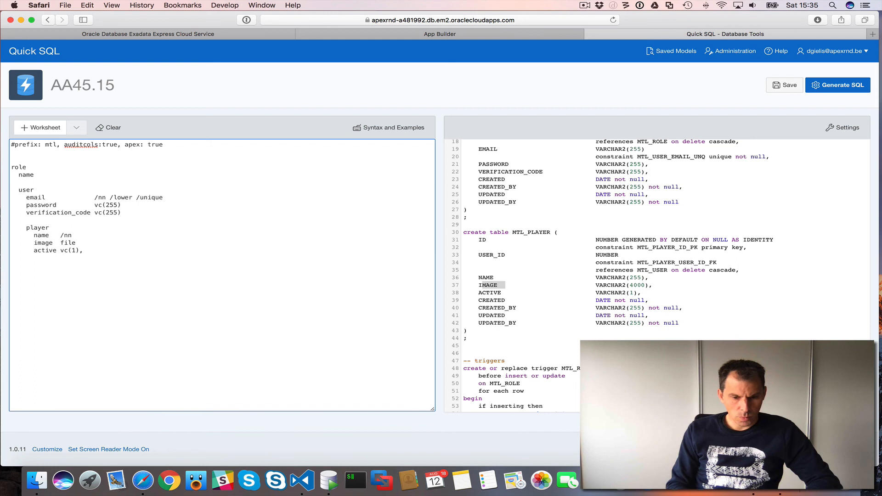
pyautogui.write('/cc')
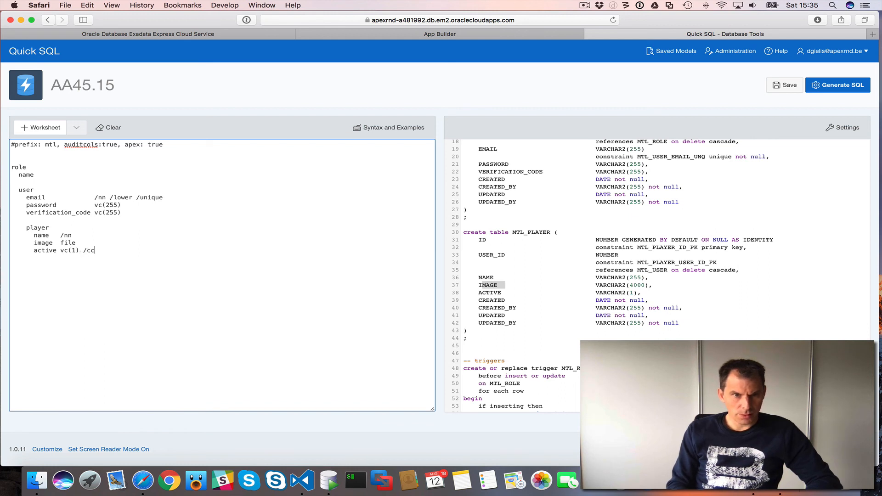
pyautogui.write('Y,')
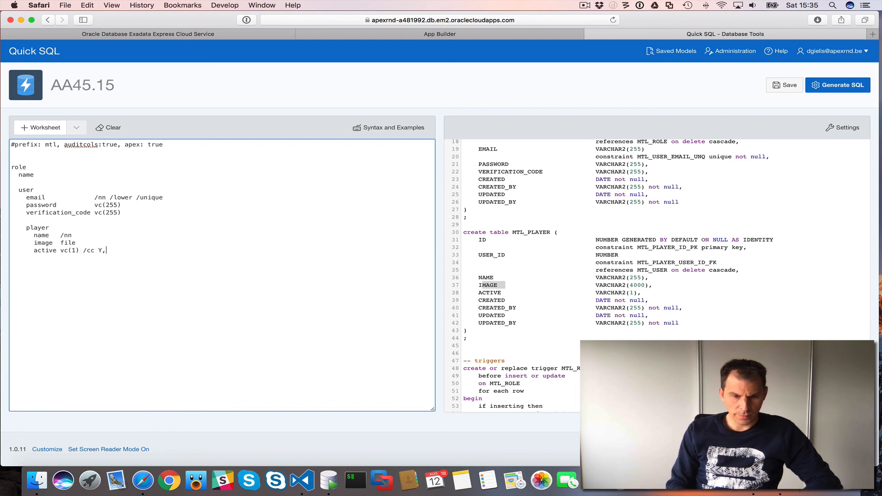
pyautogui.write('N')
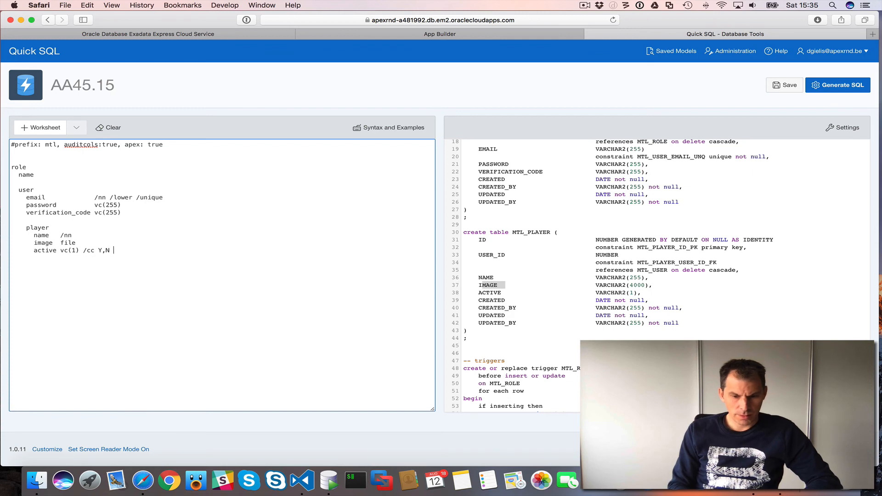
pyautogui.write('/default Y')
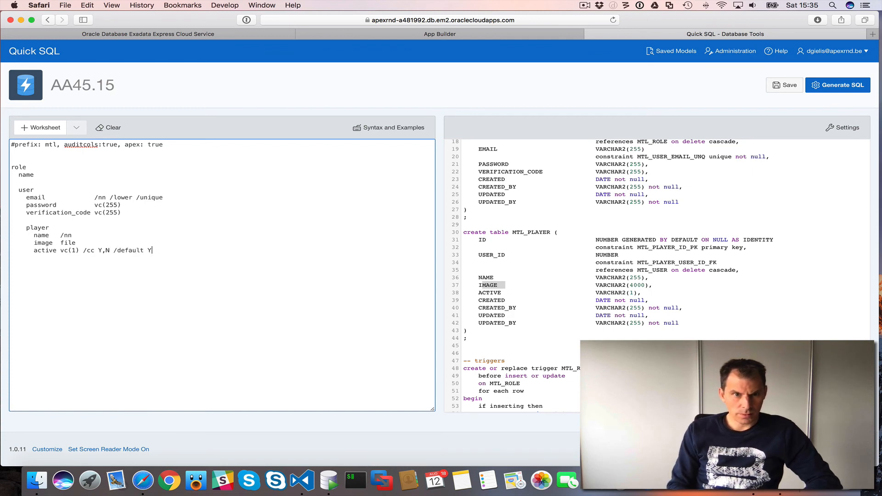
pyautogui.click(837, 85)
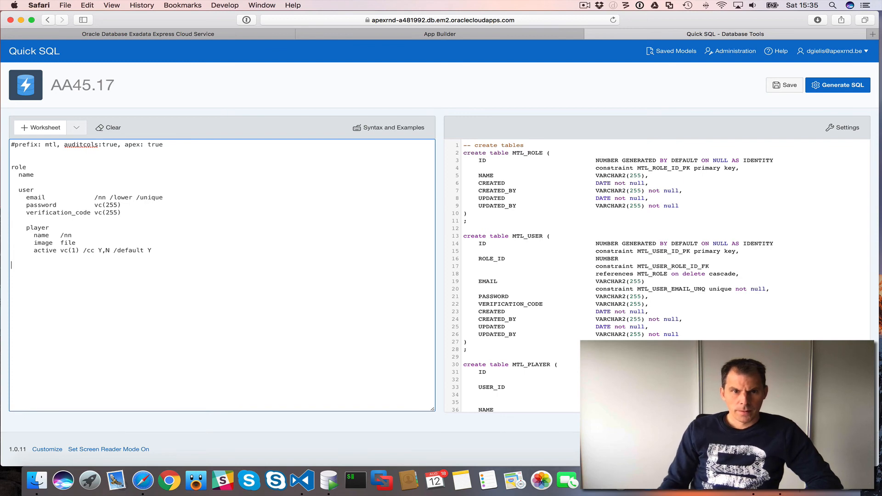
# Step: Review MTL_PLAYER's BLOB image columns in the output and type a new 'game' table line
pyautogui.scroll(-3)
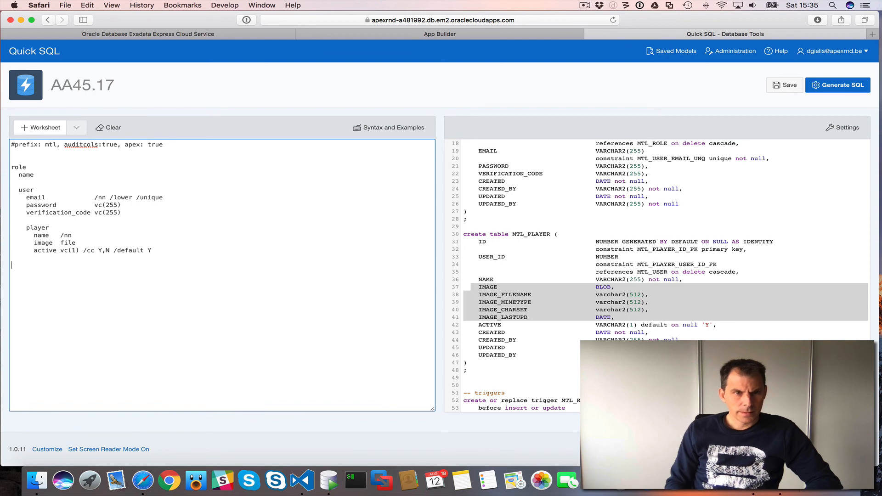
pyautogui.write('game')
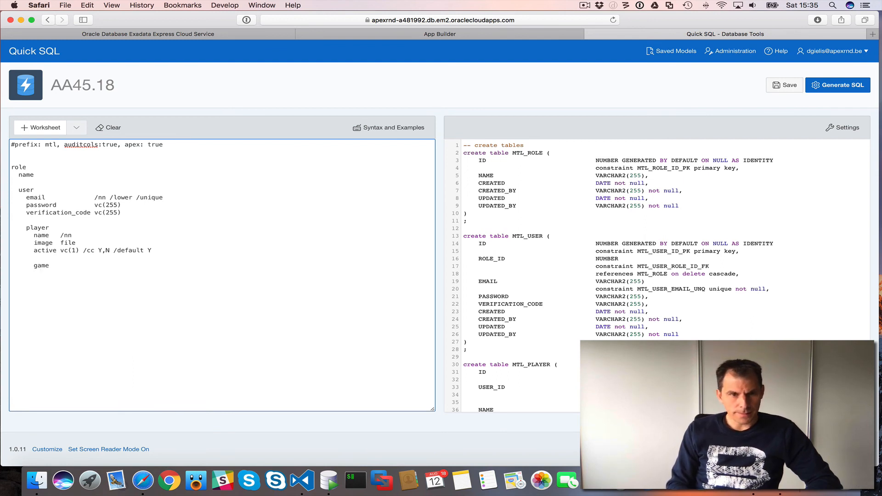
# Step: Give the game table 'start_date tstz /nn' and an end_date column
pyautogui.write('start')
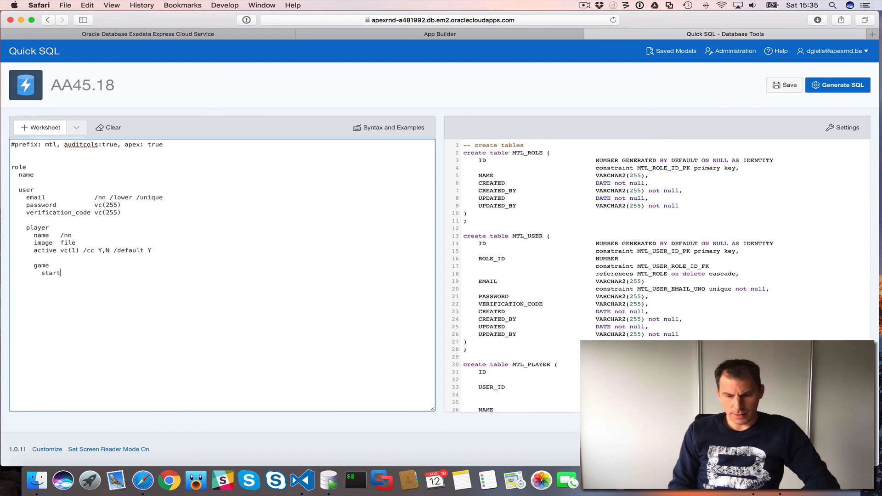
pyautogui.write('_date')
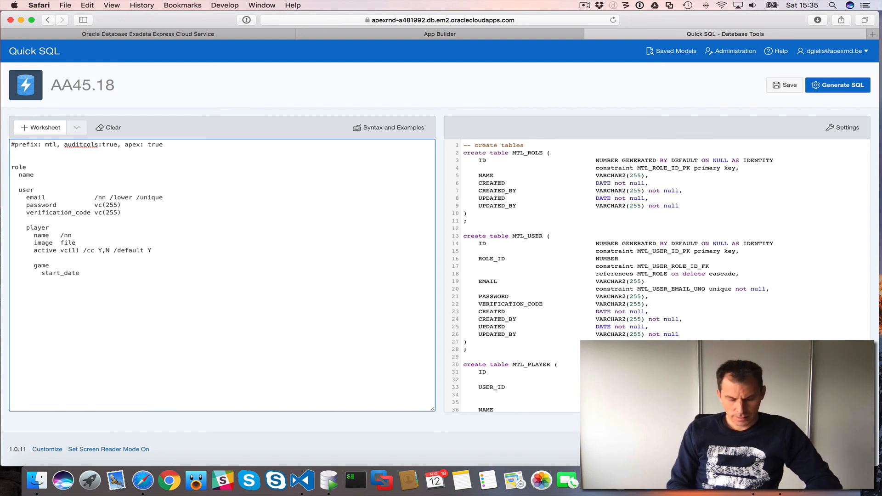
pyautogui.write('tst')
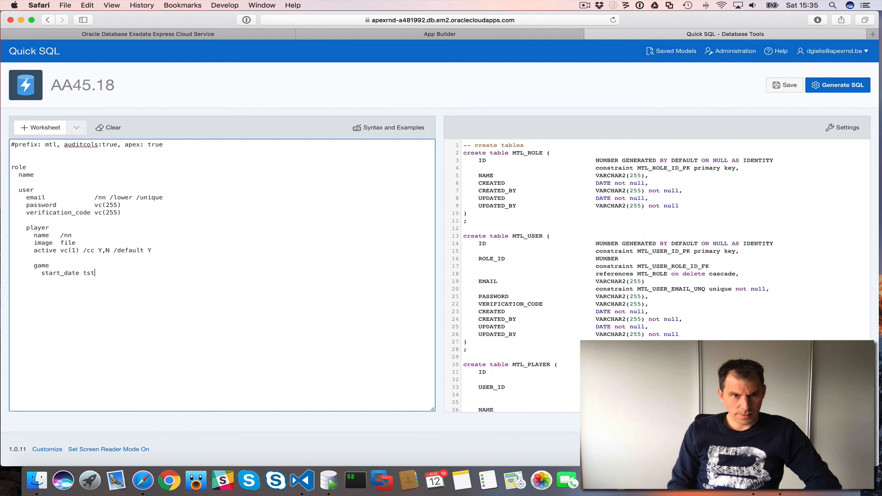
pyautogui.write('z')
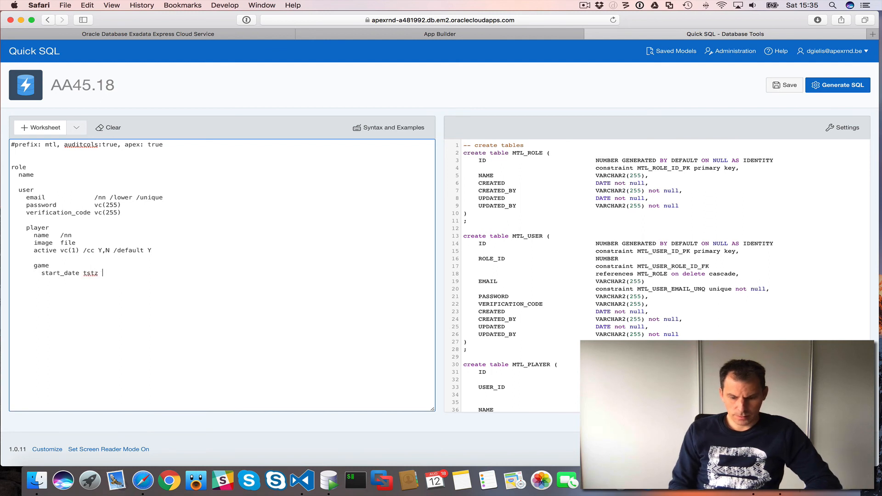
pyautogui.write('/nn')
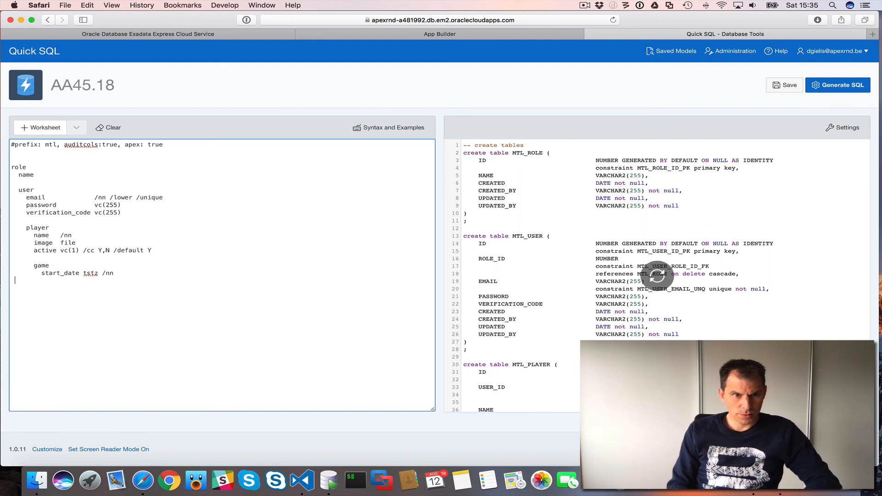
pyautogui.write('end_date   tstz')
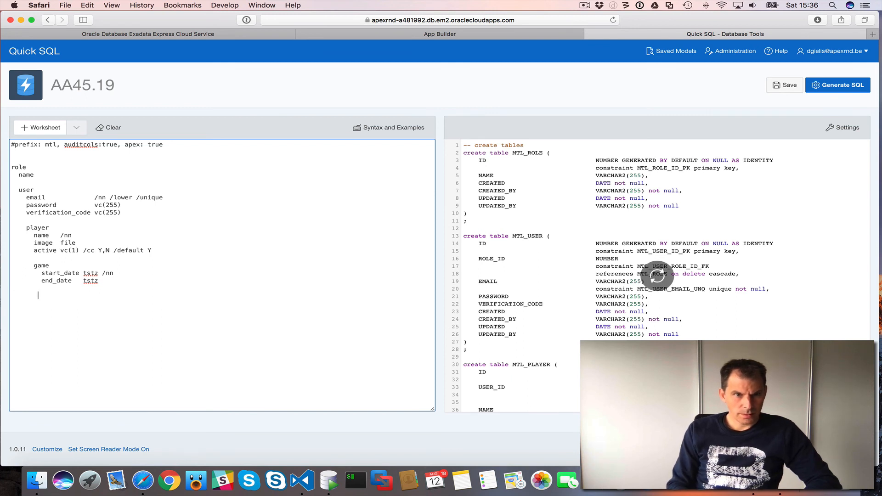
# Step: Begin a nested 'game_detail' table with a new indented line beneath it
pyautogui.write('gam')
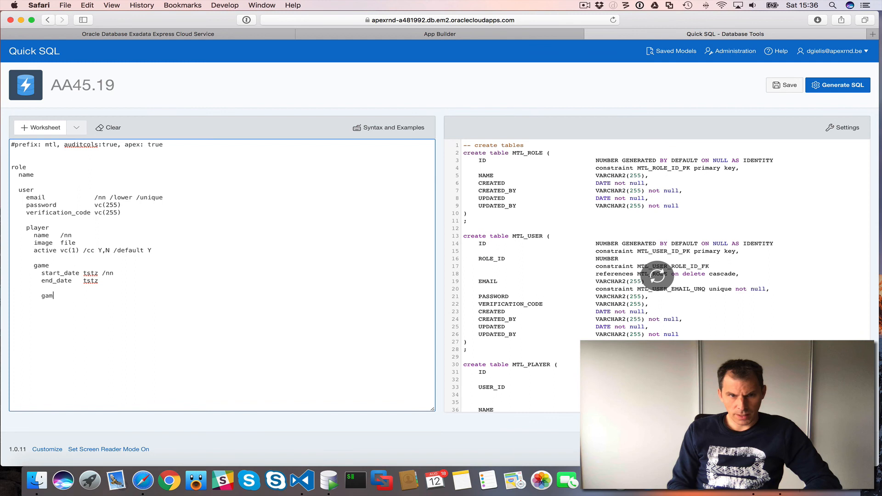
pyautogui.write('e_detail')
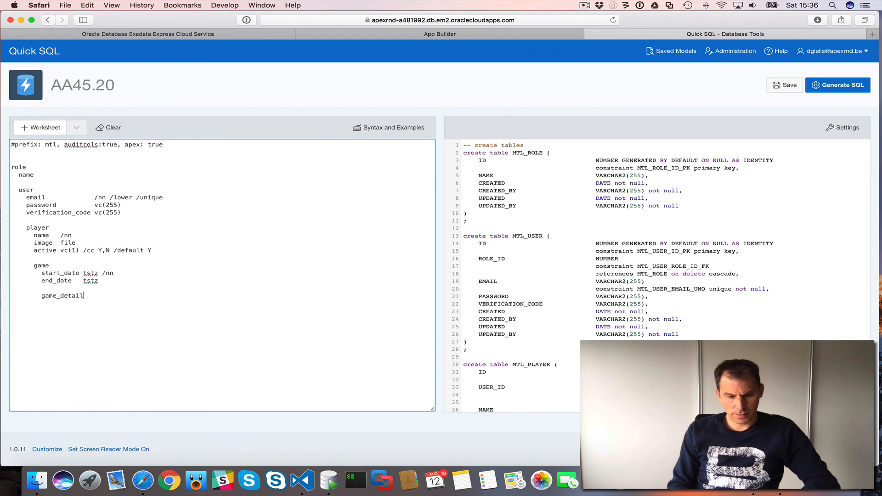
pyautogui.press('Return')
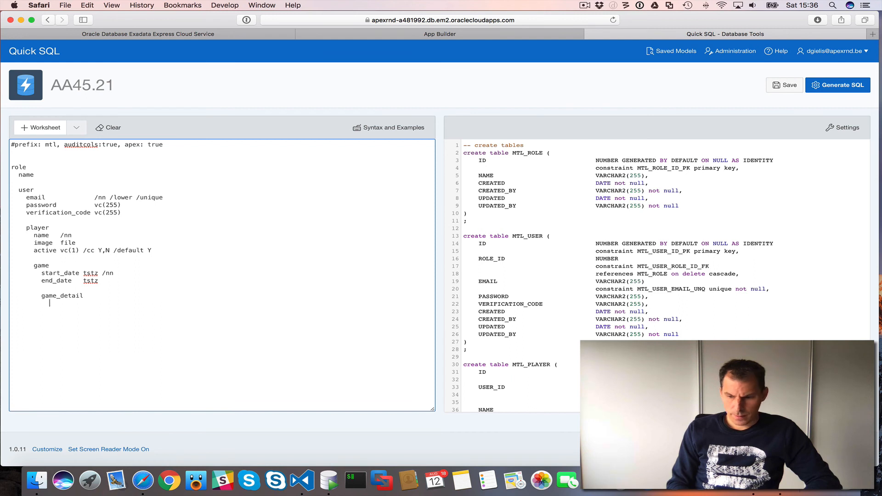
# Step: Add game_detail columns 'order_nr num(3)' and 'number_left num(2) /nn'
pyautogui.write('order_nr')
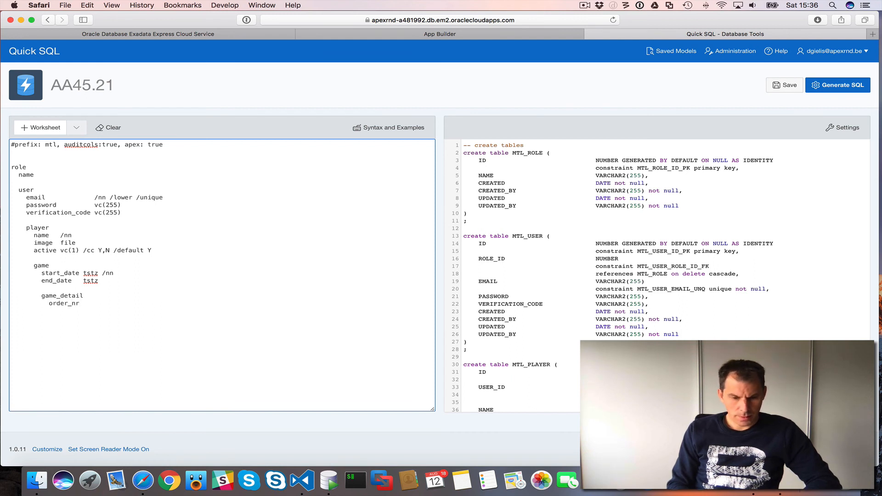
pyautogui.click(82, 304)
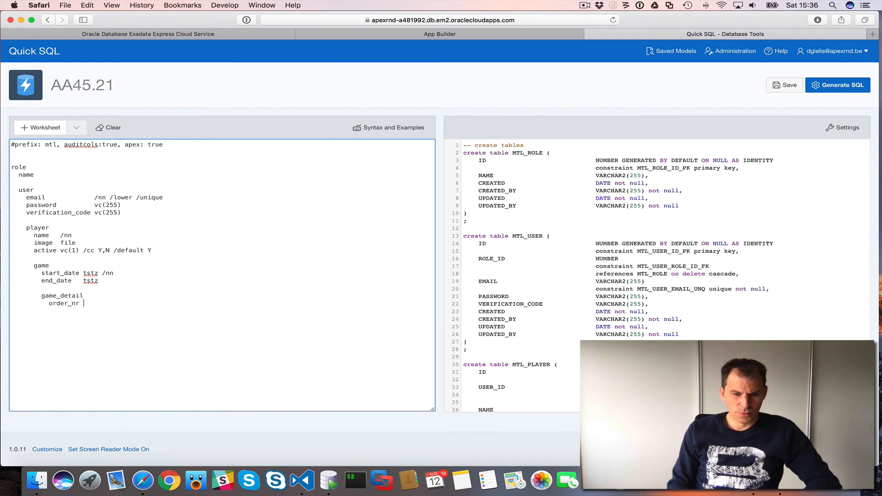
pyautogui.write('num')
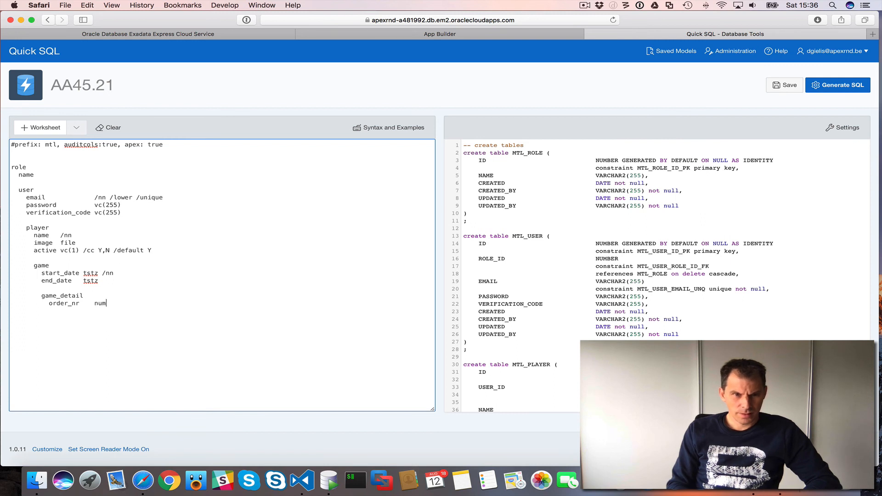
pyautogui.write('(3) /n')
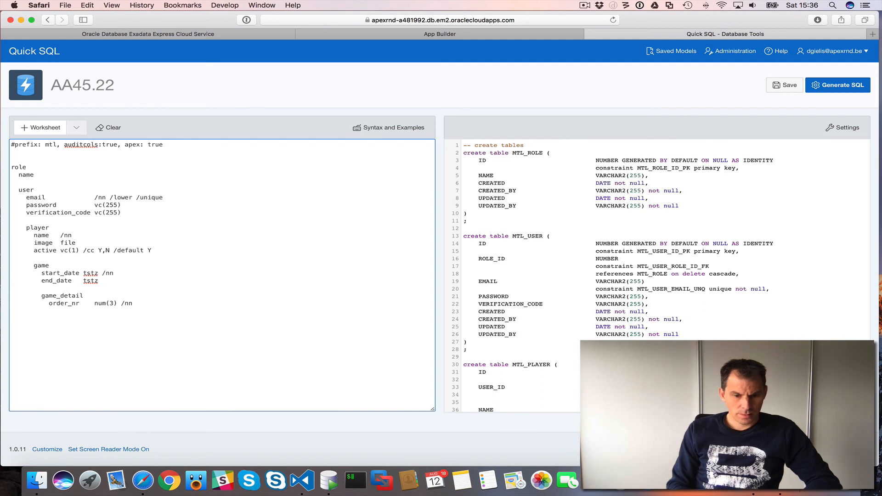
pyautogui.write('number_left')
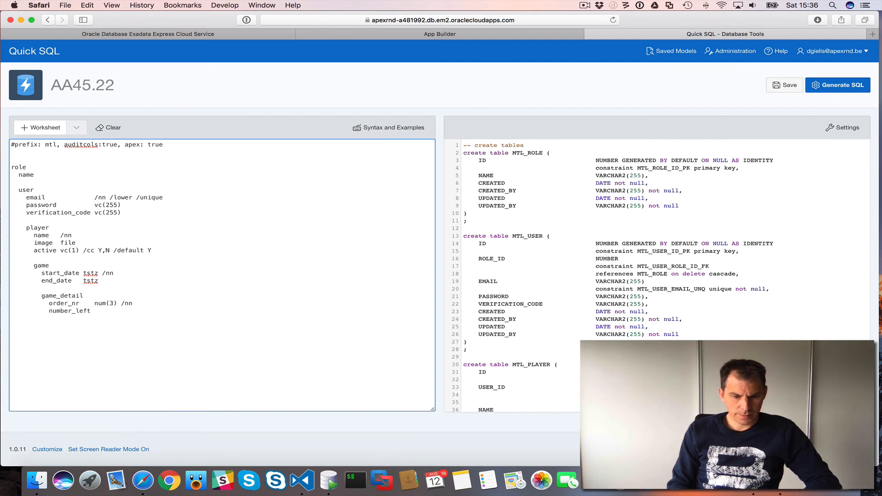
pyautogui.write('num')
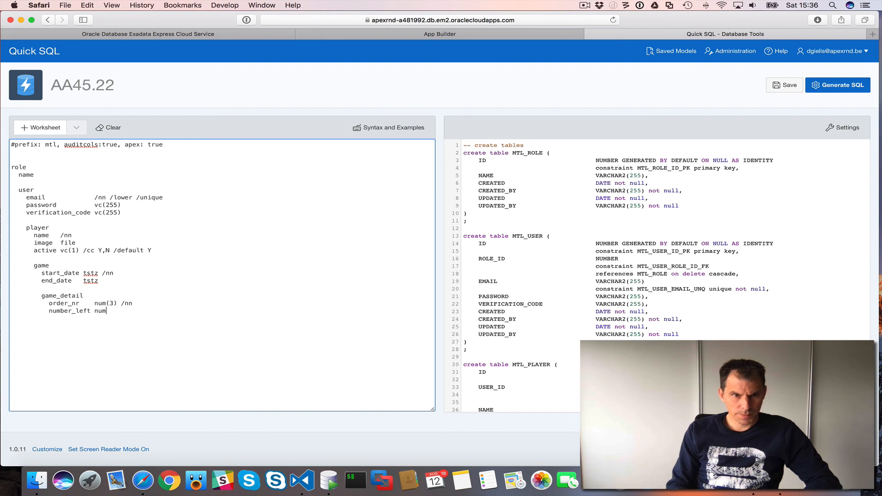
pyautogui.write('(2)')
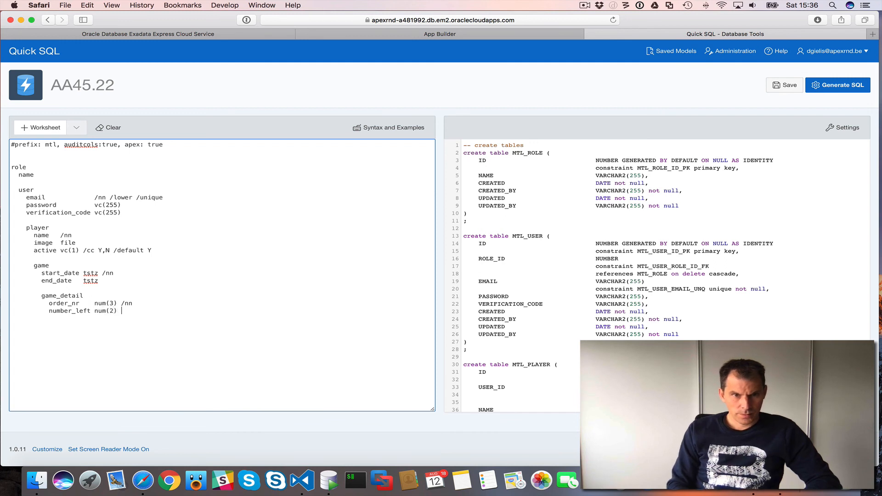
pyautogui.write('/nn')
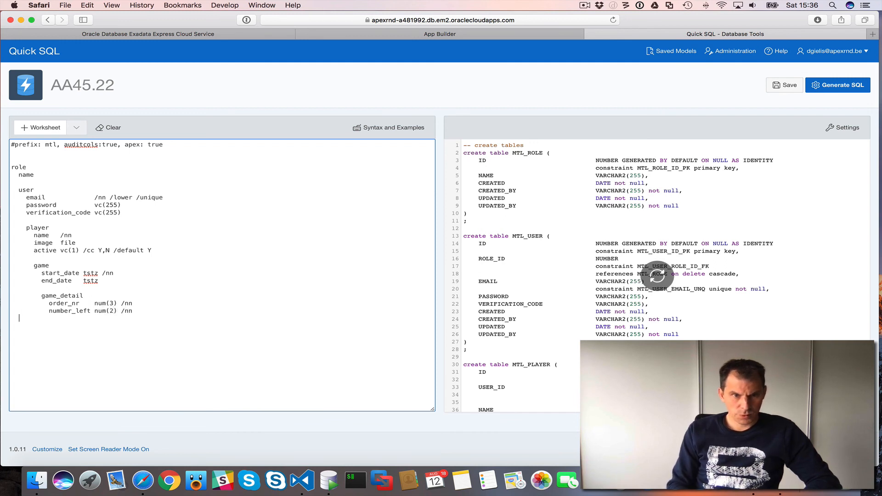
# Step: Add 'number_top num(2)', 'response_time num(5)' and 'mistakes num(2)' columns to game_detail
pyautogui.write('number_top')
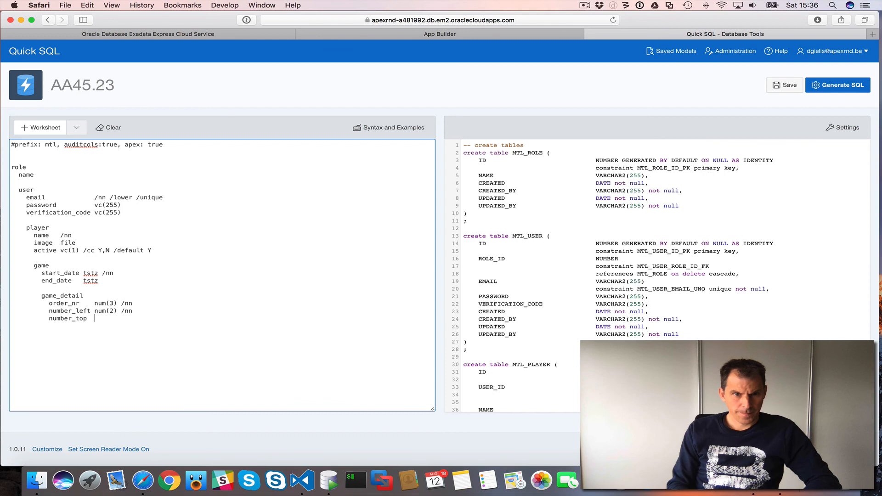
pyautogui.write('num(2) /nn')
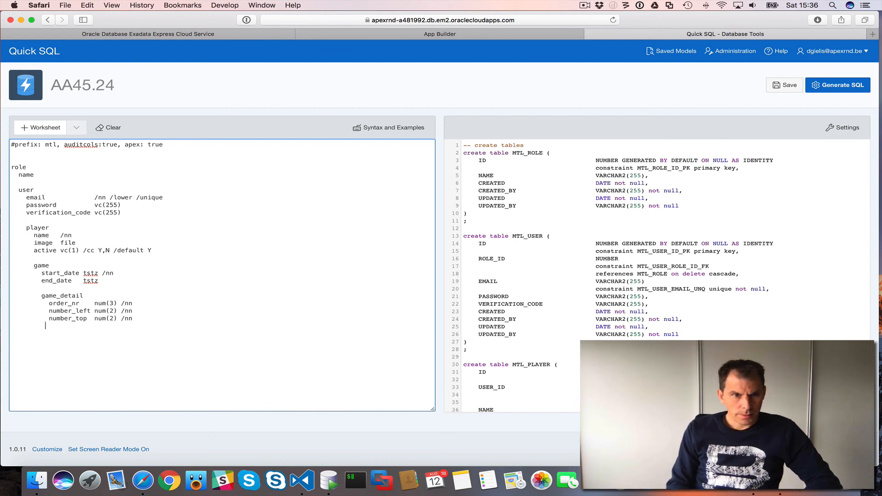
pyautogui.write('respon')
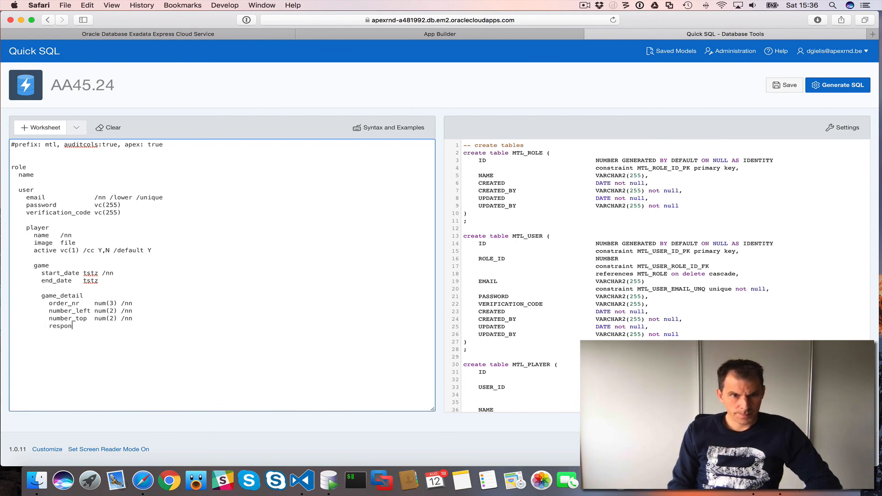
pyautogui.write('se_time')
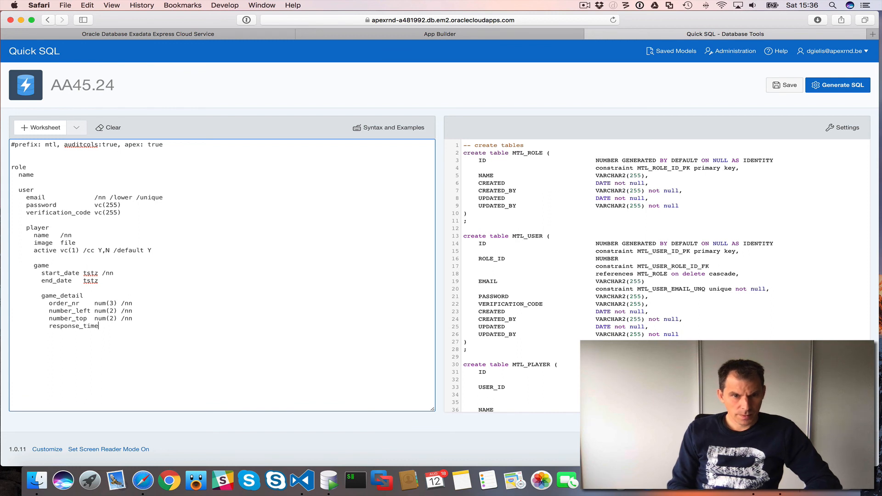
pyautogui.write('num')
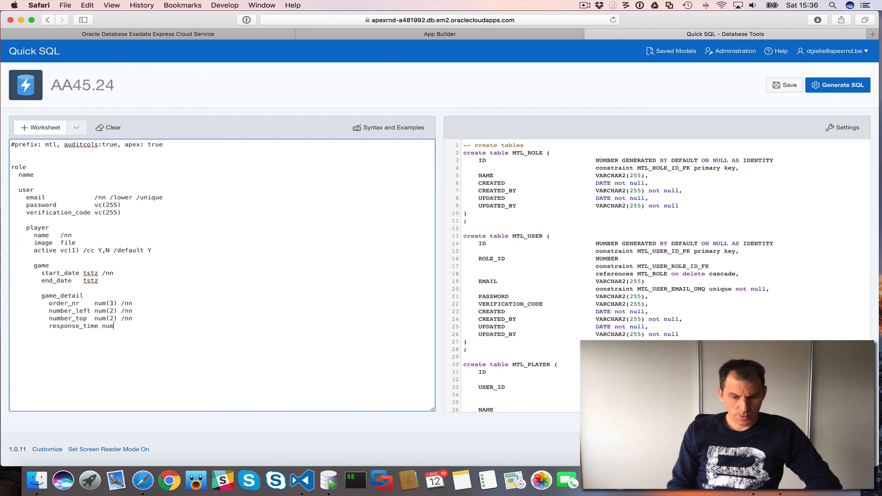
pyautogui.write('(5)')
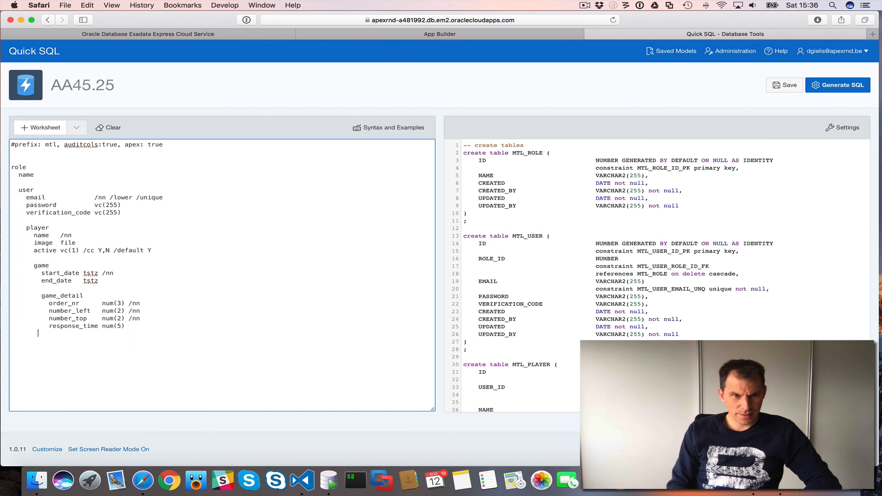
pyautogui.write('mis')
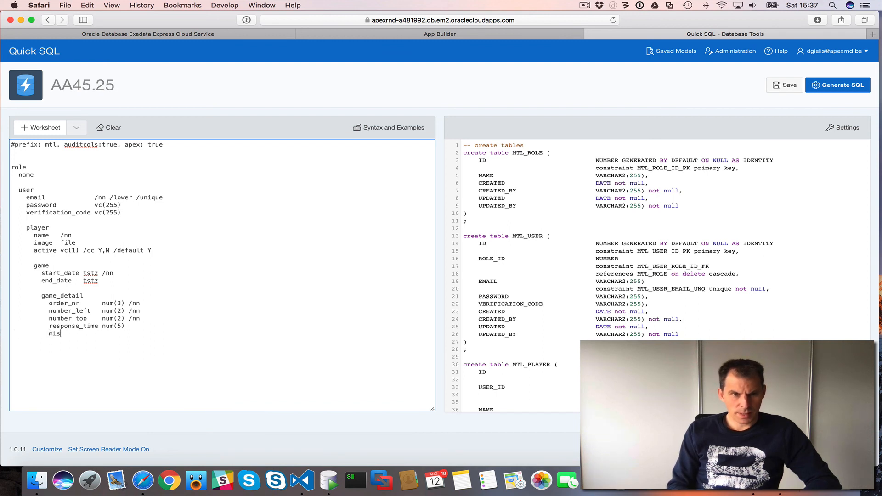
pyautogui.write('takes')
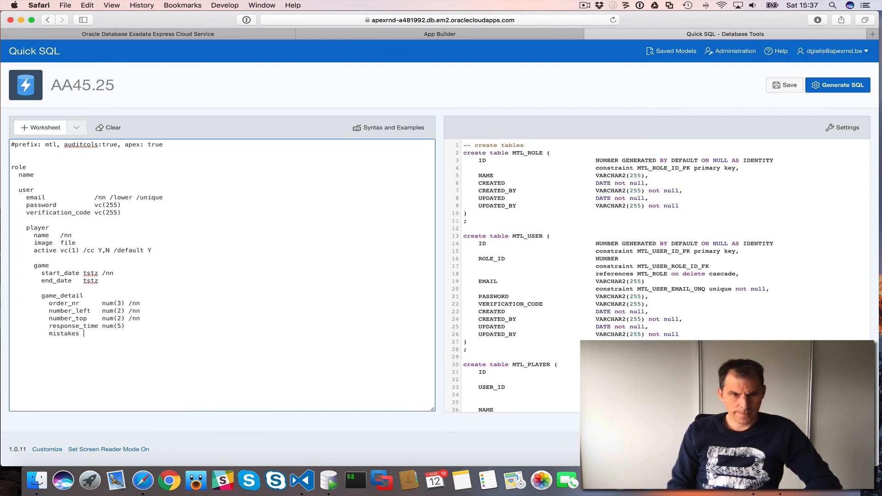
pyautogui.write('num')
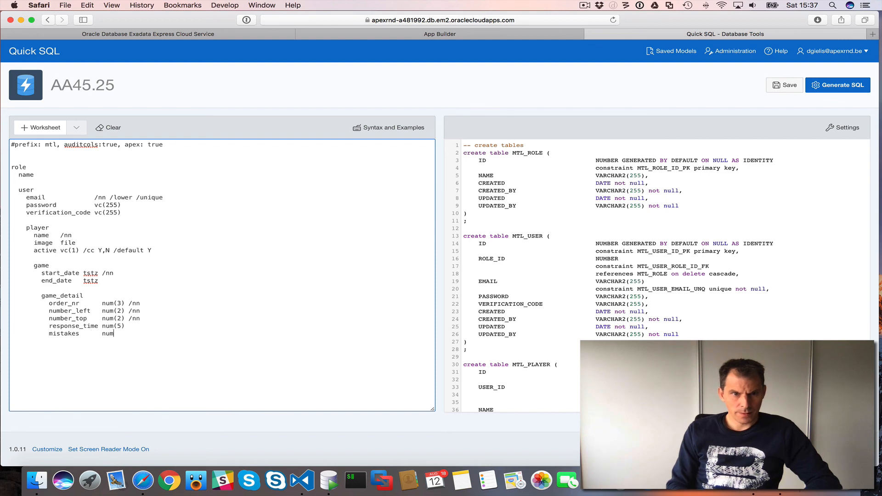
pyautogui.write('(2)')
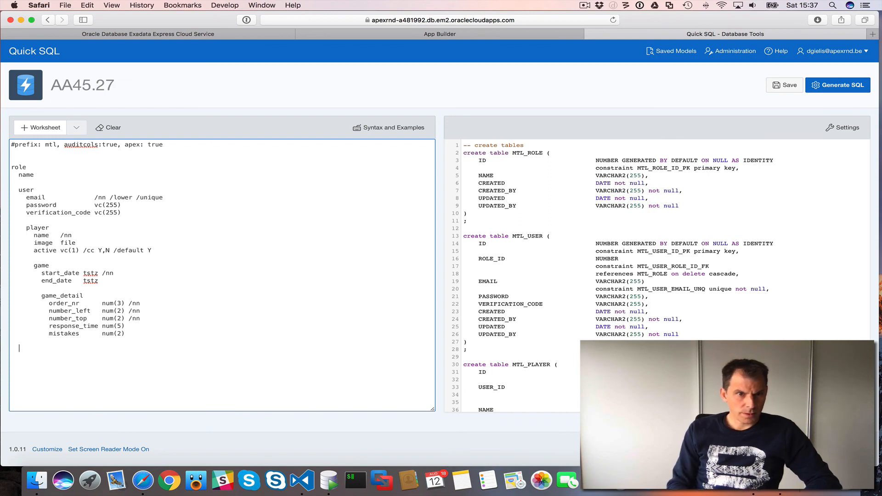
# Step: Type an indented 'team' table with 'name /nn', 'template file' and 'preferences' lines
pyautogui.write('te')
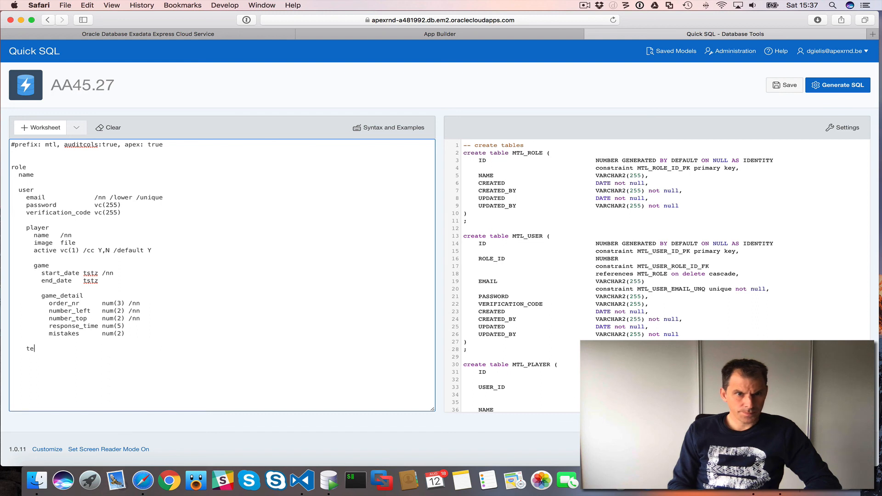
pyautogui.write('am')
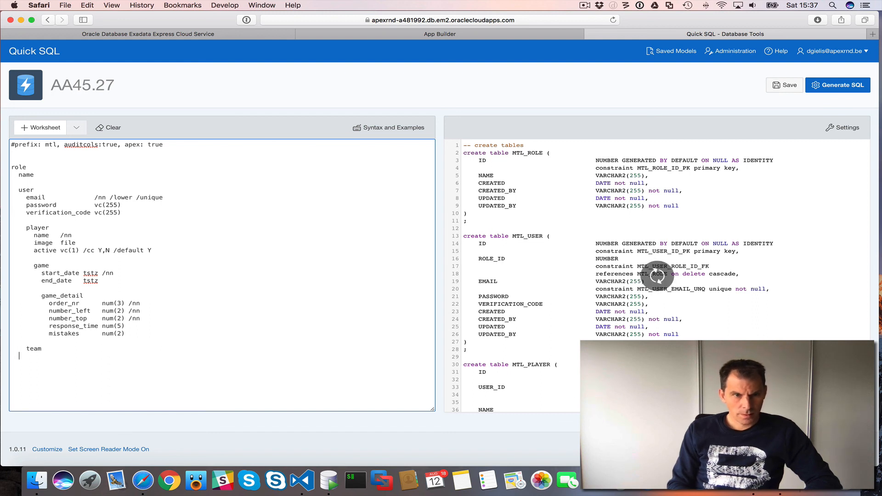
pyautogui.write('name')
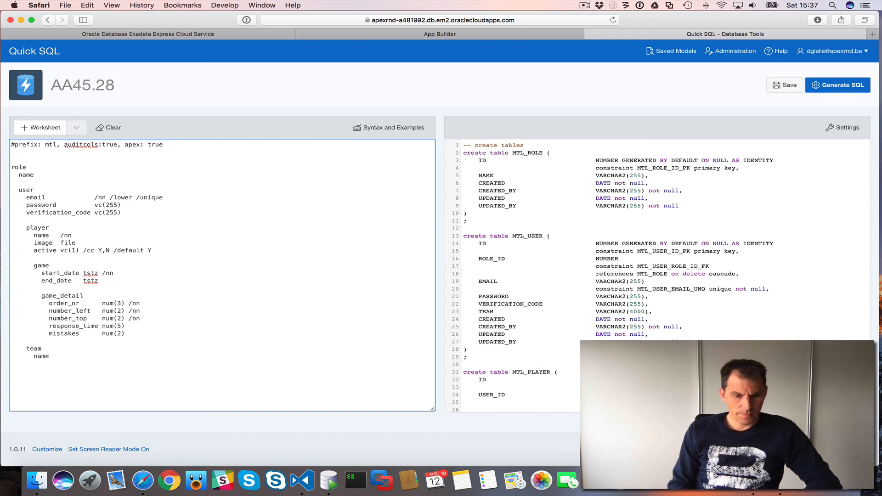
pyautogui.write('/nn')
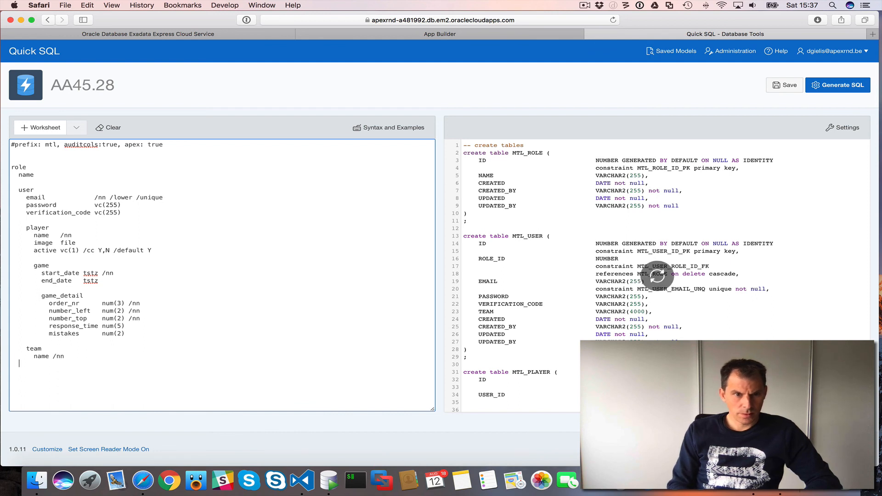
pyautogui.write('t')
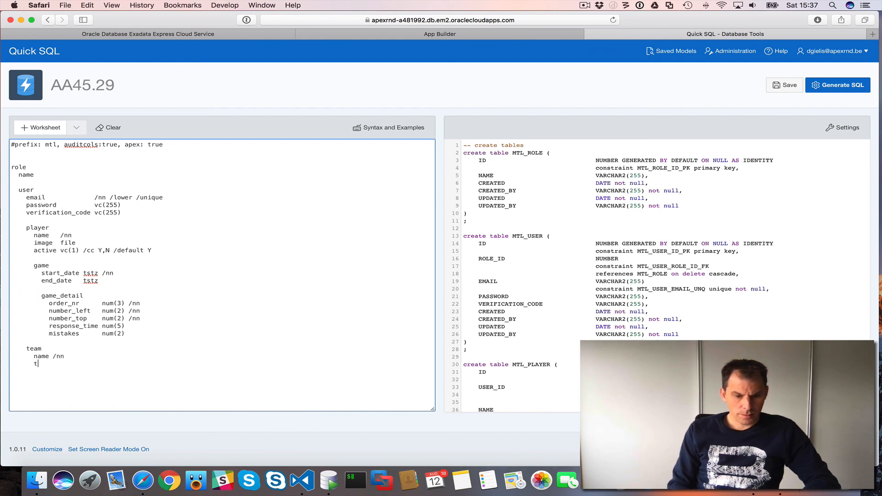
pyautogui.write('emplate file')
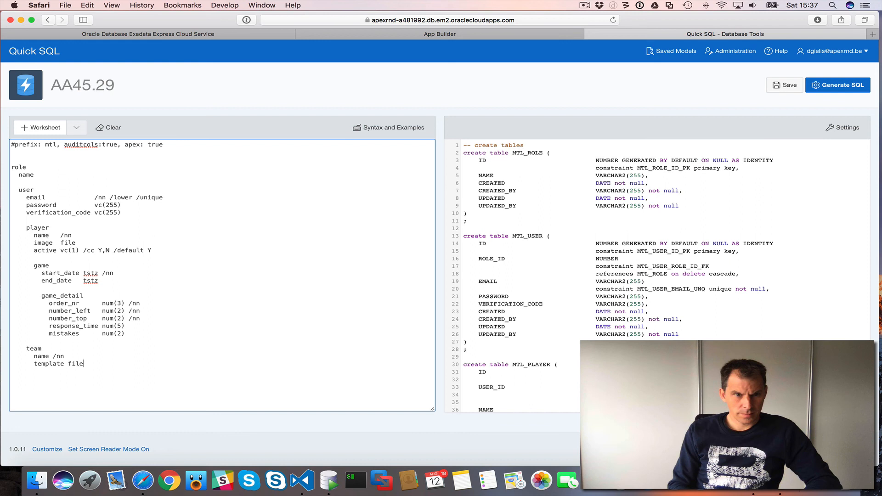
pyautogui.press('Return')
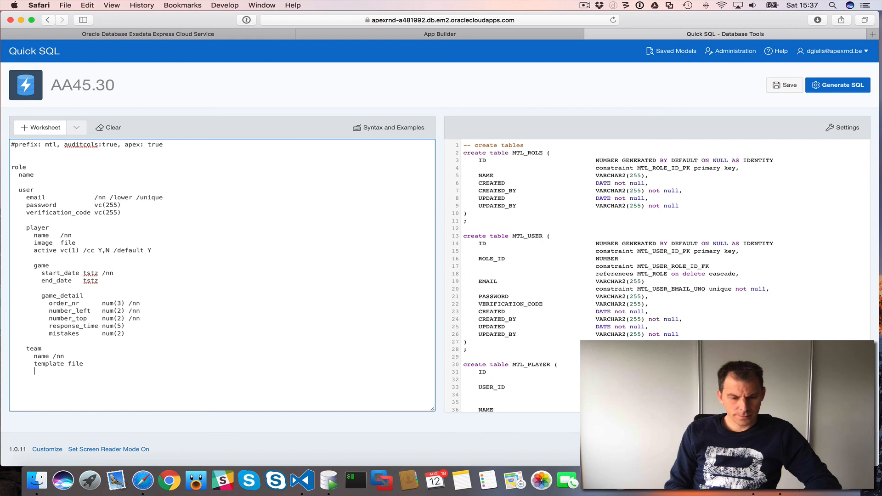
pyautogui.write('prefere')
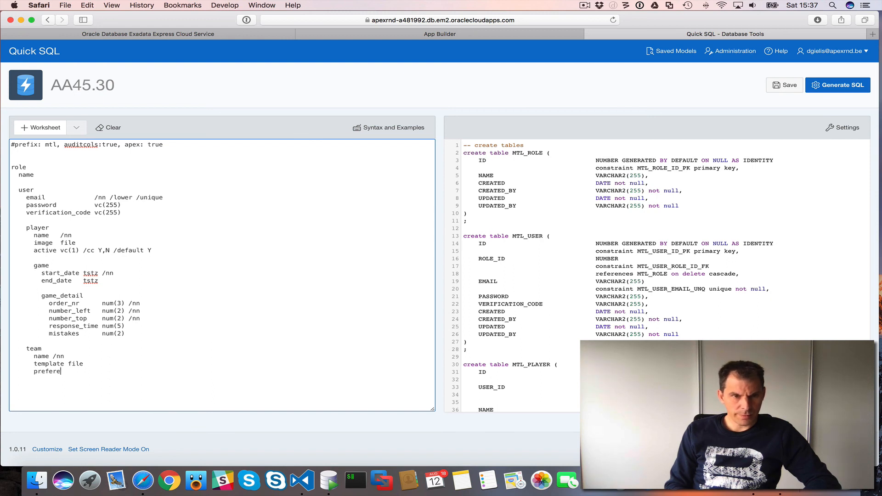
pyautogui.write('nces')
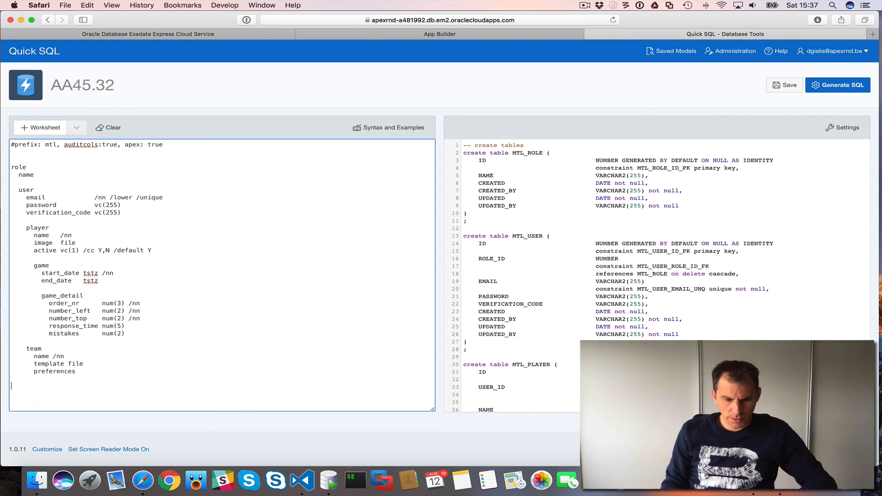
# Step: Add a 'player team' table with 'player id /nn' and 'team id' columns, then review MTL_PLAYER_TEAM
pyautogui.write('player te')
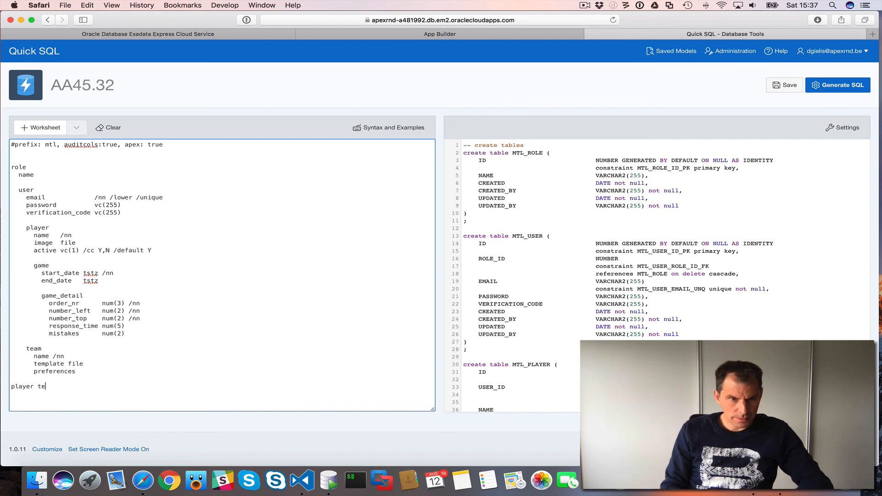
pyautogui.write('am')
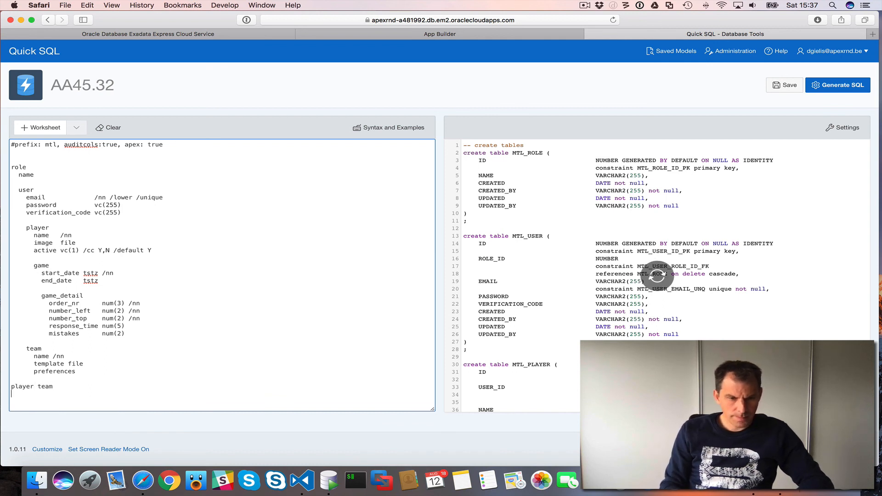
pyautogui.write('player')
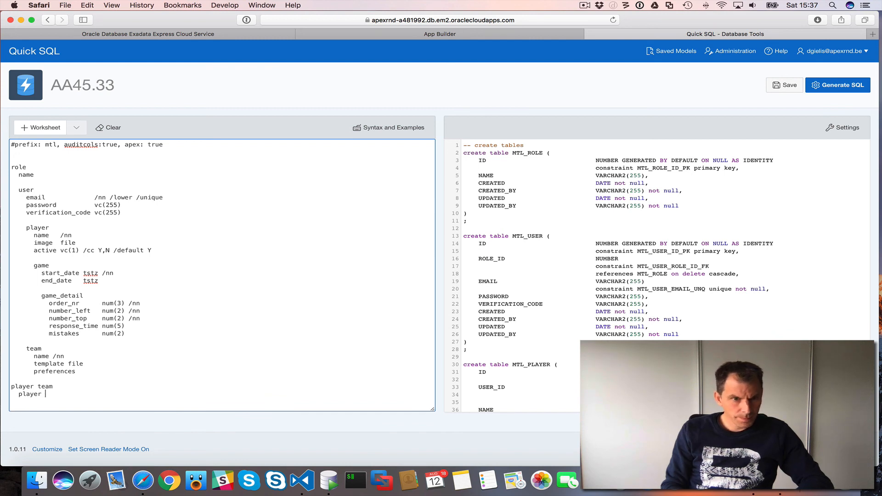
pyautogui.write('id')
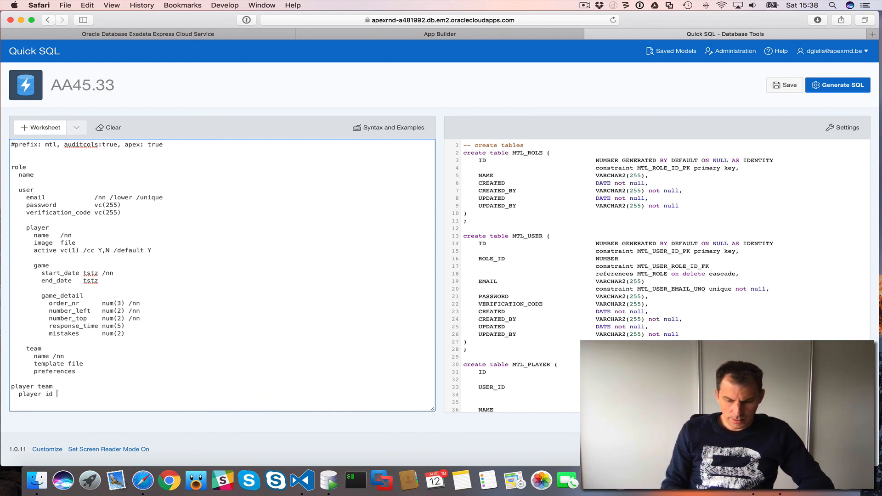
pyautogui.write('/nn')
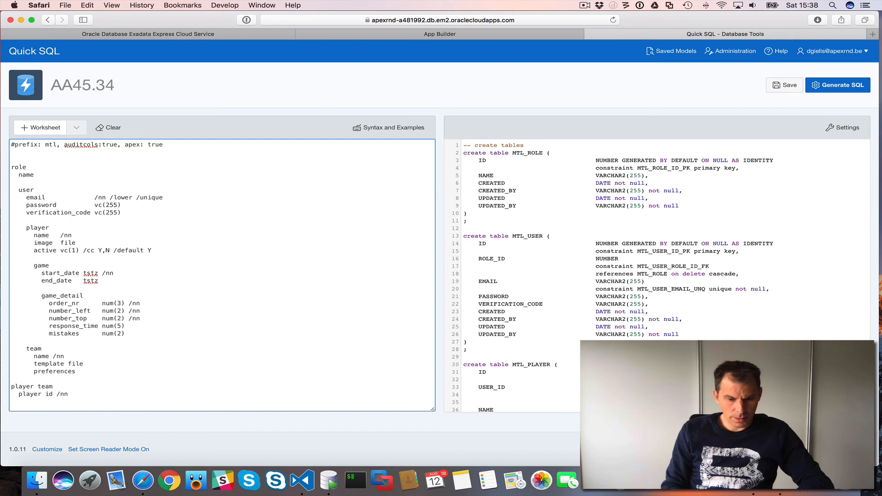
pyautogui.write('team id /nn')
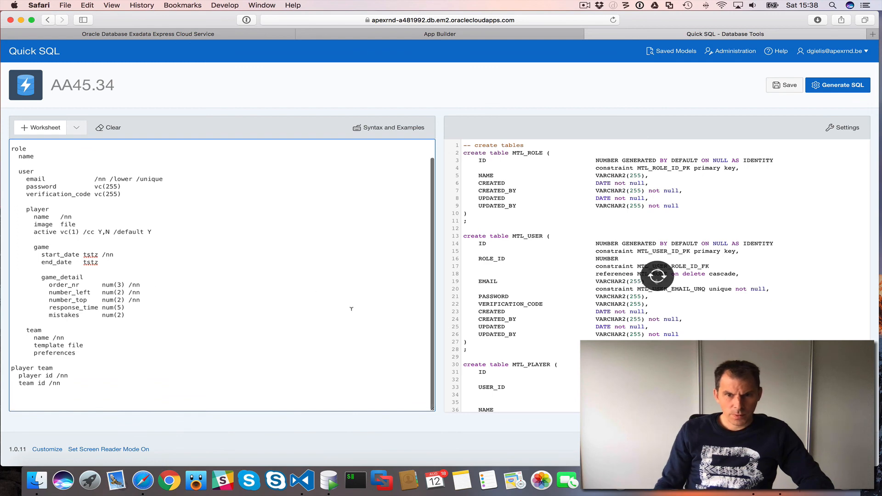
pyautogui.moveTo(575, 340)
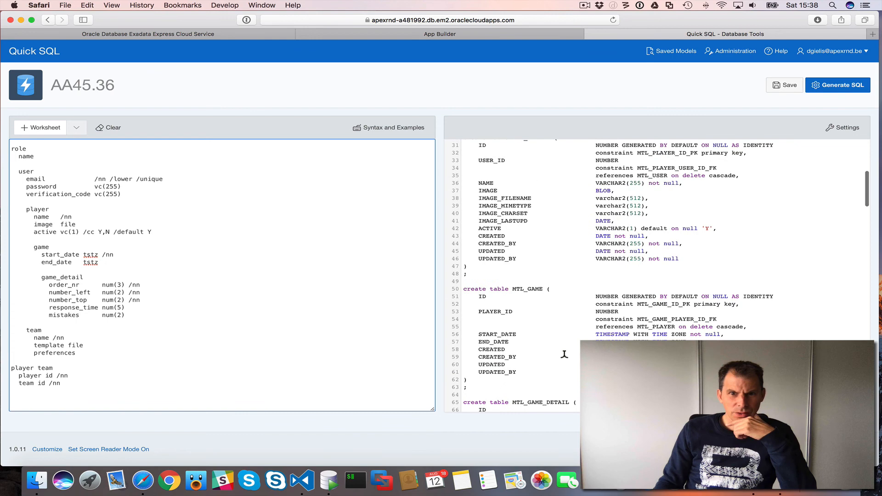
pyautogui.scroll(-3)
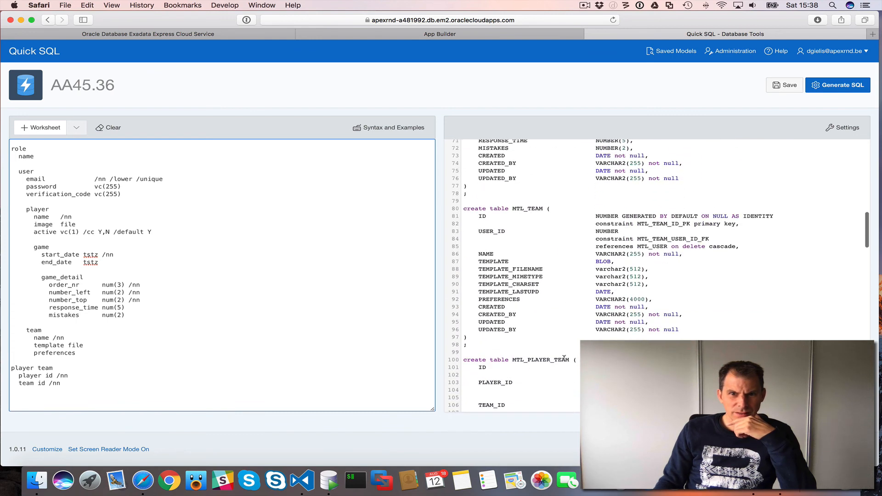
pyautogui.scroll(-3)
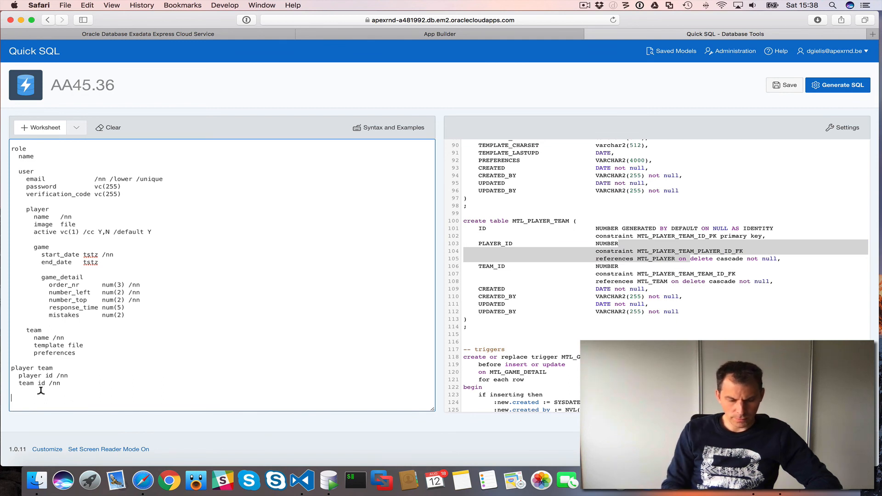
# Step: Add the view line 'view player_team_vw player team player_team' to the model
pyautogui.write('view player')
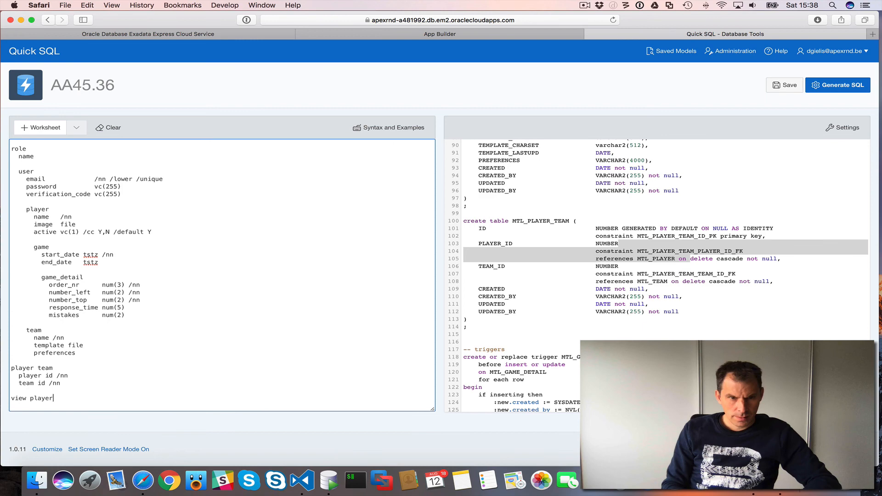
pyautogui.write('_team_vw')
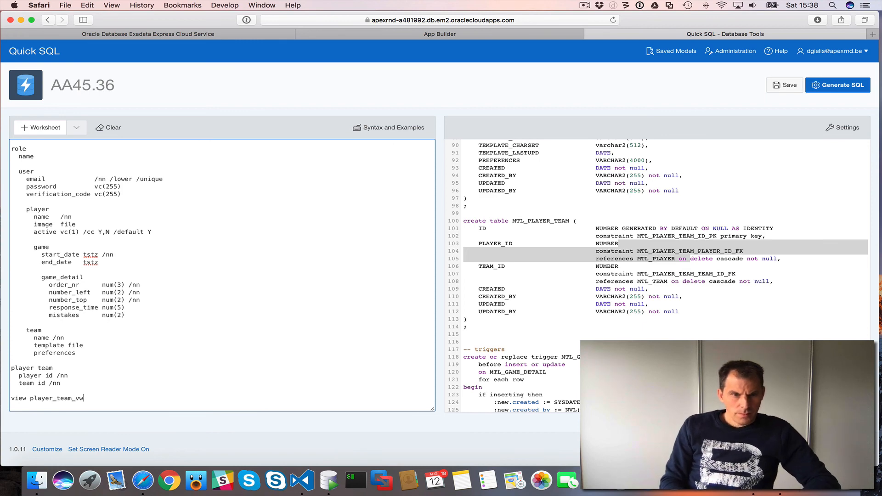
pyautogui.write('play')
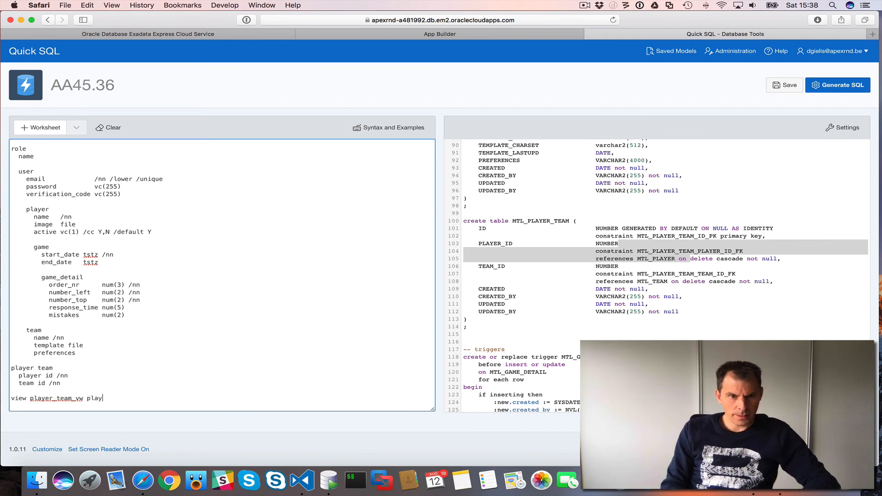
pyautogui.write('er team')
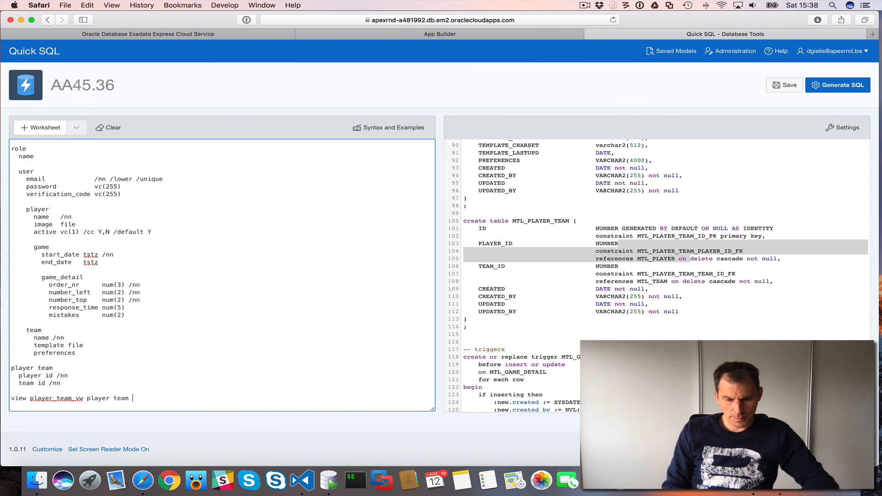
pyautogui.write('player_team')
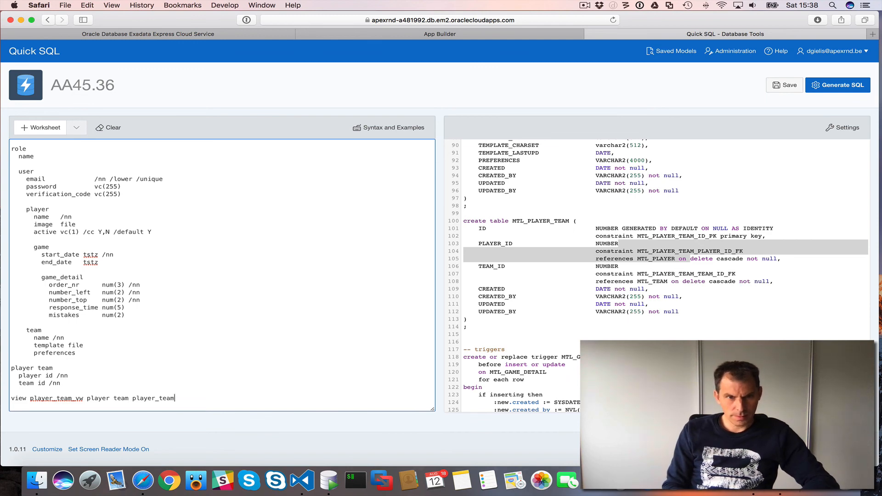
# Step: Regenerate the SQL and scroll down to the MTL_PLAYER_TEAM_VW create view
pyautogui.click(837, 85)
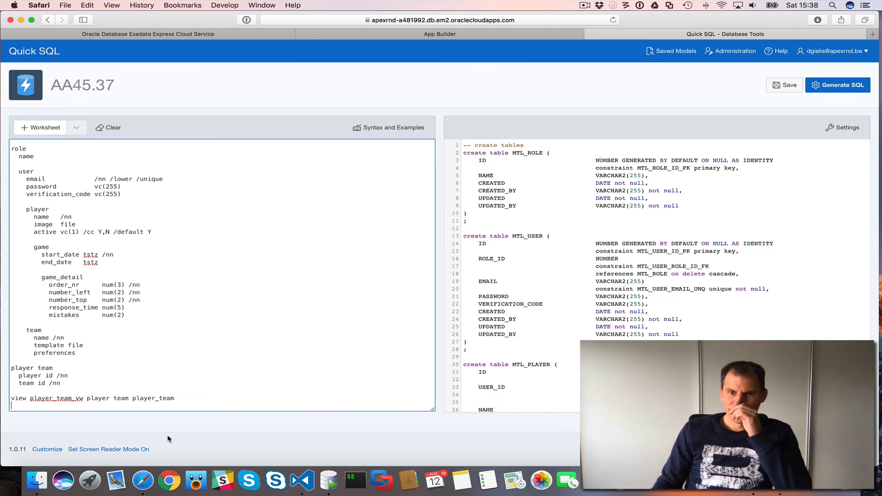
pyautogui.scroll(-3)
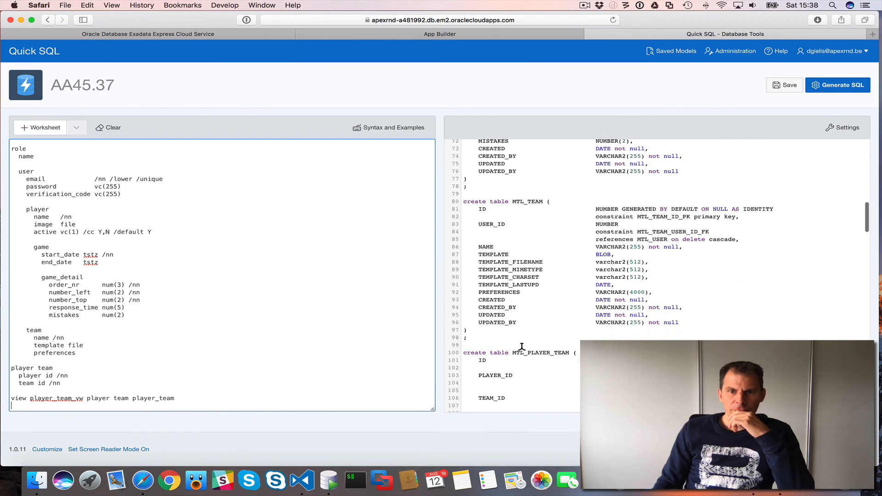
pyautogui.scroll(-3)
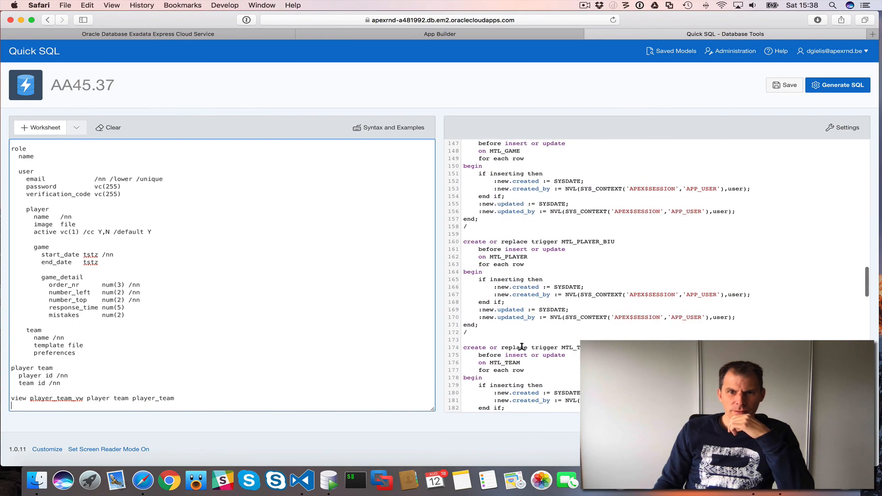
pyautogui.scroll(-3)
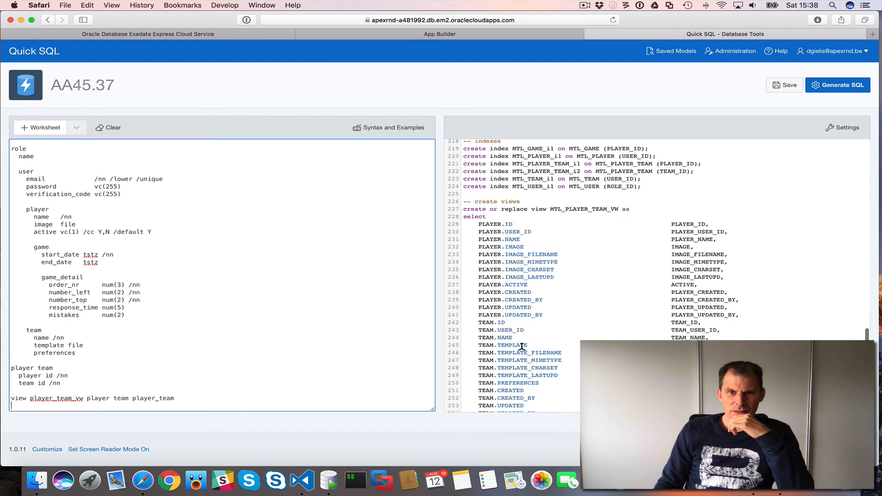
pyautogui.scroll(-3)
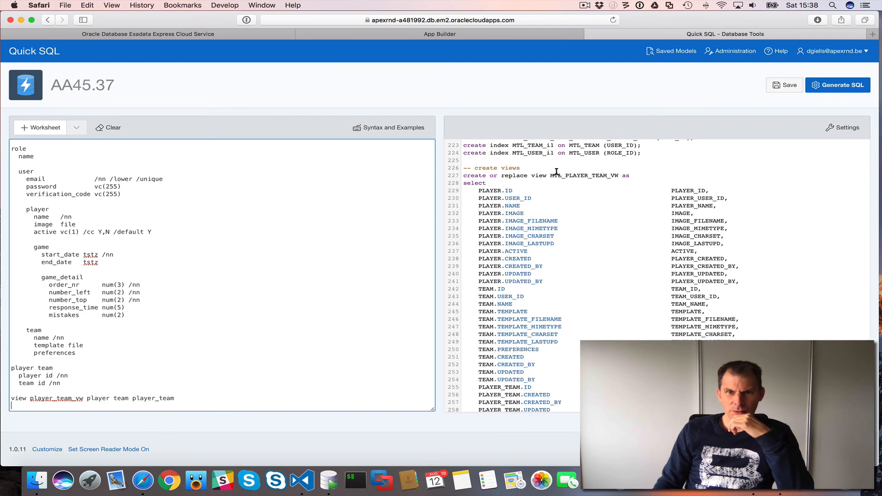
pyautogui.scroll(-3)
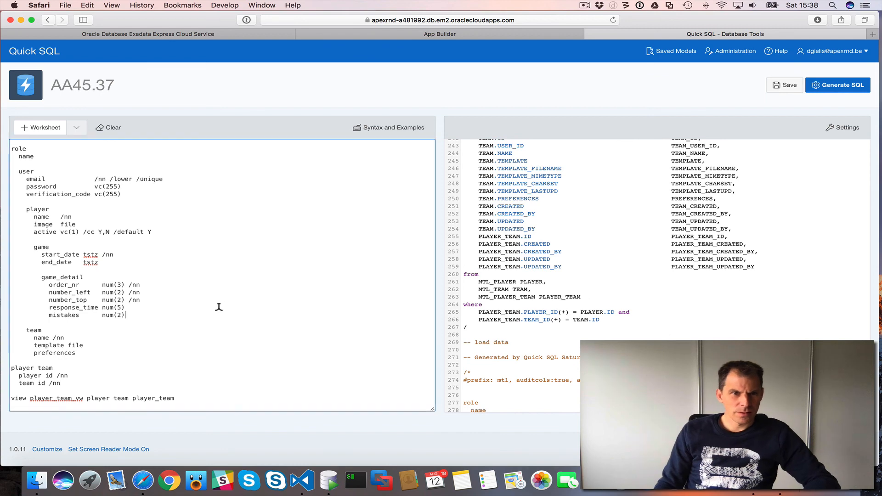
pyautogui.moveTo(218, 310)
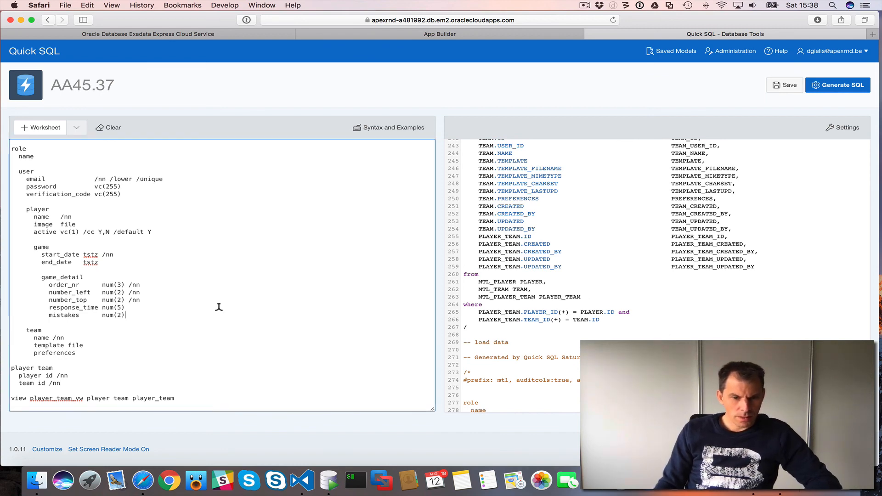
pyautogui.moveTo(38, 161)
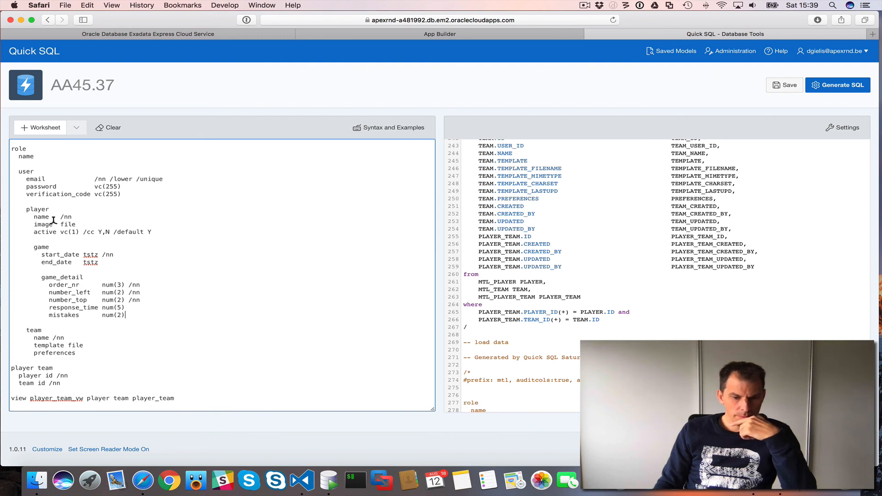
pyautogui.moveTo(142, 234)
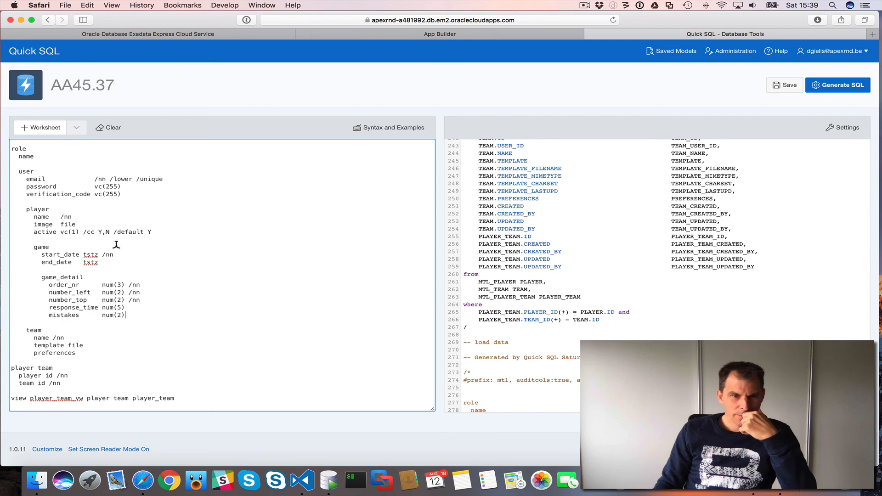
pyautogui.moveTo(91, 259)
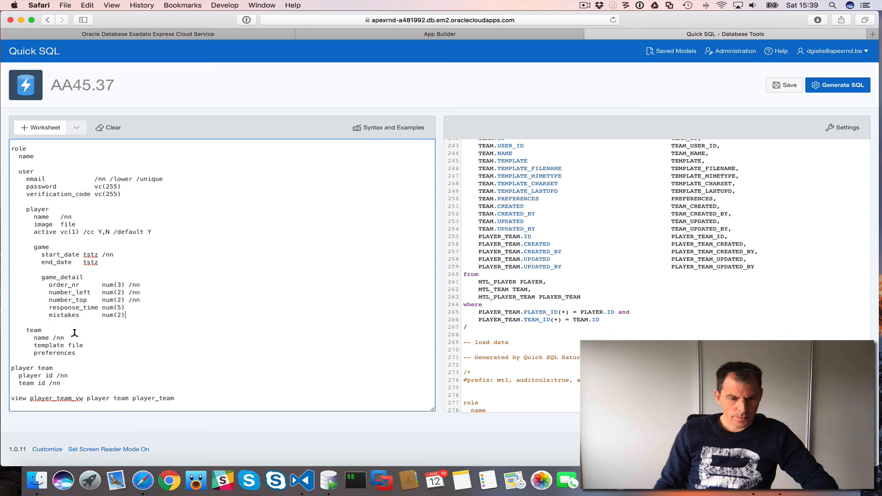
pyautogui.moveTo(83, 345)
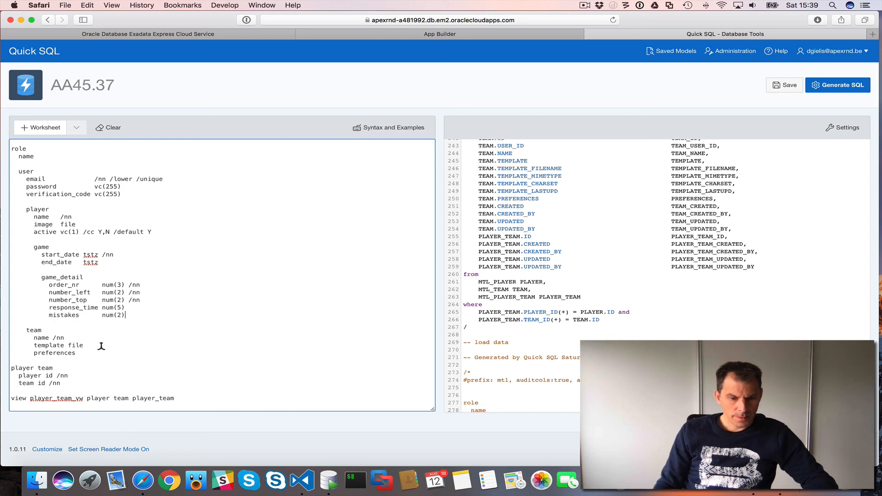
pyautogui.moveTo(82, 380)
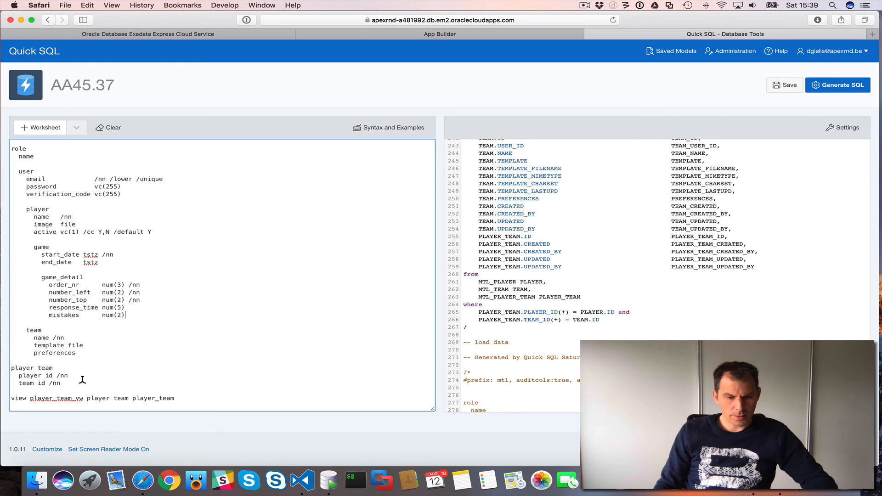
pyautogui.moveTo(361, 230)
pyautogui.write('#prefix: mtl, auditcols:true, apex: true')
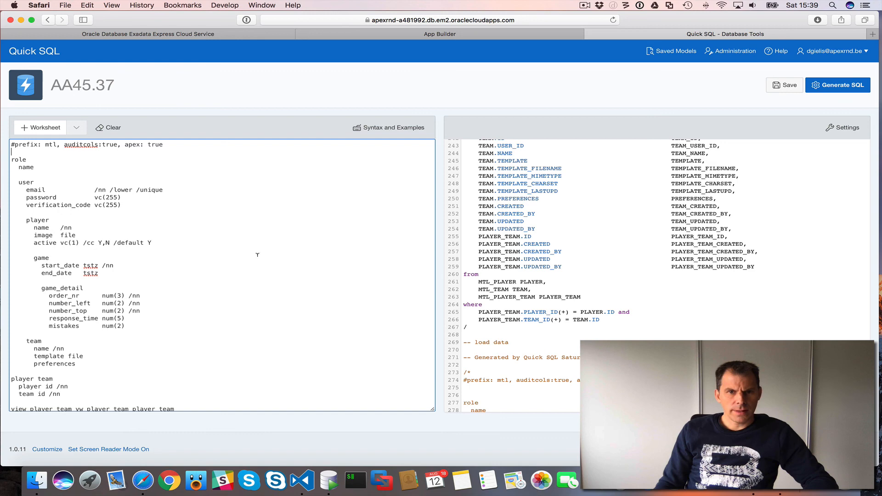
# Step: Regenerate the SQL with the '#prefix: mtl, auditcols:true, apex: true' settings line
pyautogui.click(838, 85)
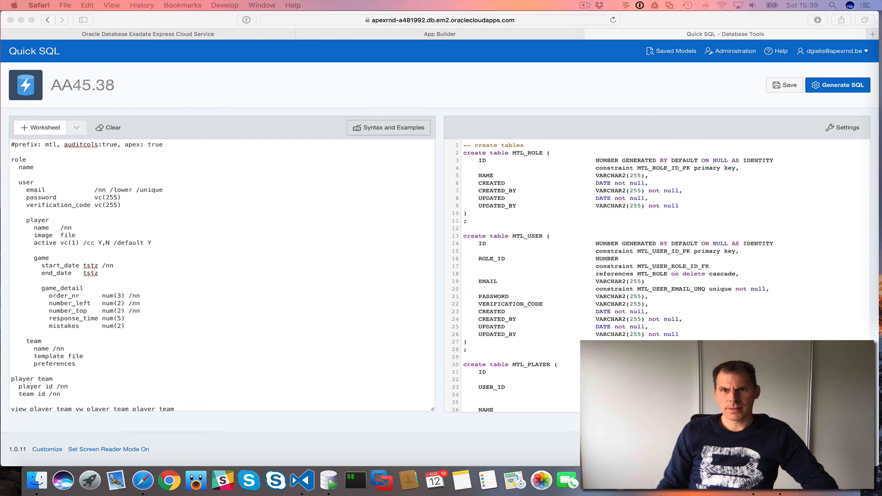
pyautogui.click(389, 127)
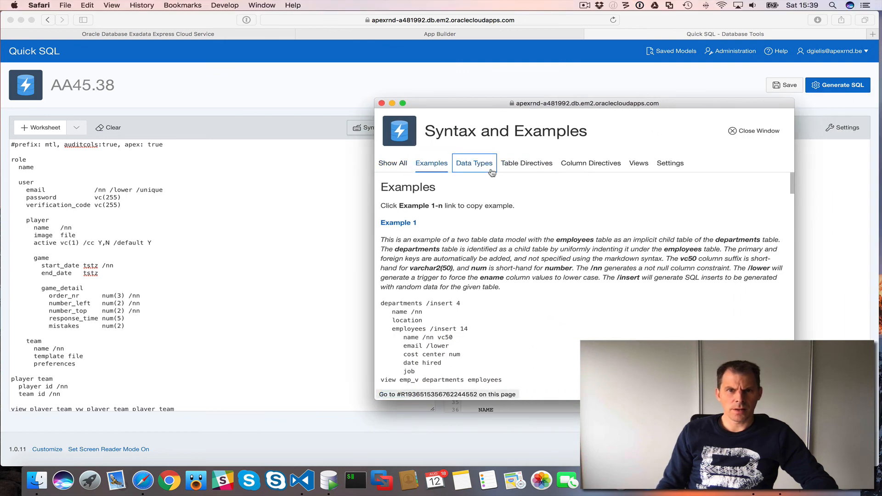
pyautogui.click(526, 164)
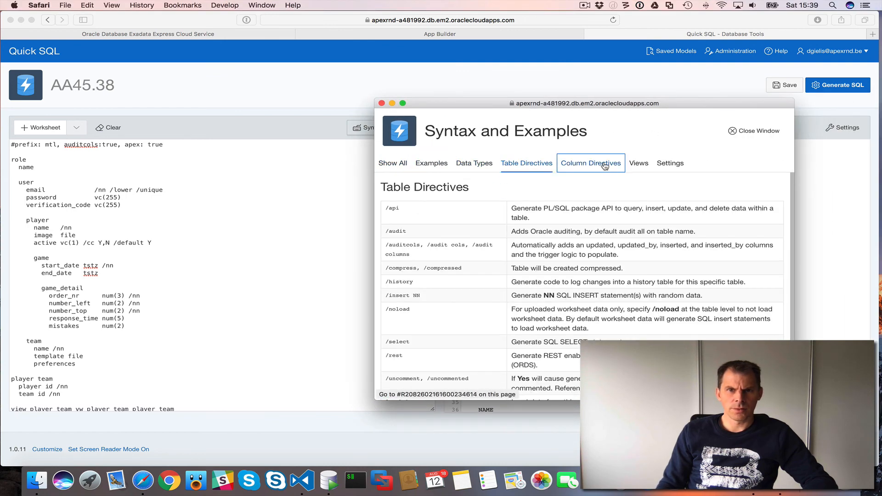
pyautogui.click(590, 163)
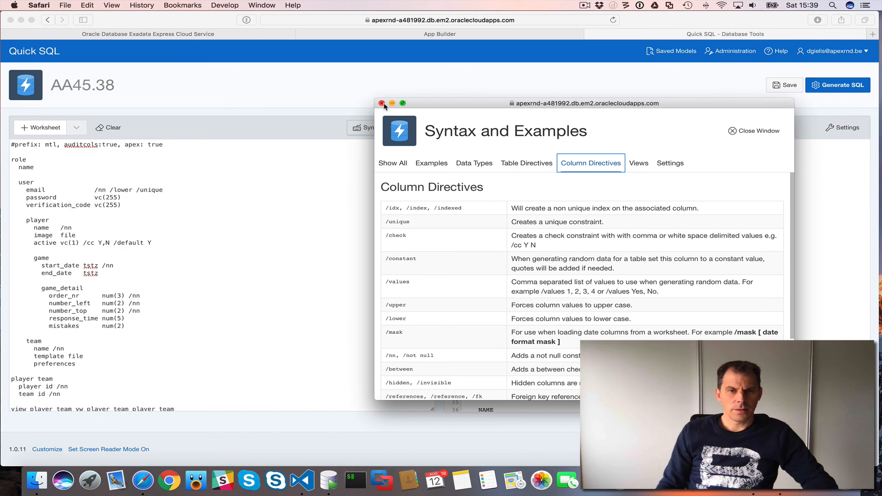
pyautogui.moveTo(424, 296)
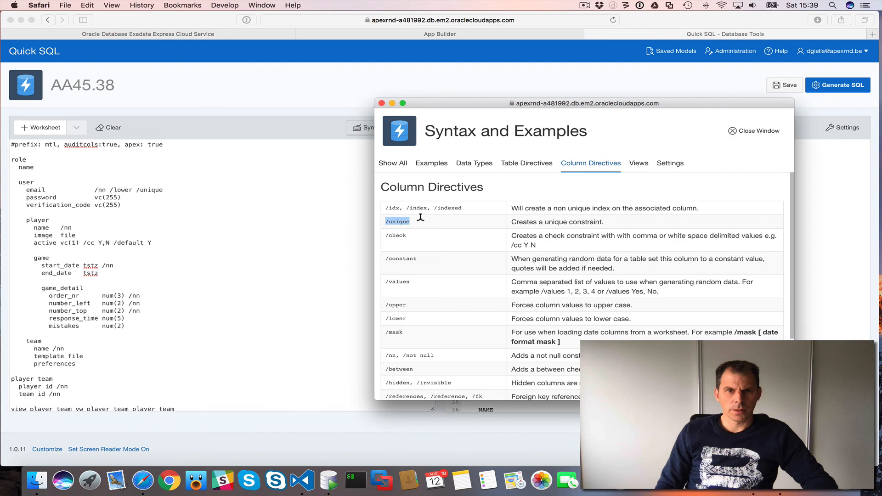
pyautogui.moveTo(411, 204)
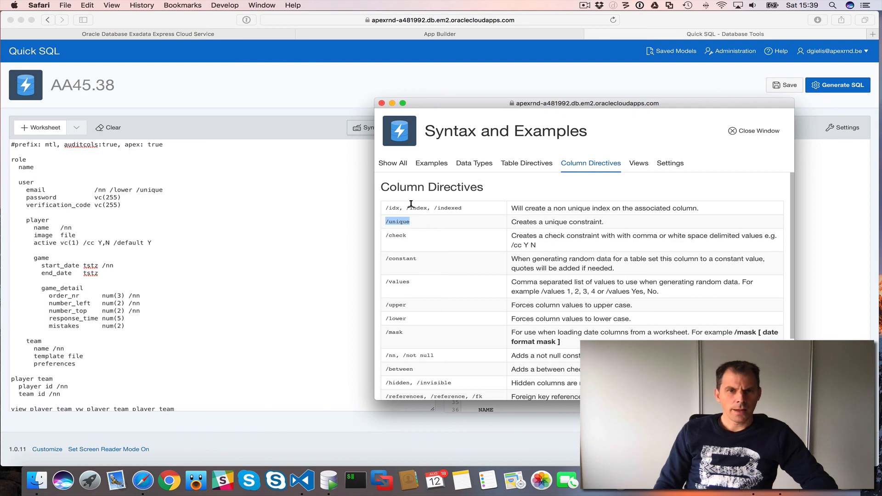
pyautogui.click(758, 130)
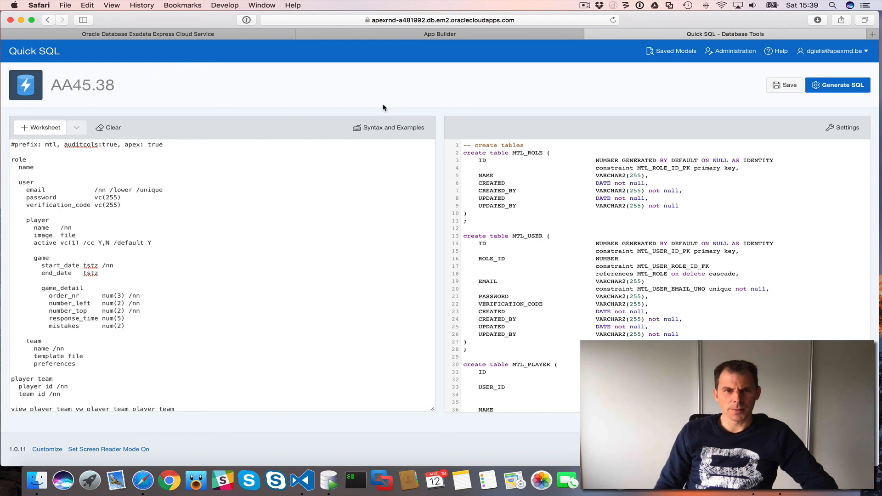
pyautogui.moveTo(175, 177)
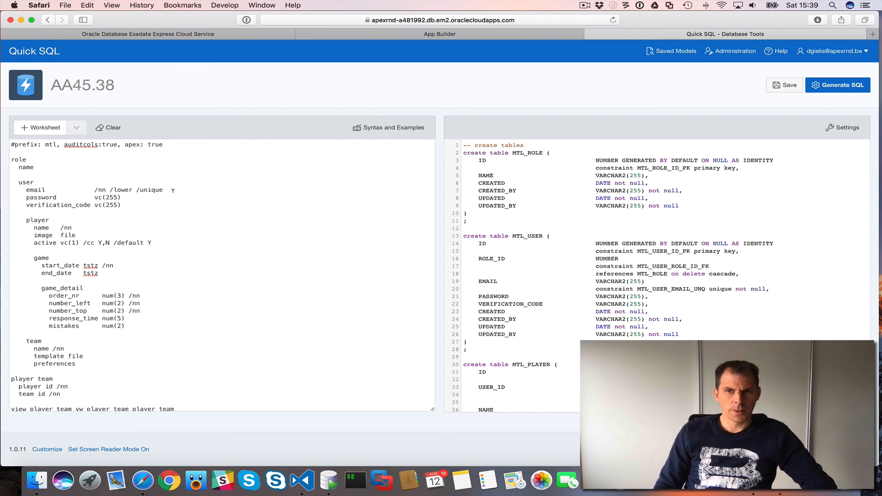
pyautogui.moveTo(444, 201)
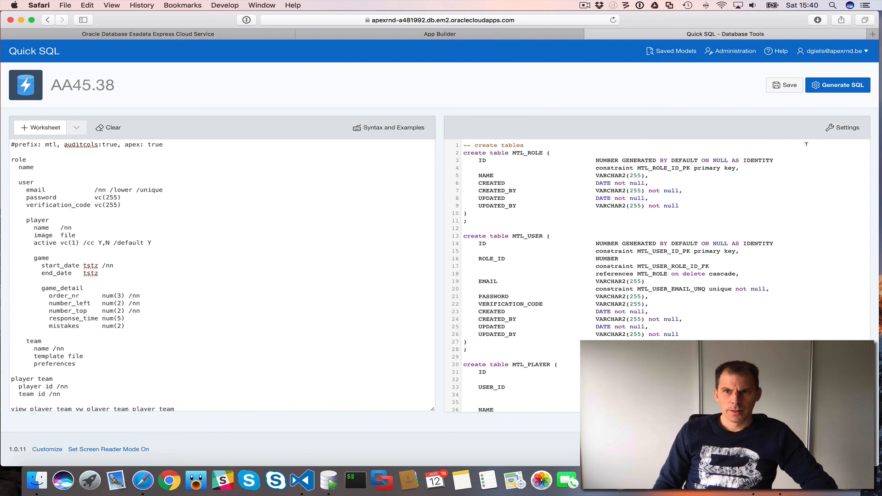
pyautogui.click(847, 128)
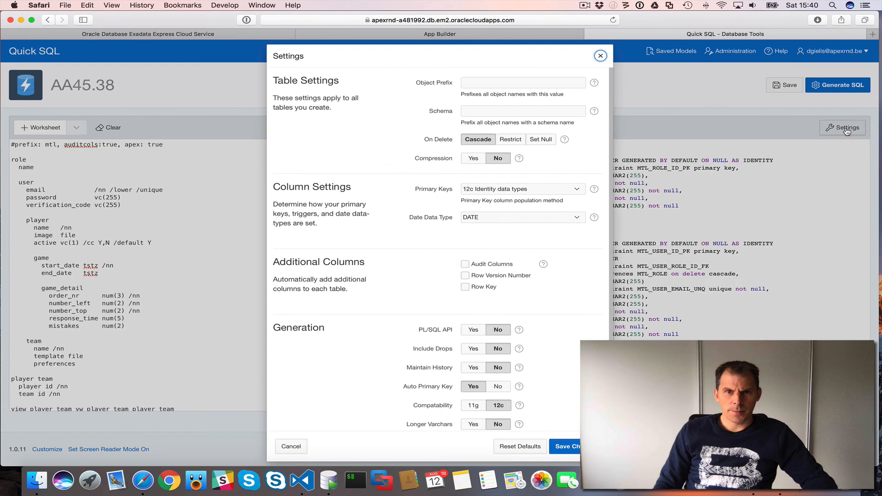
pyautogui.moveTo(449, 87)
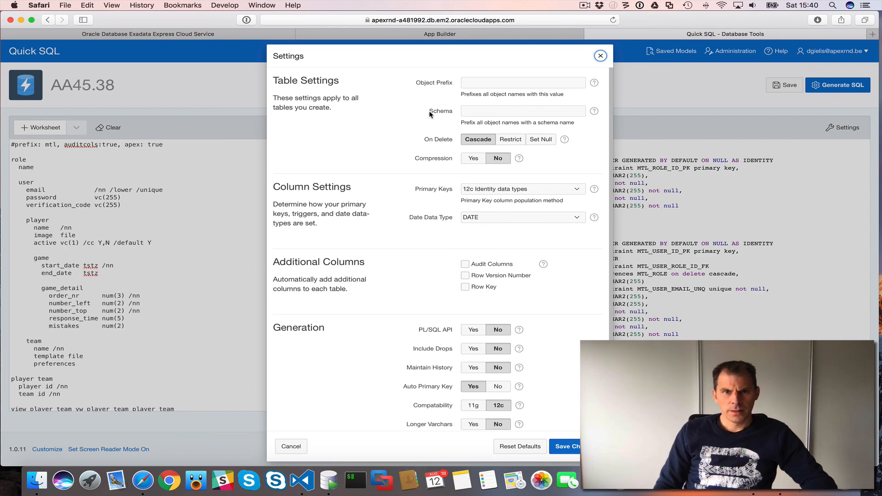
pyautogui.moveTo(426, 244)
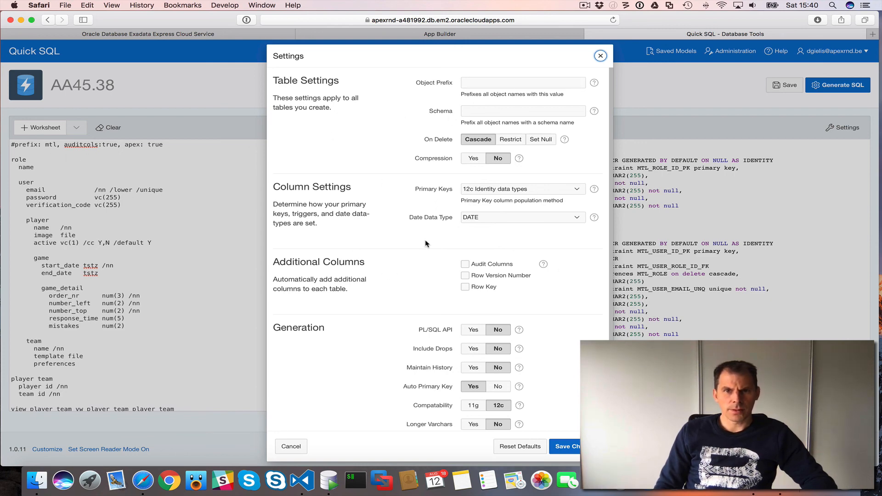
pyautogui.moveTo(432, 386)
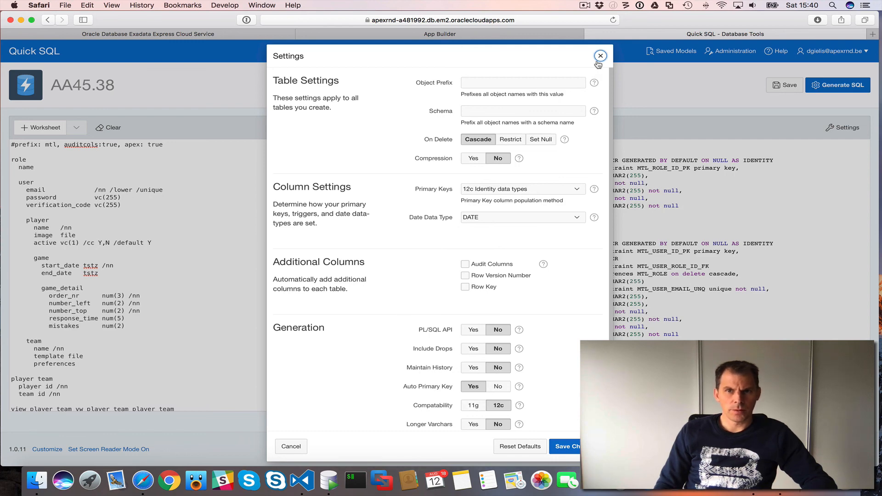
pyautogui.click(600, 56)
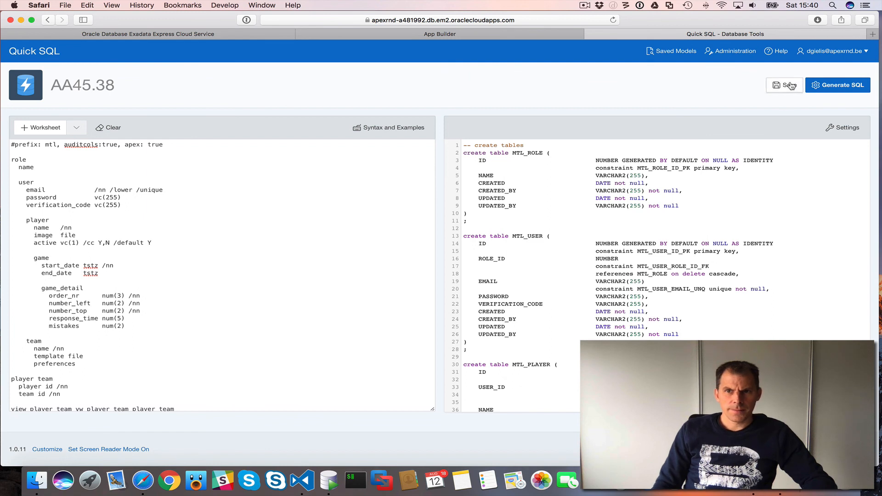
# Step: Save the Quick SQL model as AA45 and return to the Exadata Express Service Console
pyautogui.click(784, 85)
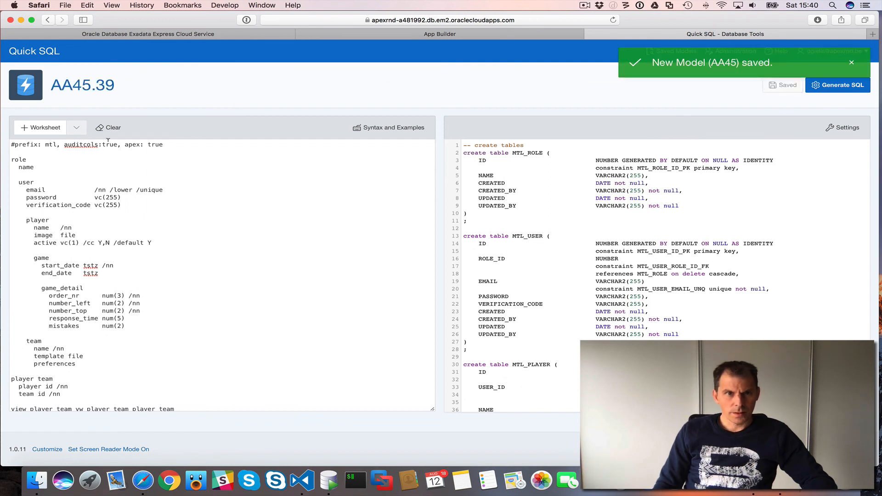
pyautogui.moveTo(668, 141)
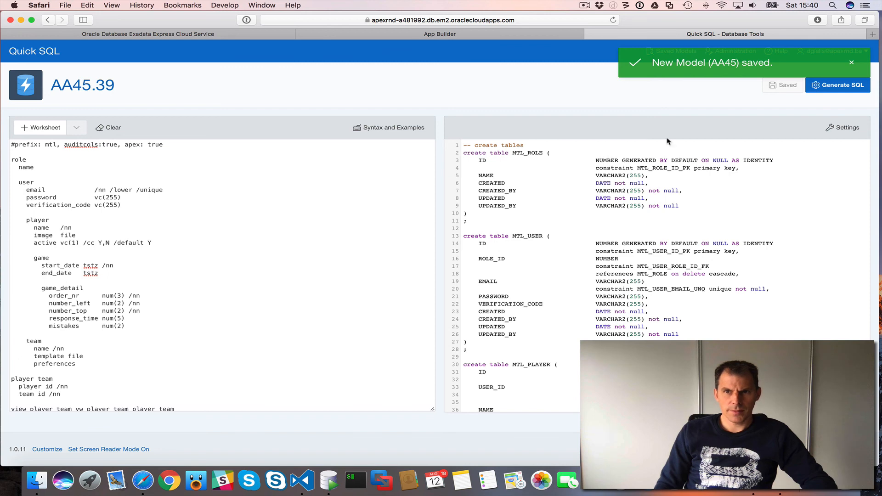
pyautogui.moveTo(577, 177)
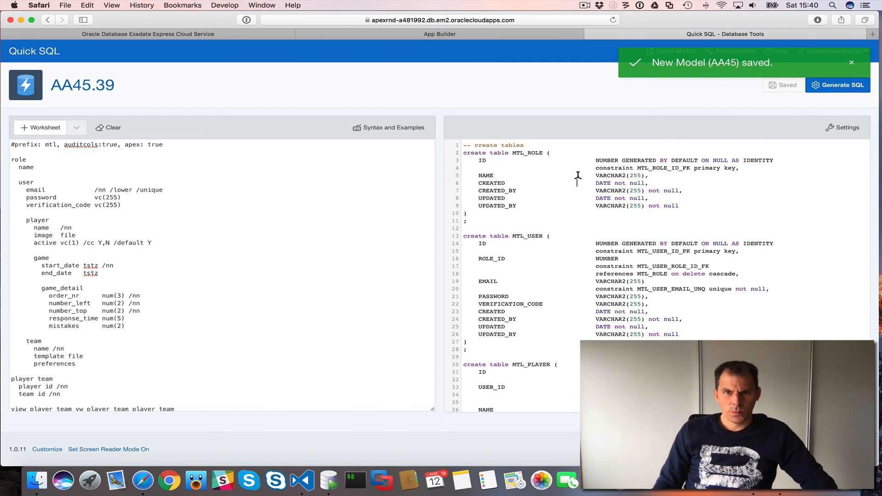
pyautogui.moveTo(302, 207)
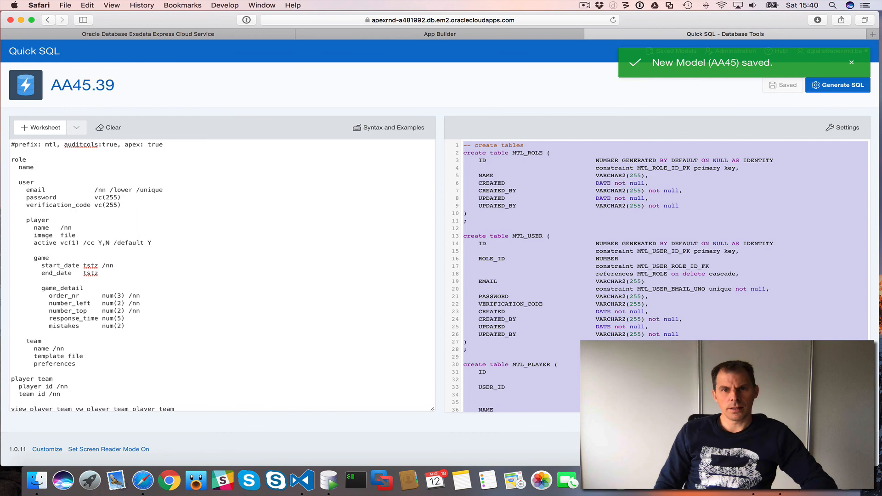
pyautogui.moveTo(528, 185)
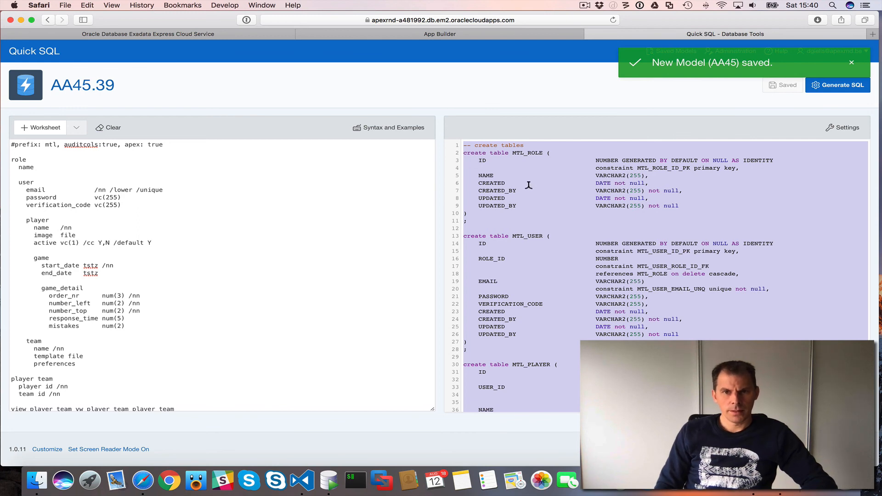
pyautogui.click(148, 33)
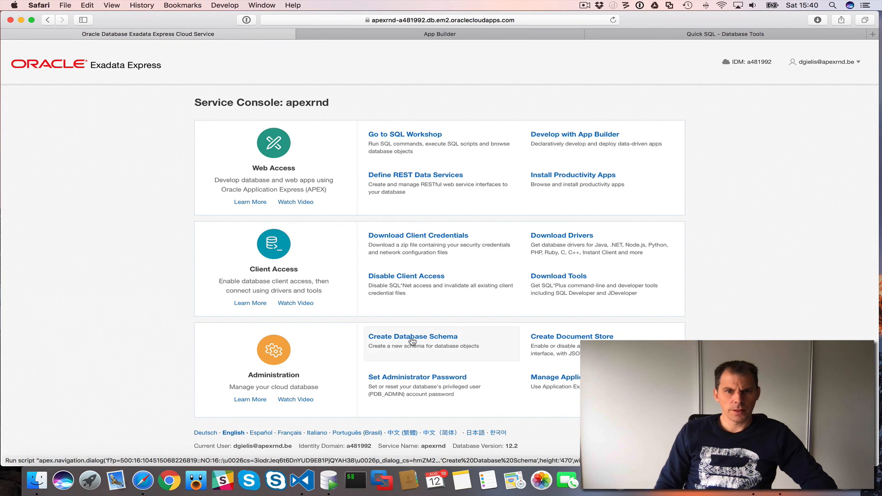
# Step: Open the Create Database Schema dialog under Administration
pyautogui.click(413, 336)
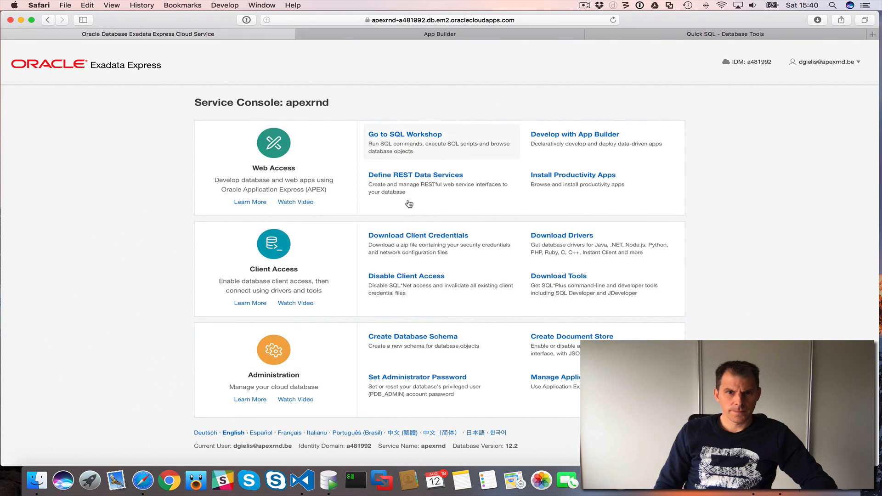
pyautogui.click(412, 336)
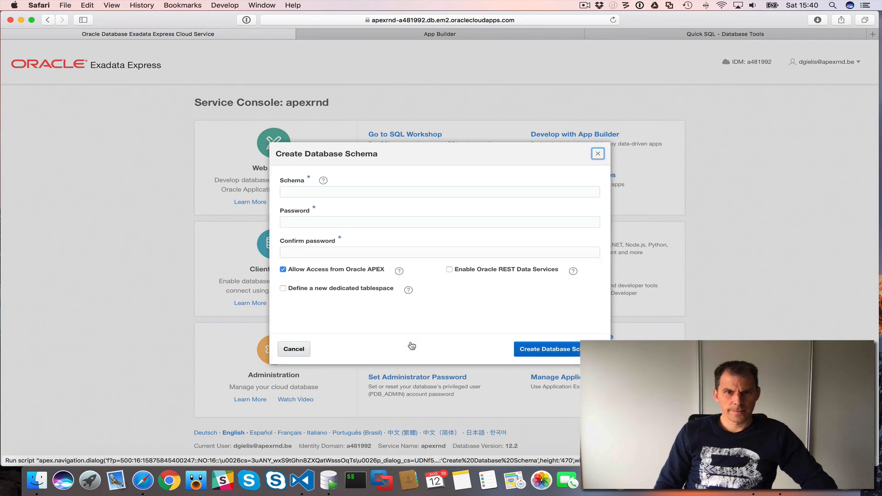
# Step: Enter schema name multiplication_table and its password
pyautogui.click(439, 191)
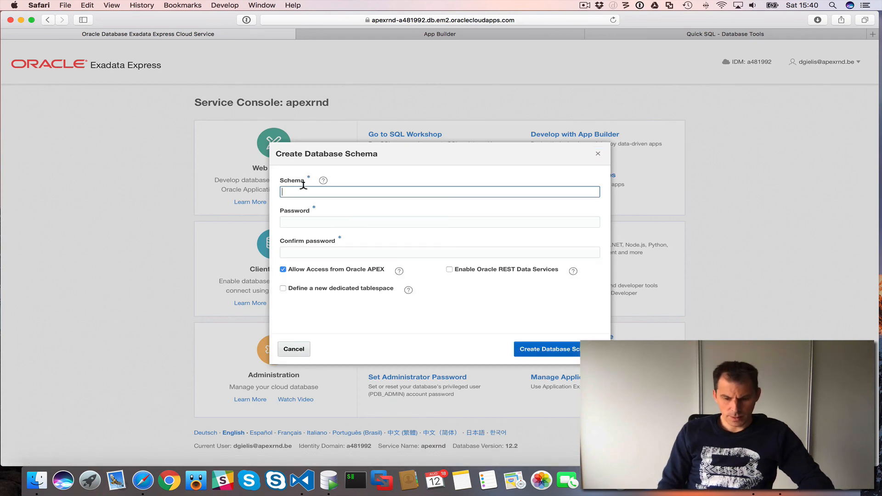
pyautogui.write('multiplica')
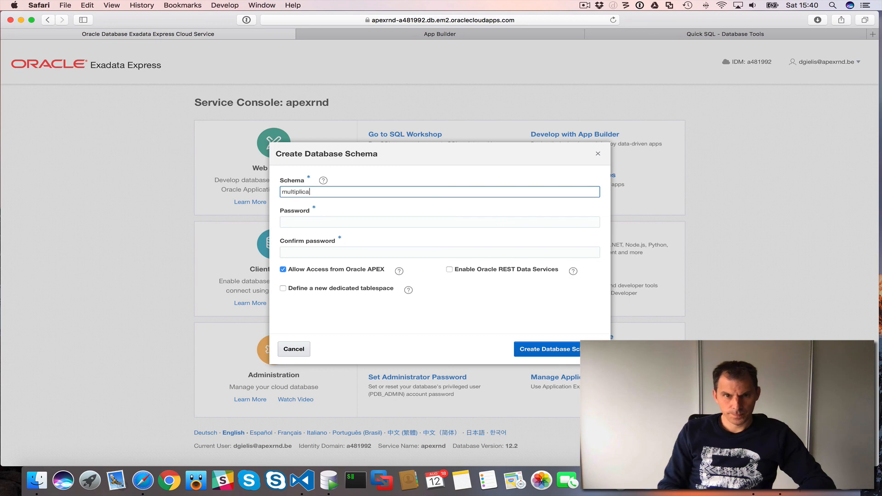
pyautogui.click(438, 221)
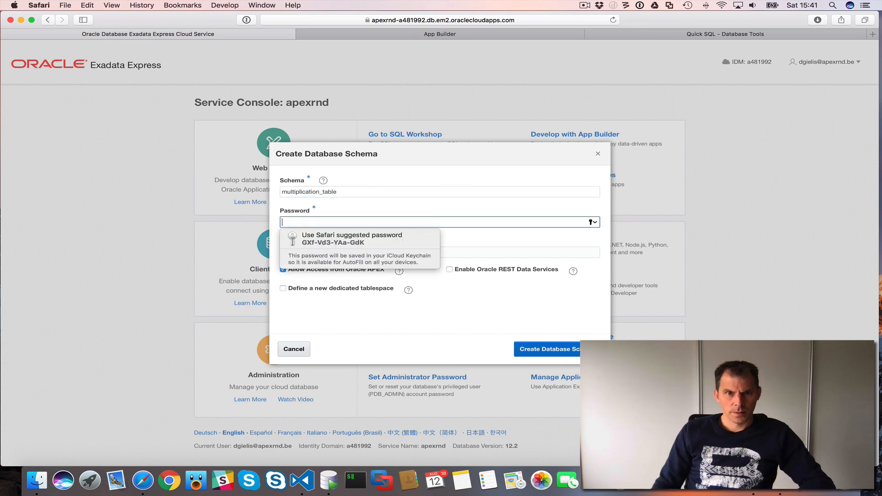
pyautogui.write('•••')
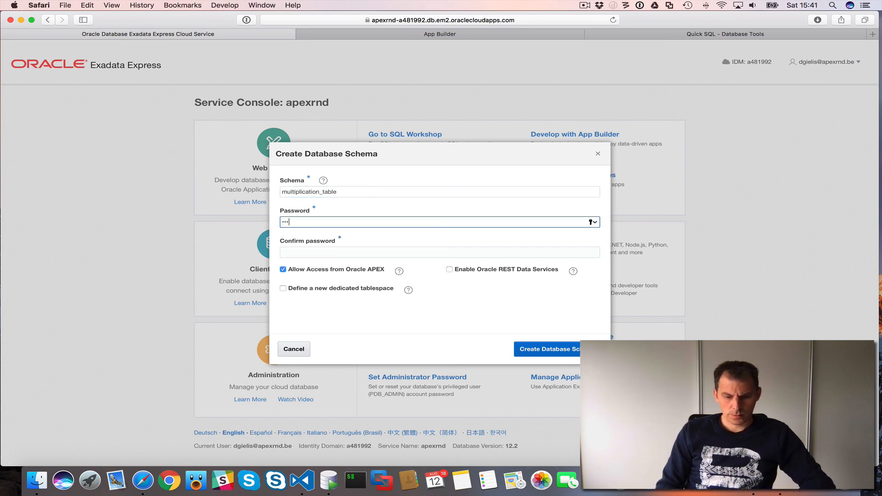
pyautogui.write('*')
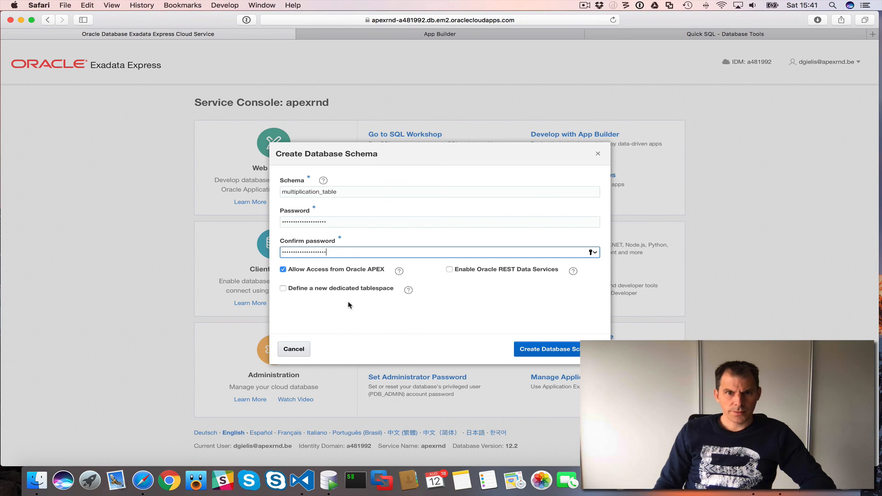
# Step: Add a dedicated multiplication_table tablespace and submit the schema creation
pyautogui.click(283, 288)
pyautogui.write('m')
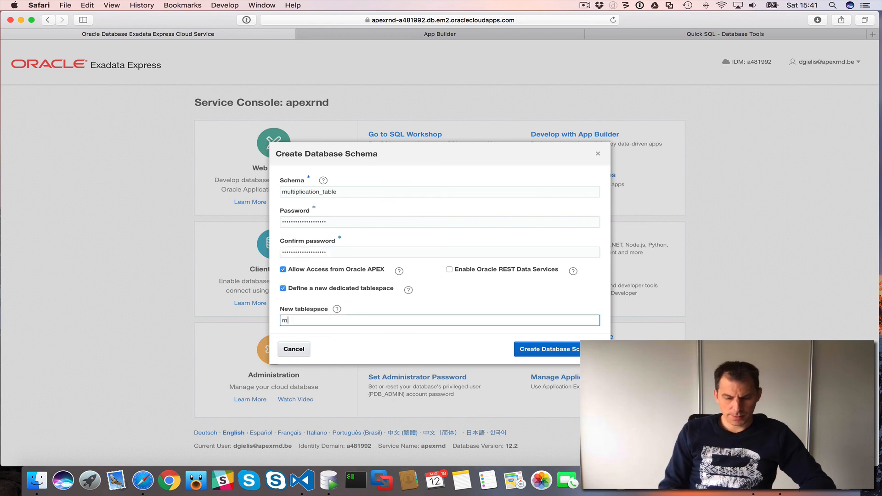
pyautogui.write('ultiplicatio')
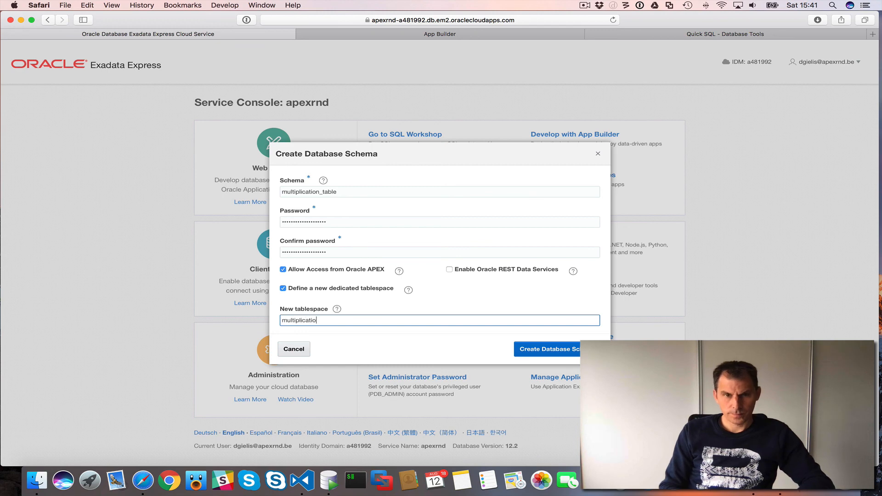
pyautogui.write('n_table')
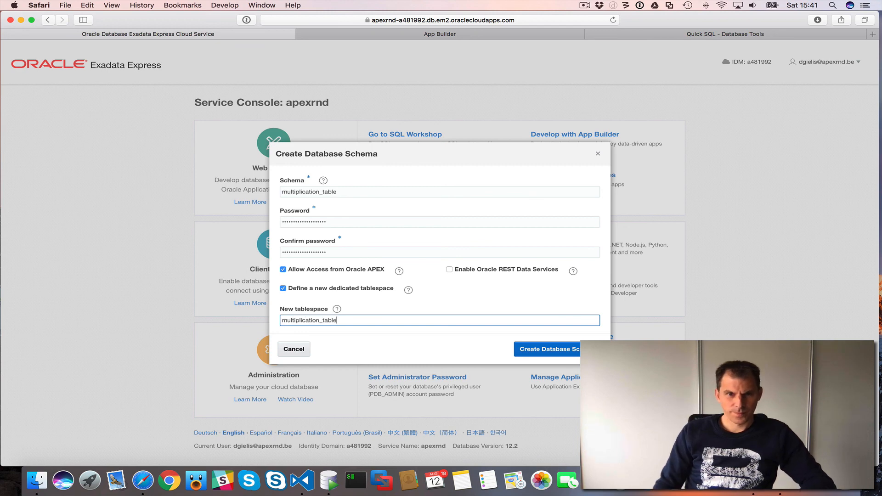
pyautogui.click(547, 349)
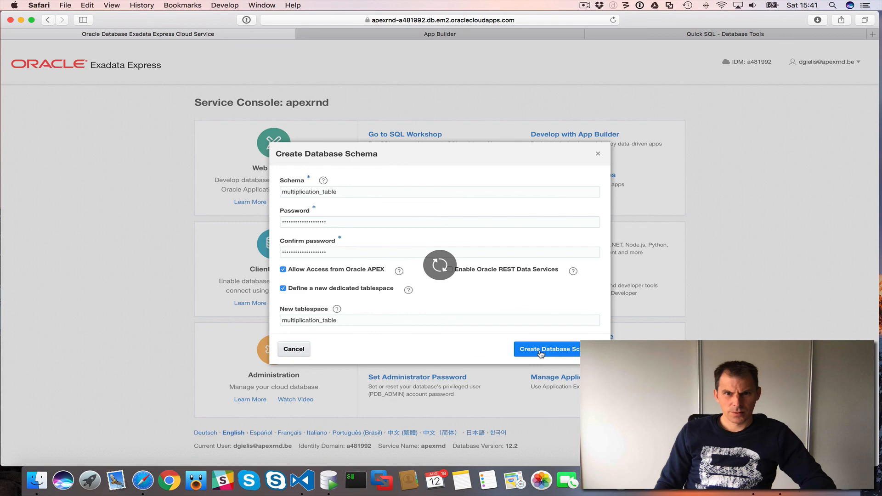
pyautogui.click(546, 349)
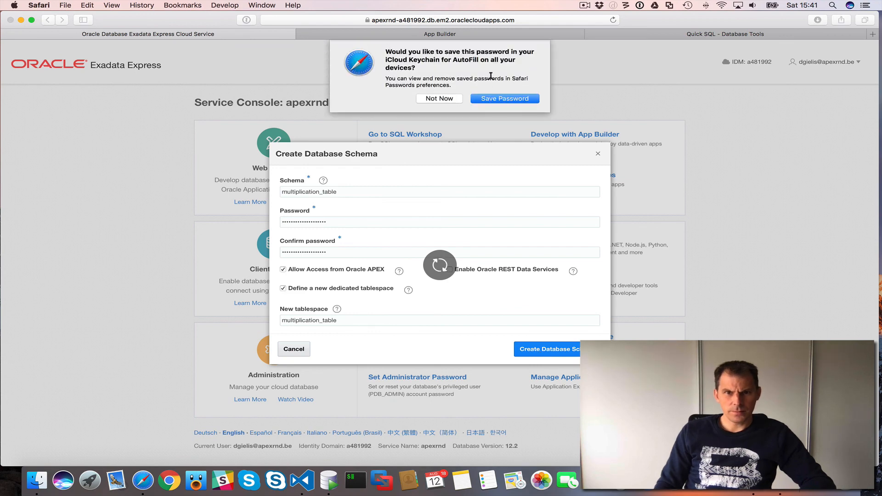
pyautogui.click(546, 349)
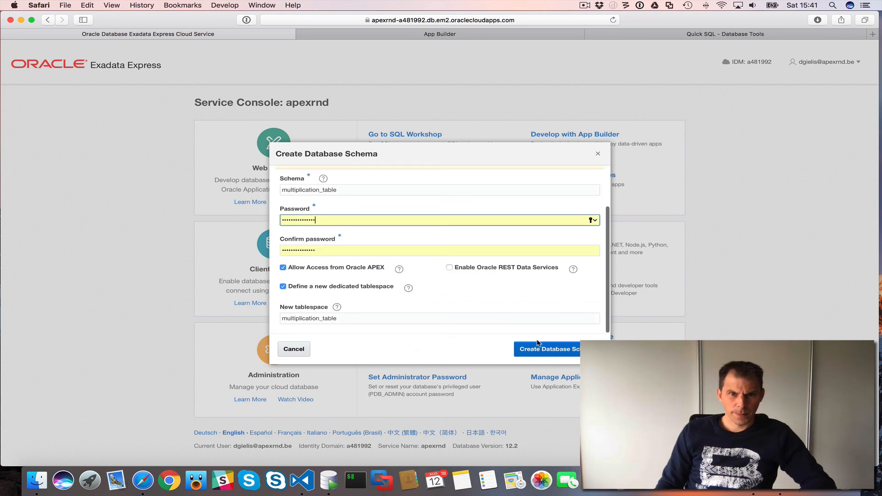
pyautogui.click(547, 349)
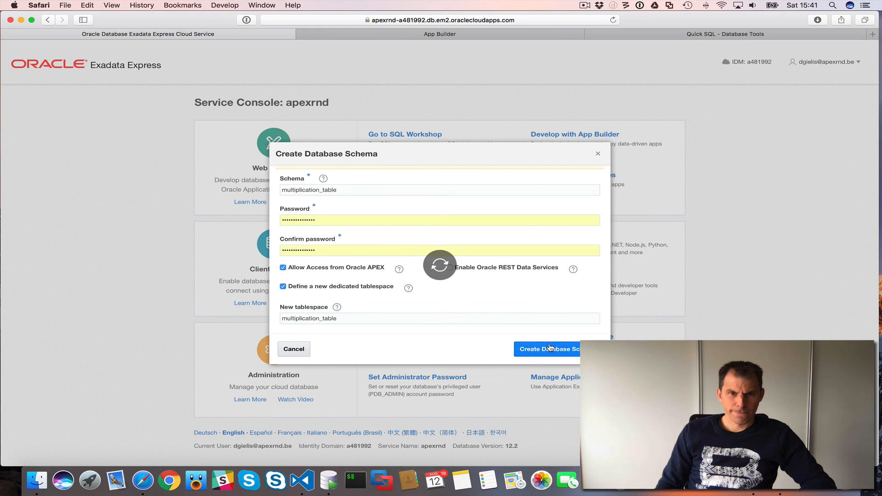
pyautogui.click(549, 348)
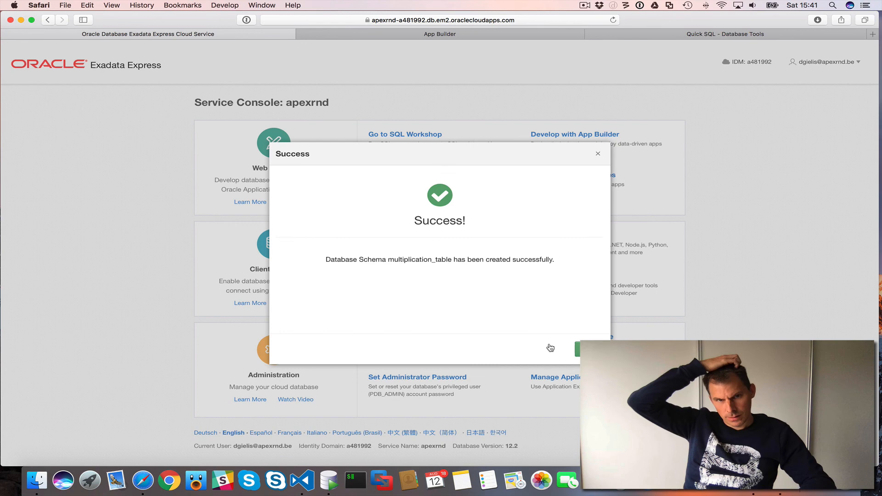
# Step: Dismiss the schema-created Success dialog with OK
pyautogui.click(598, 154)
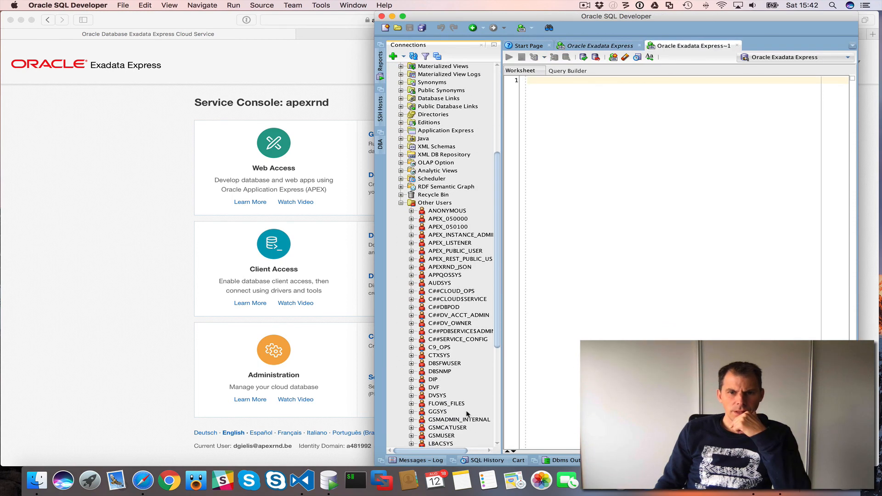
# Step: Expand MULTIPLICATION_TABLE under Other Users and run ALTER SESSION SET current_schema to it
pyautogui.scroll(-3)
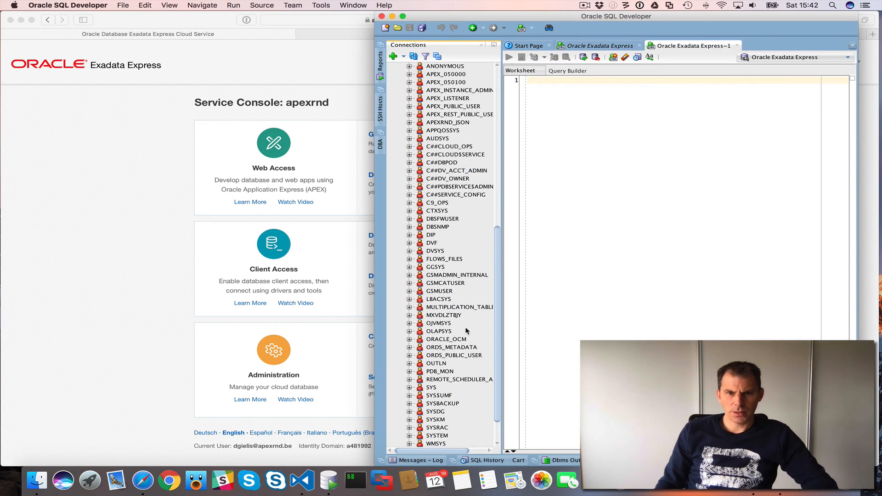
pyautogui.click(460, 307)
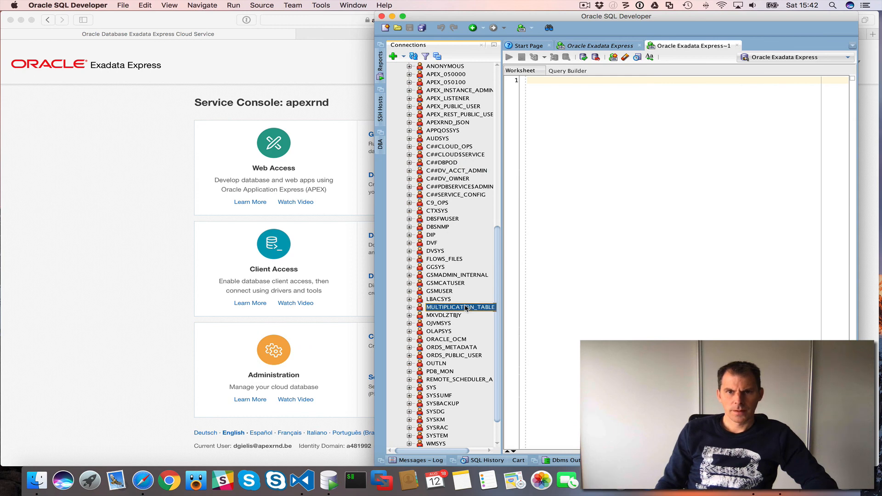
pyautogui.click(410, 307)
pyautogui.write('alter session set current_schema=MULTIPLICATION_TABLE')
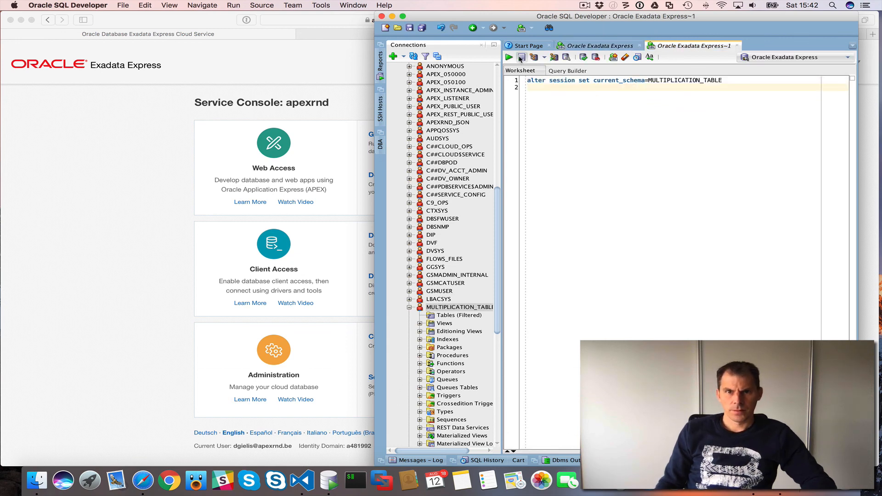
pyautogui.click(521, 57)
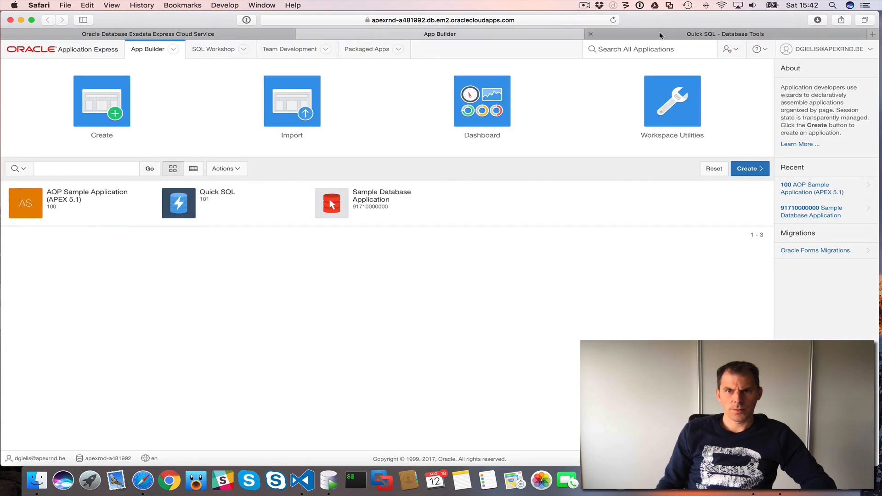
# Step: Paste the Quick SQL DDL script and run it to create the MTL_ tables and triggers
pyautogui.click(725, 34)
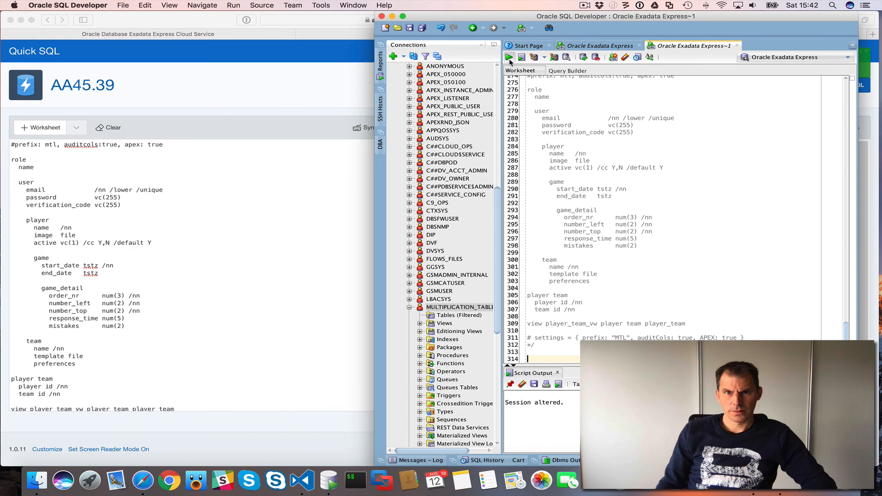
pyautogui.click(509, 57)
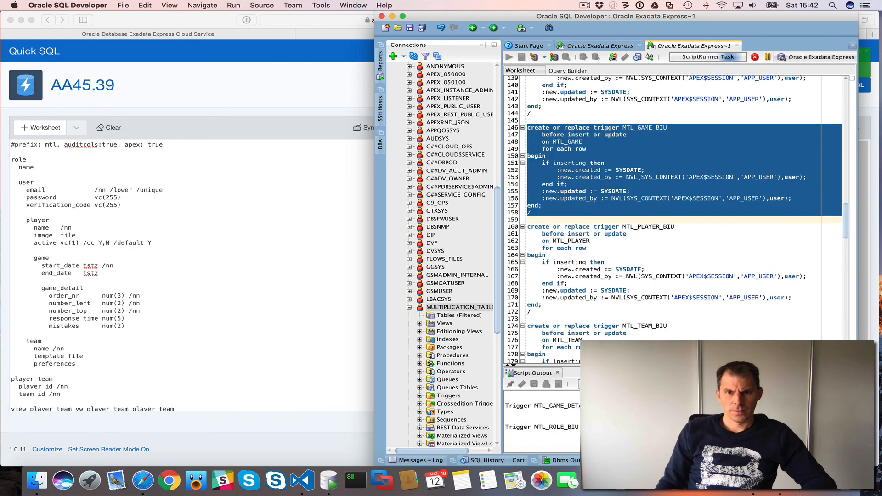
pyautogui.click(522, 57)
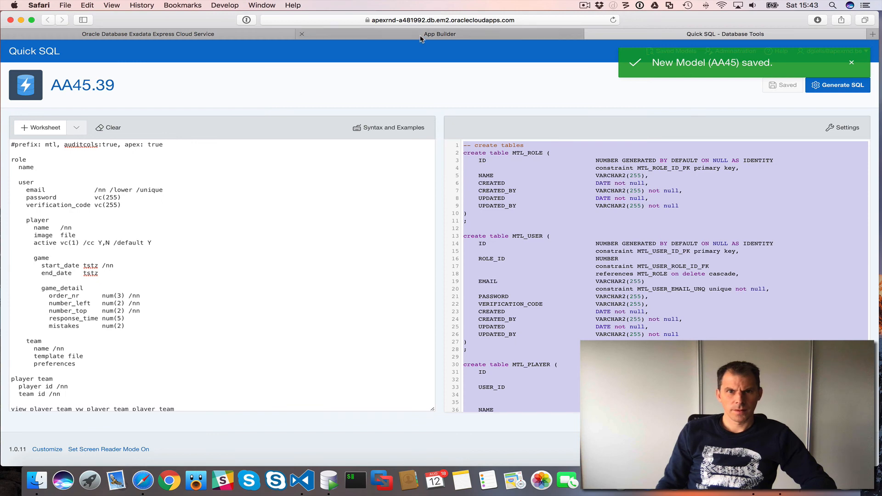
# Step: Open SQL Workshop's Object Browser on the MULTIPLICATION_TABLE schema to list its MTL_ tables
pyautogui.click(439, 34)
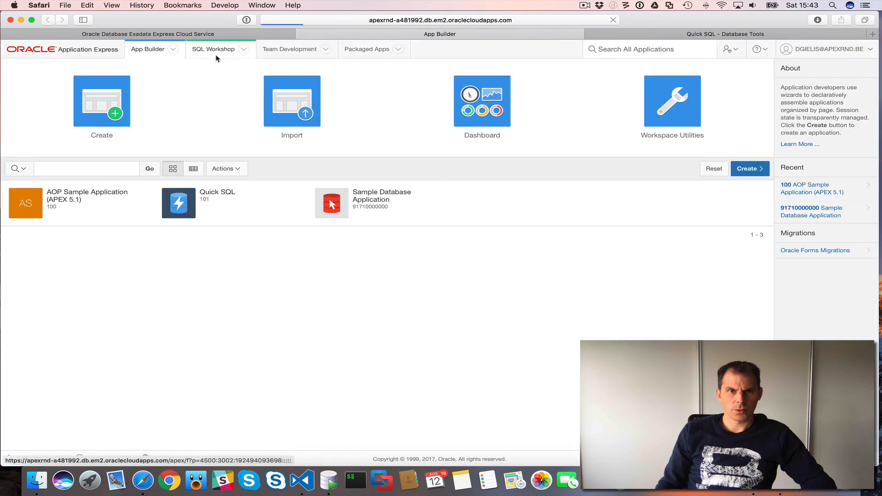
pyautogui.click(213, 49)
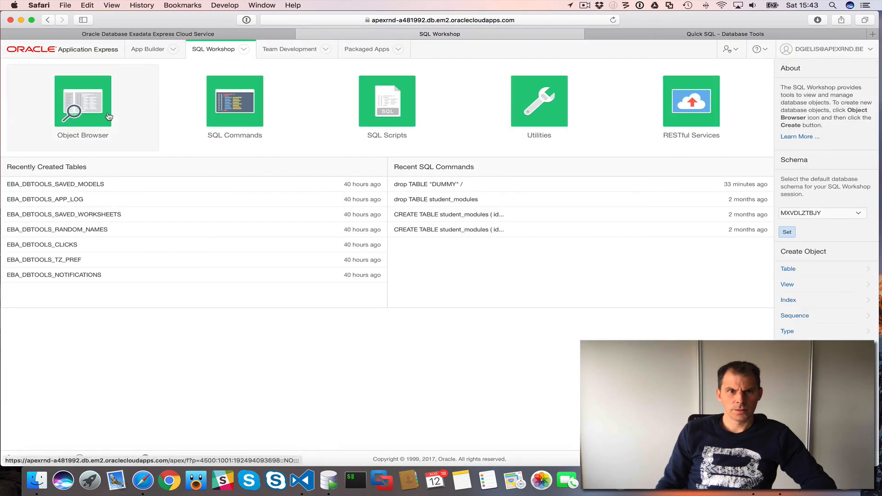
pyautogui.click(82, 101)
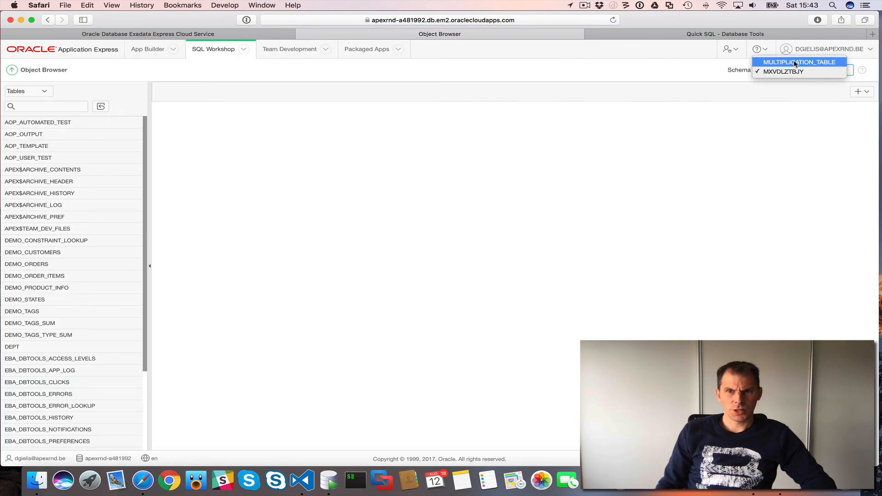
pyautogui.click(800, 62)
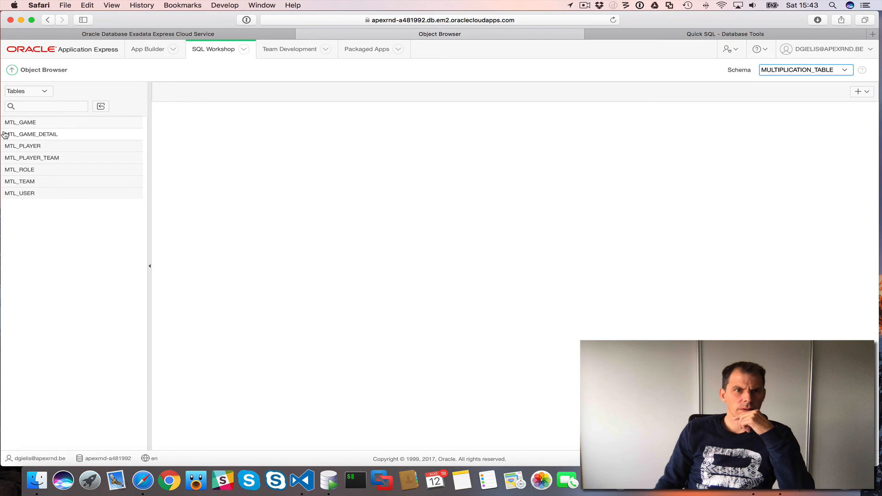